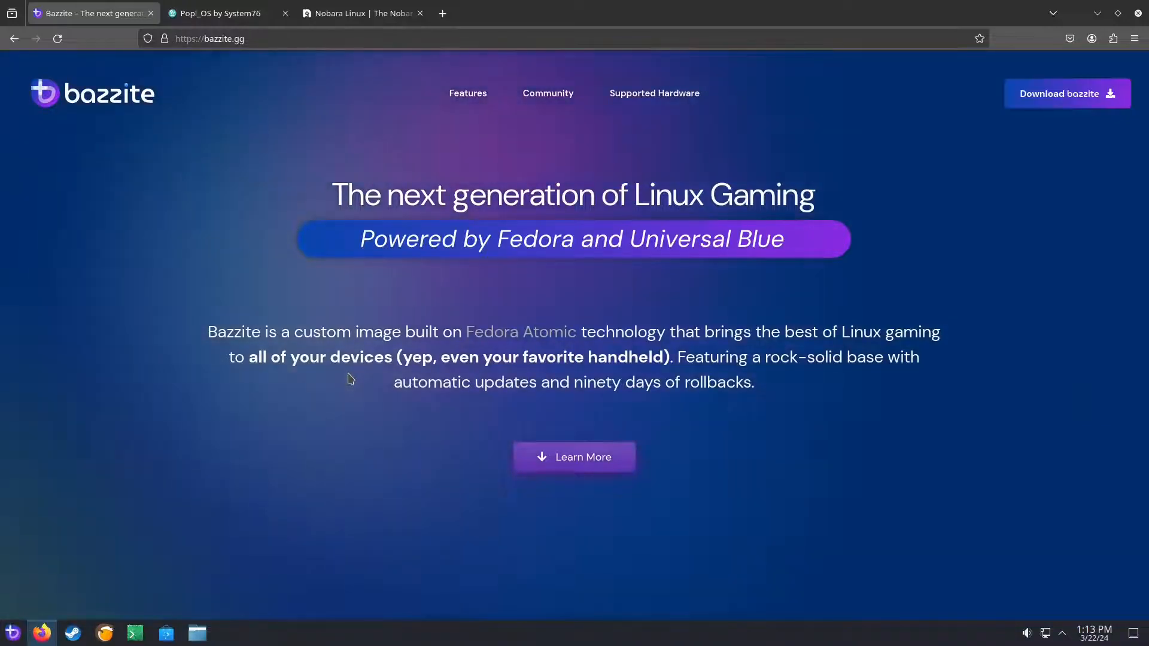
pyautogui.moveTo(165, 213)
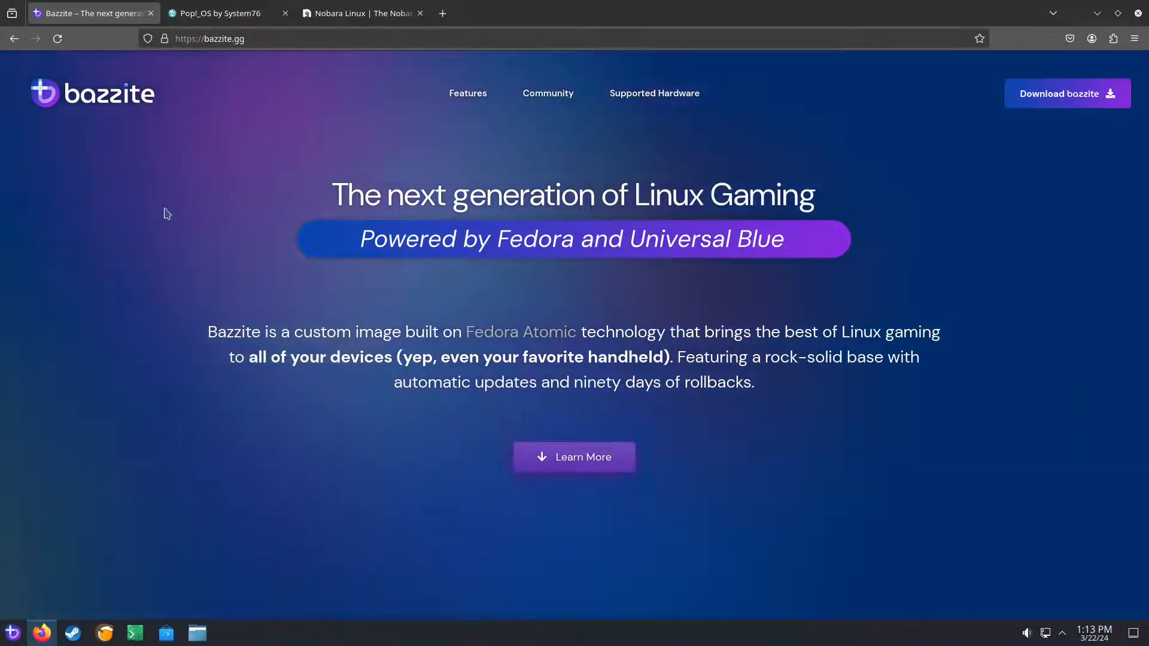
pyautogui.moveTo(227, 13)
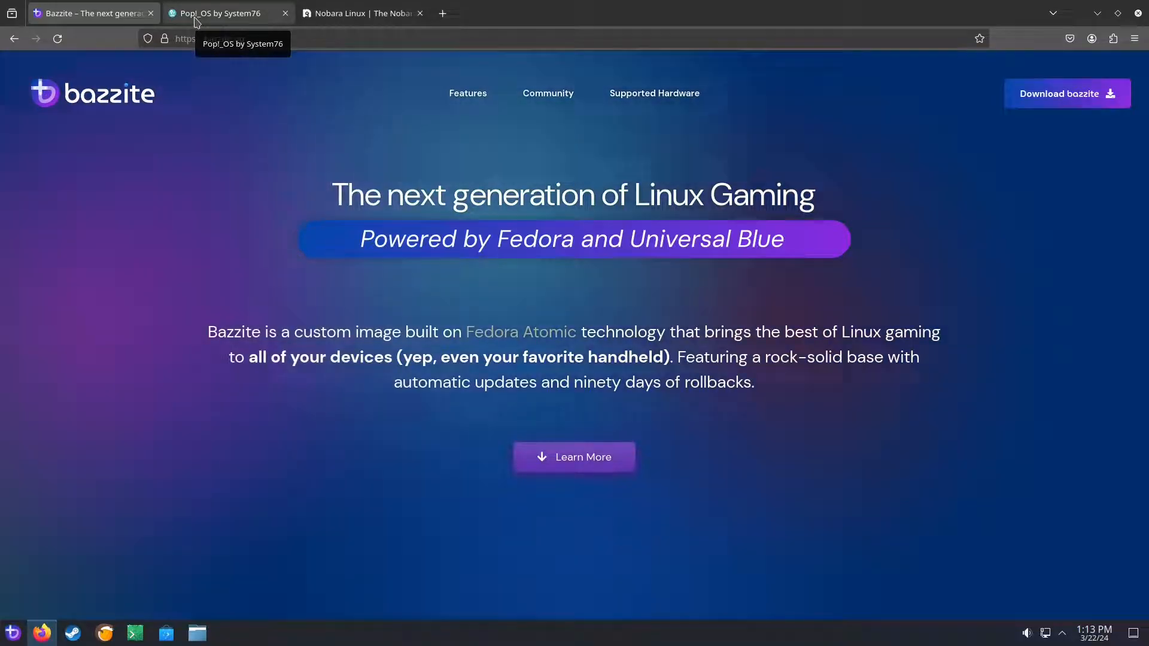
# Step: Browse the Pop!_OS, Nobara and Bazzite tabs, finishing on the Nobara Project homepage
pyautogui.click(220, 13)
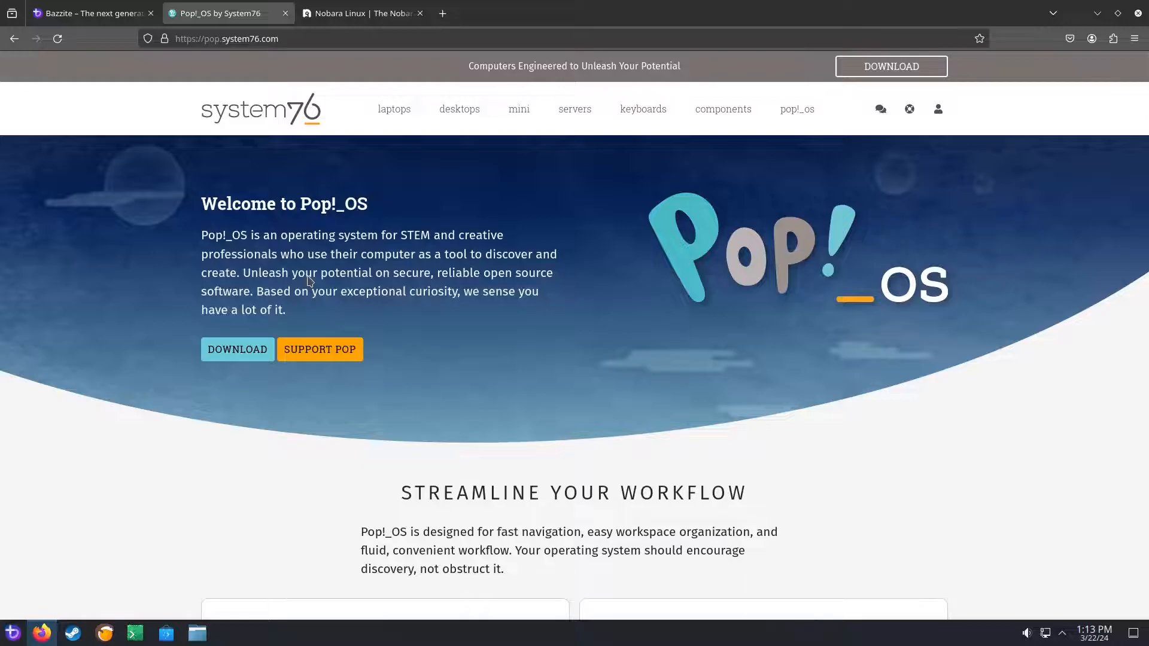
pyautogui.click(362, 13)
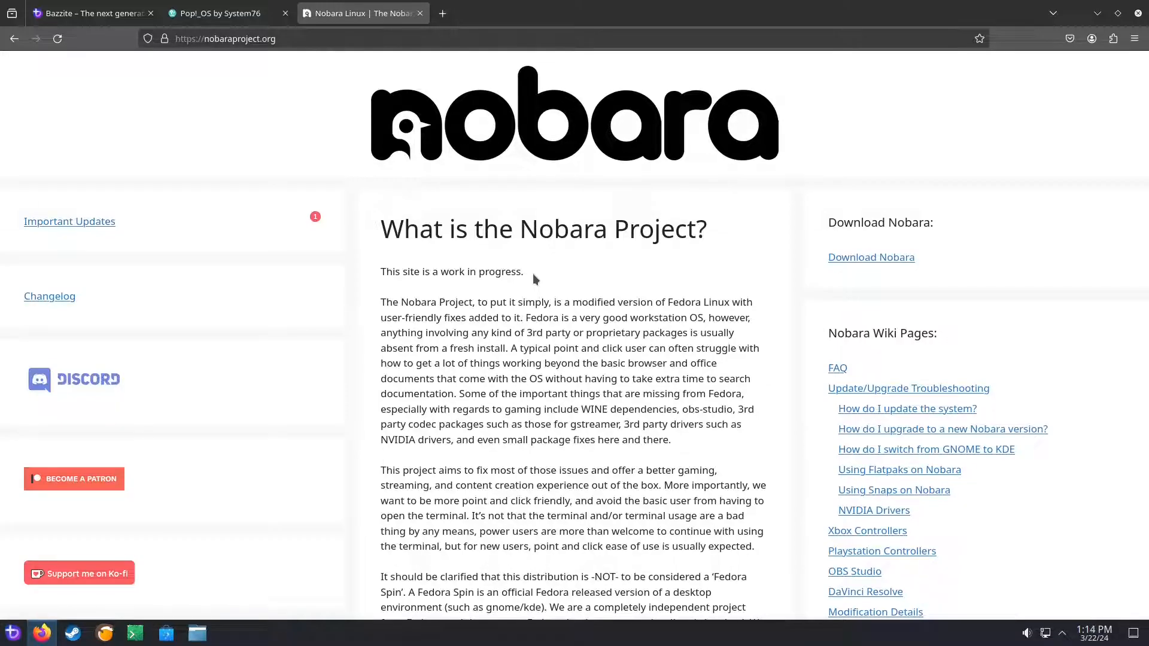
pyautogui.click(90, 13)
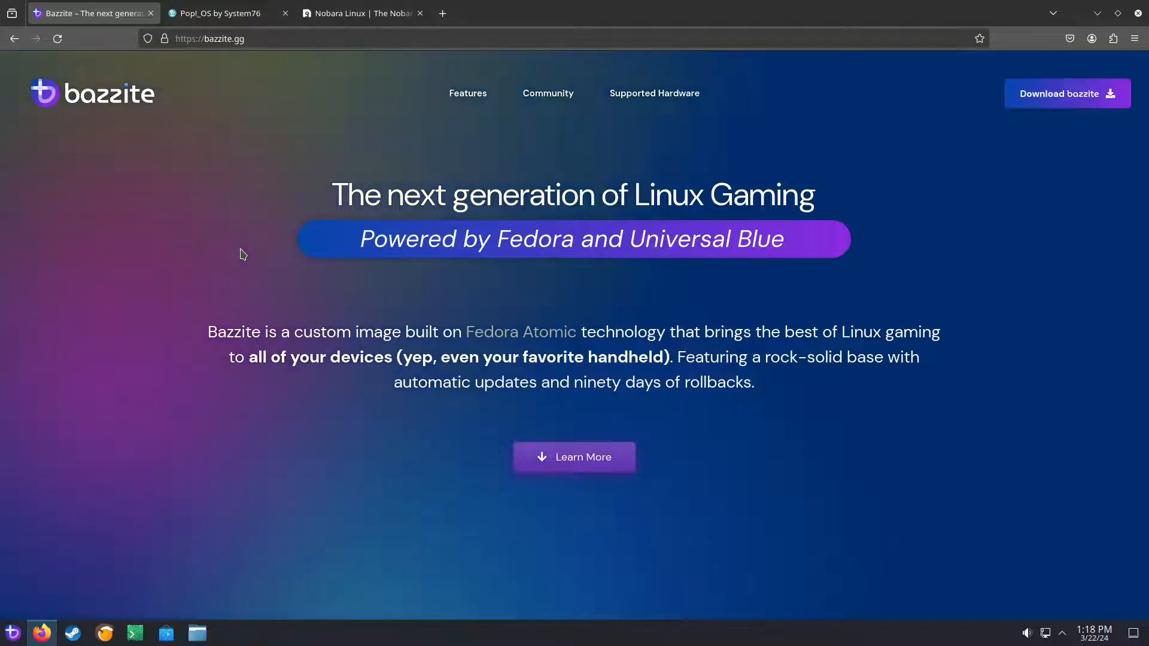
pyautogui.moveTo(251, 277)
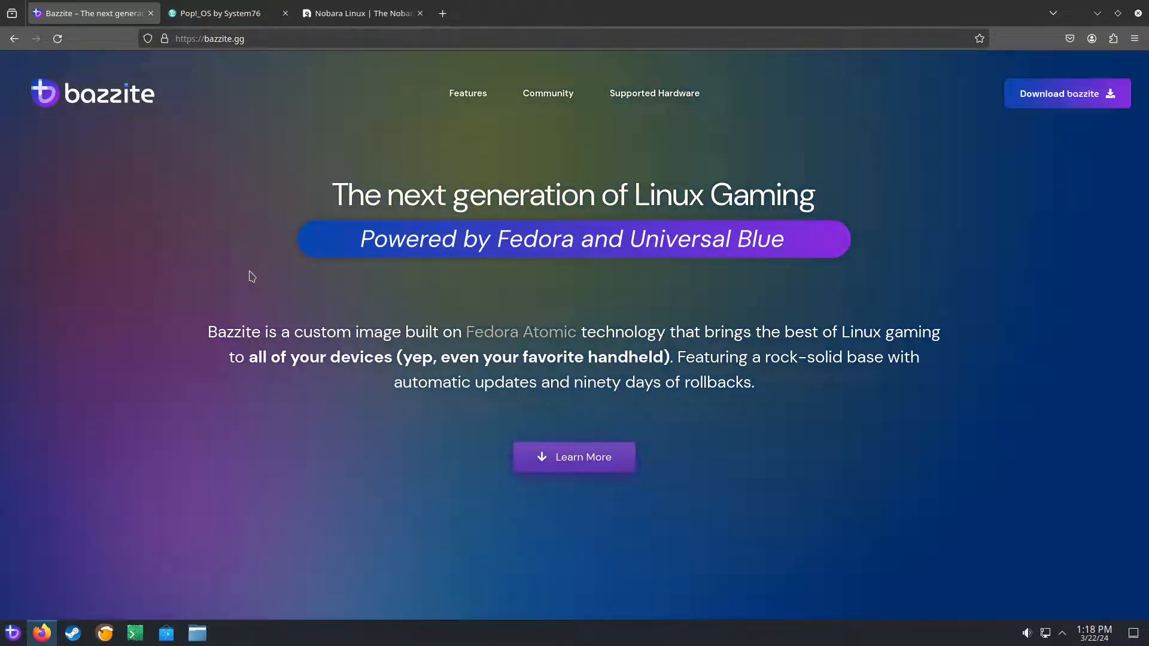
pyautogui.moveTo(277, 326)
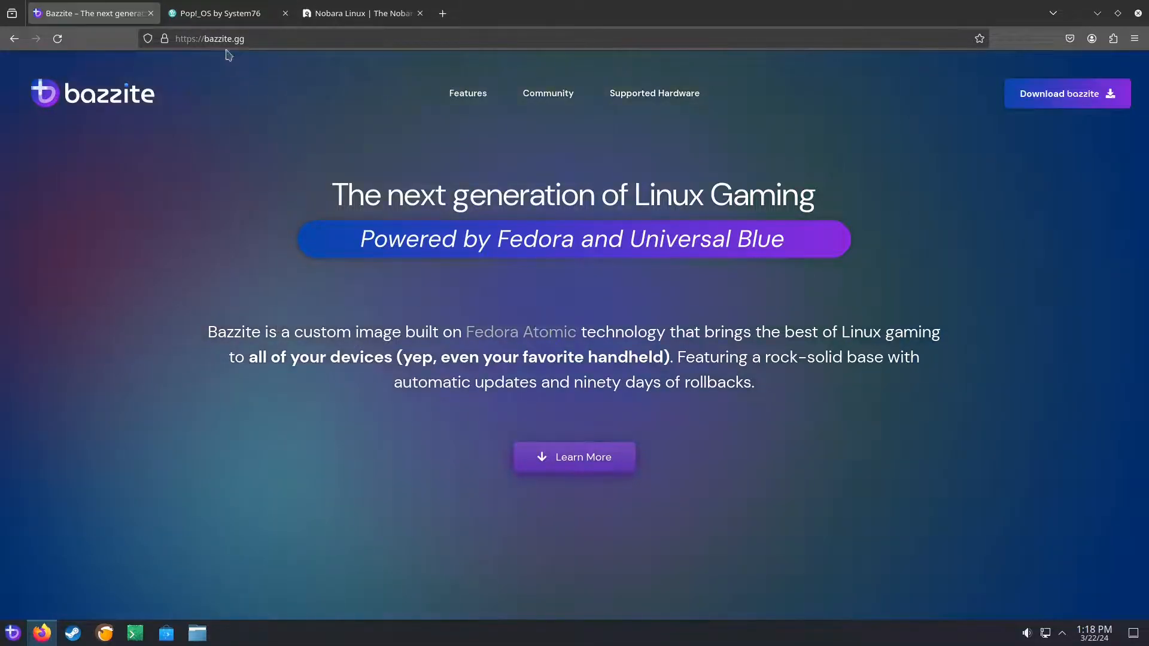
pyautogui.click(217, 14)
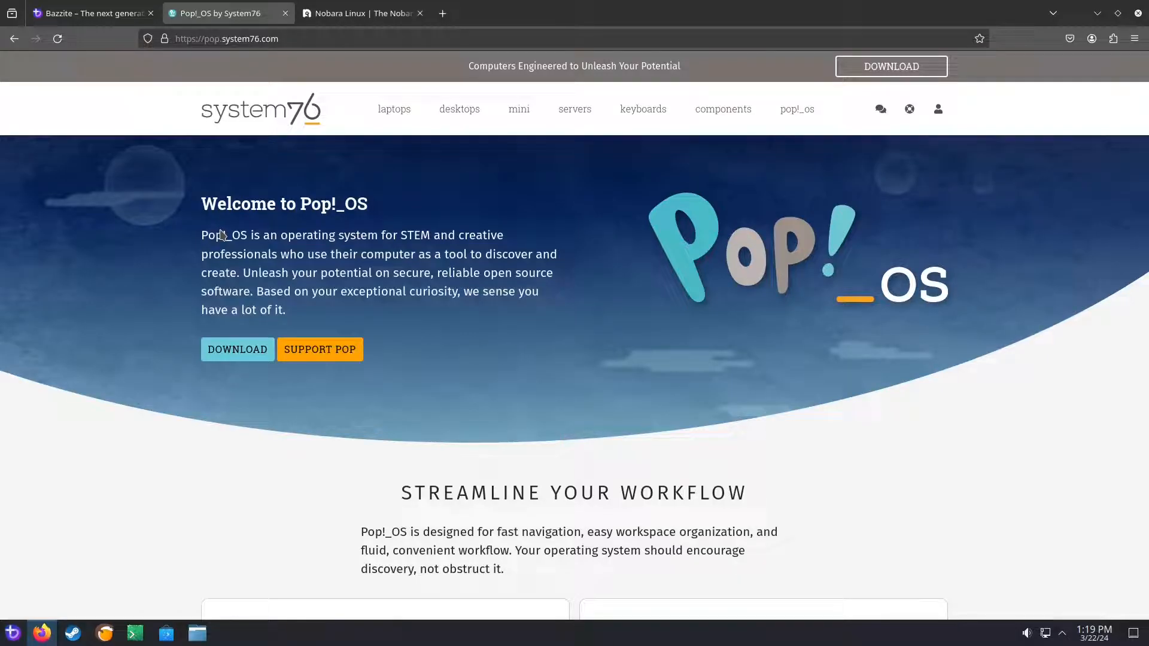
pyautogui.click(362, 13)
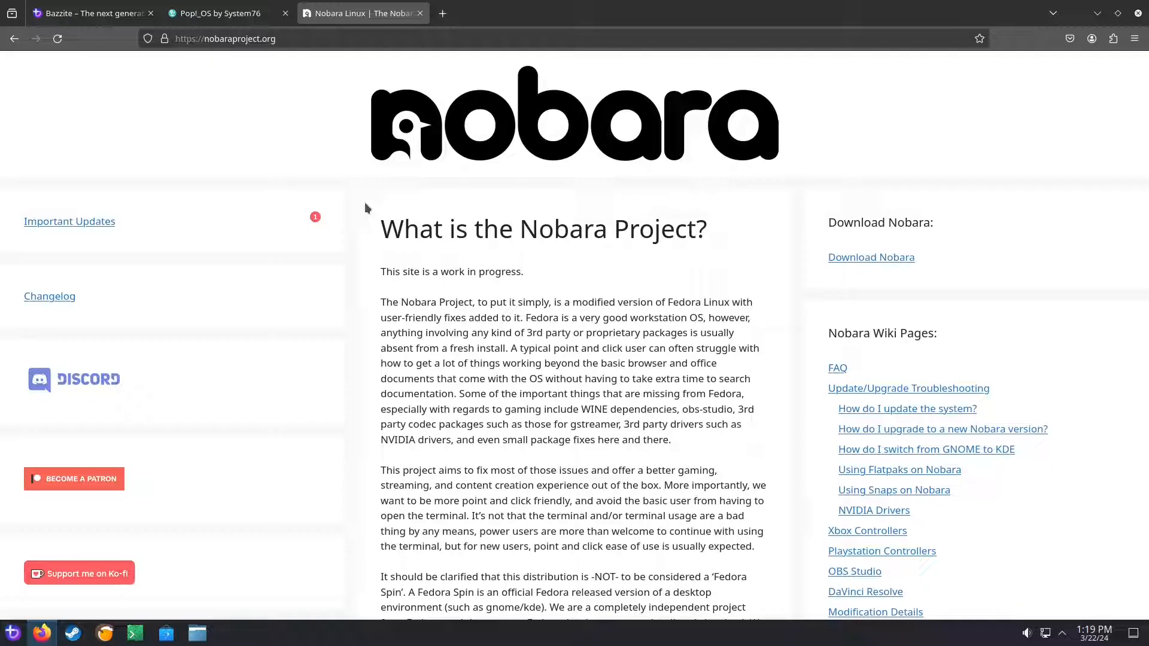
pyautogui.click(88, 13)
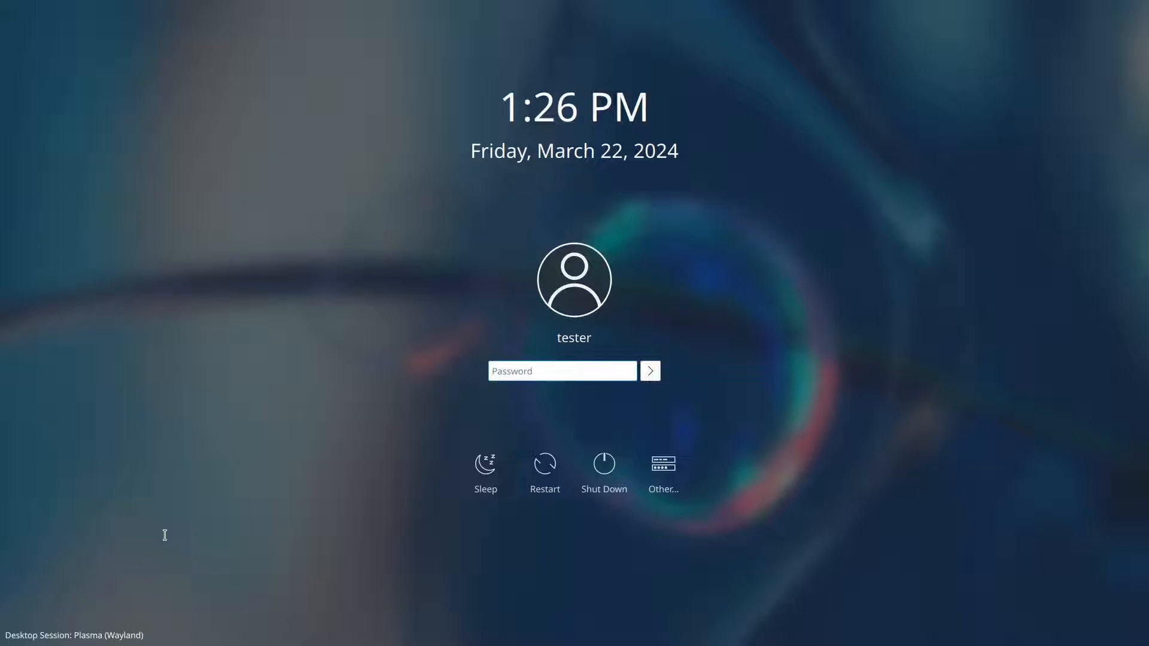
pyautogui.moveTo(114, 636)
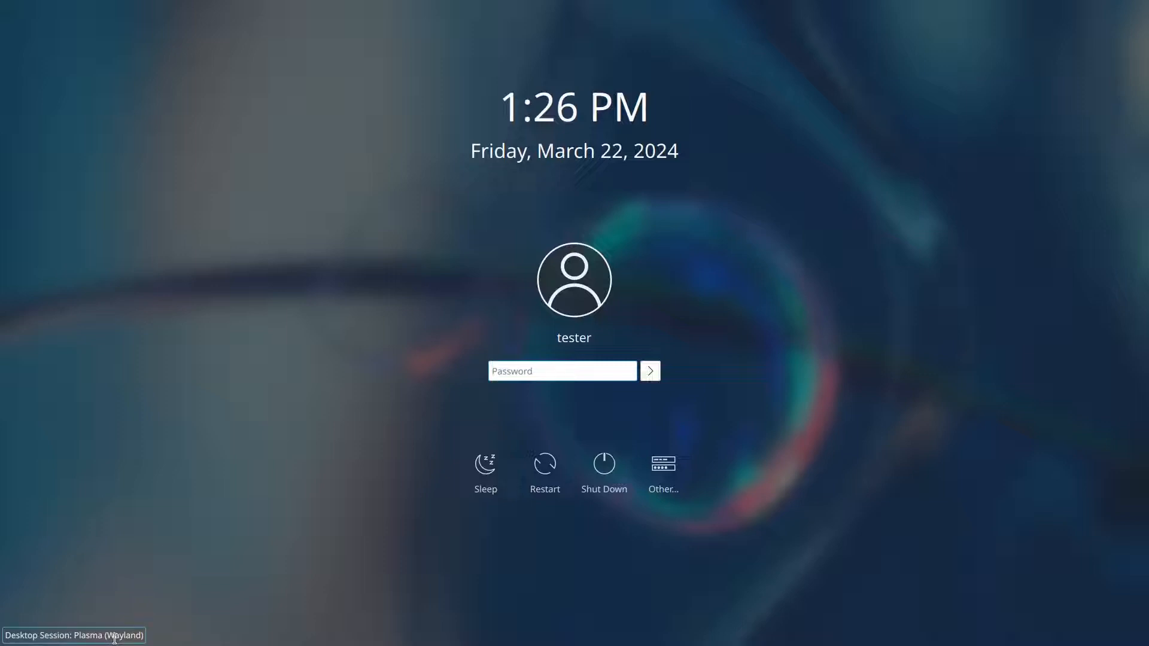
pyautogui.moveTo(158, 578)
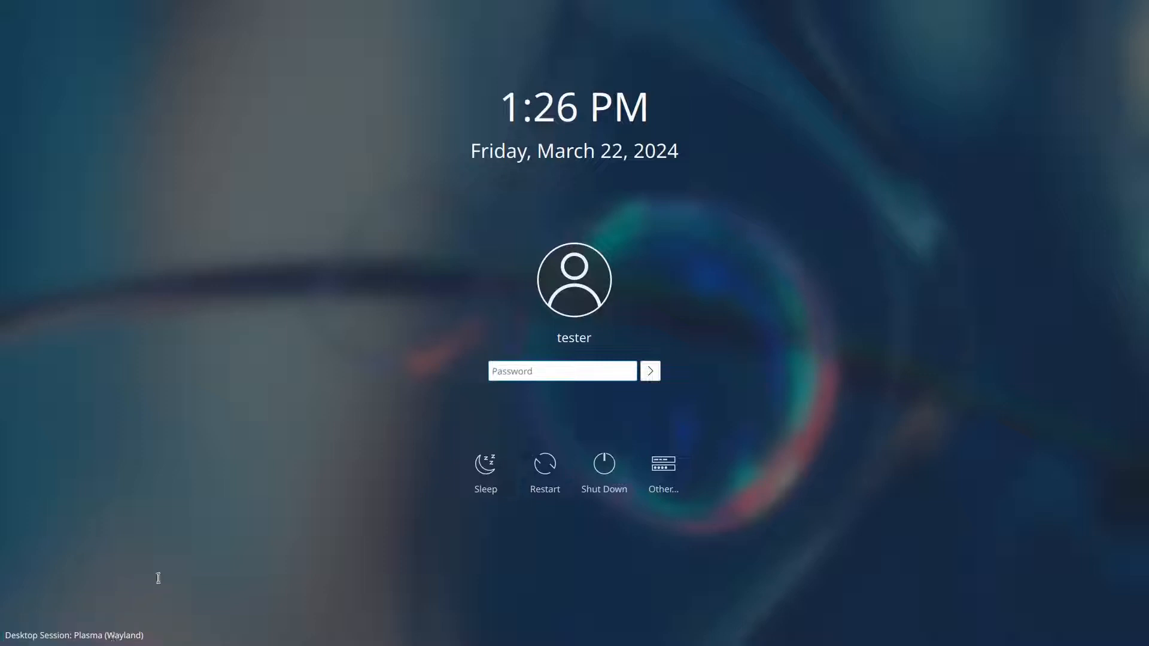
# Step: Pick Plasma (X11) from the Desktop Session list and submit the password
pyautogui.click(73, 634)
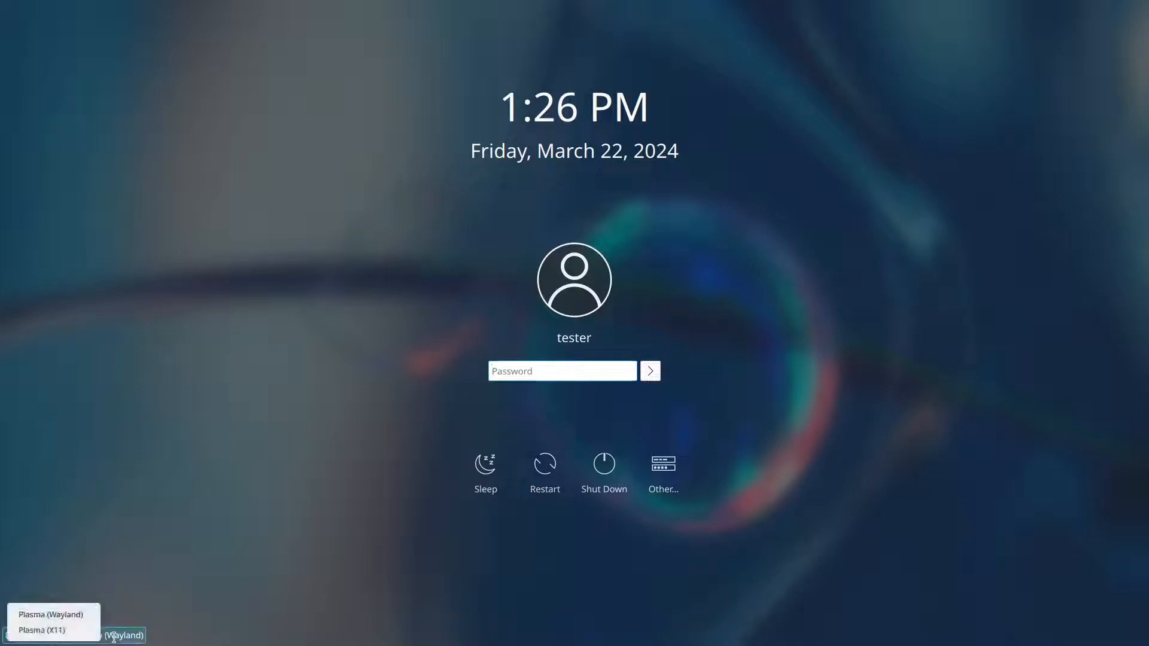
pyautogui.click(42, 630)
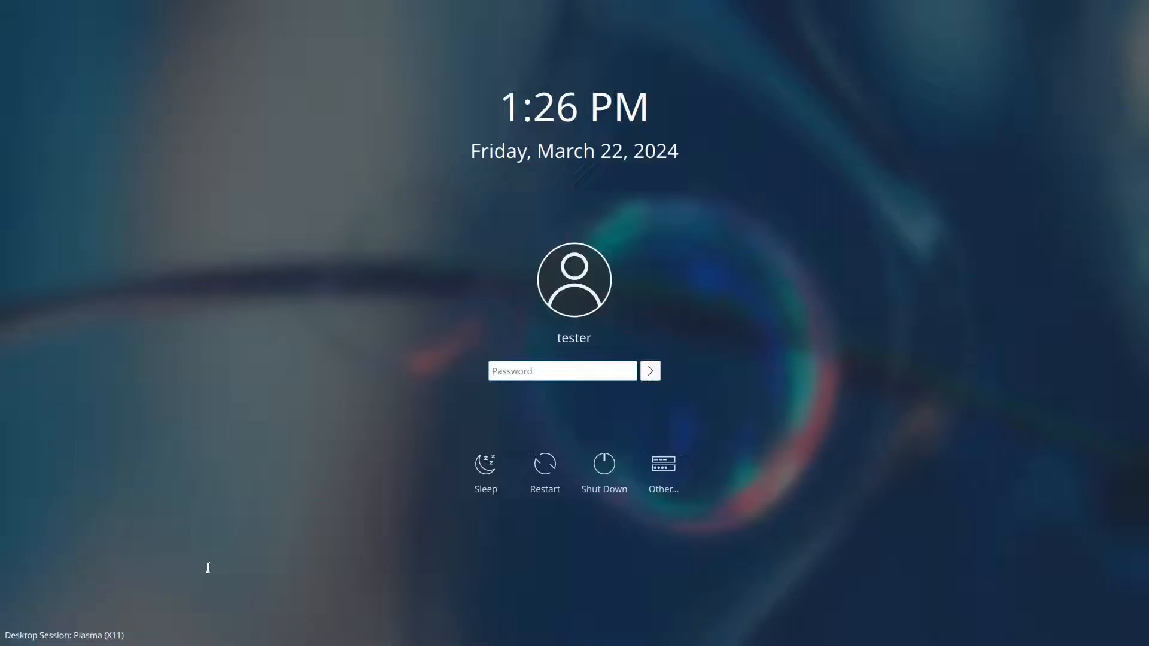
pyautogui.moveTo(505, 375)
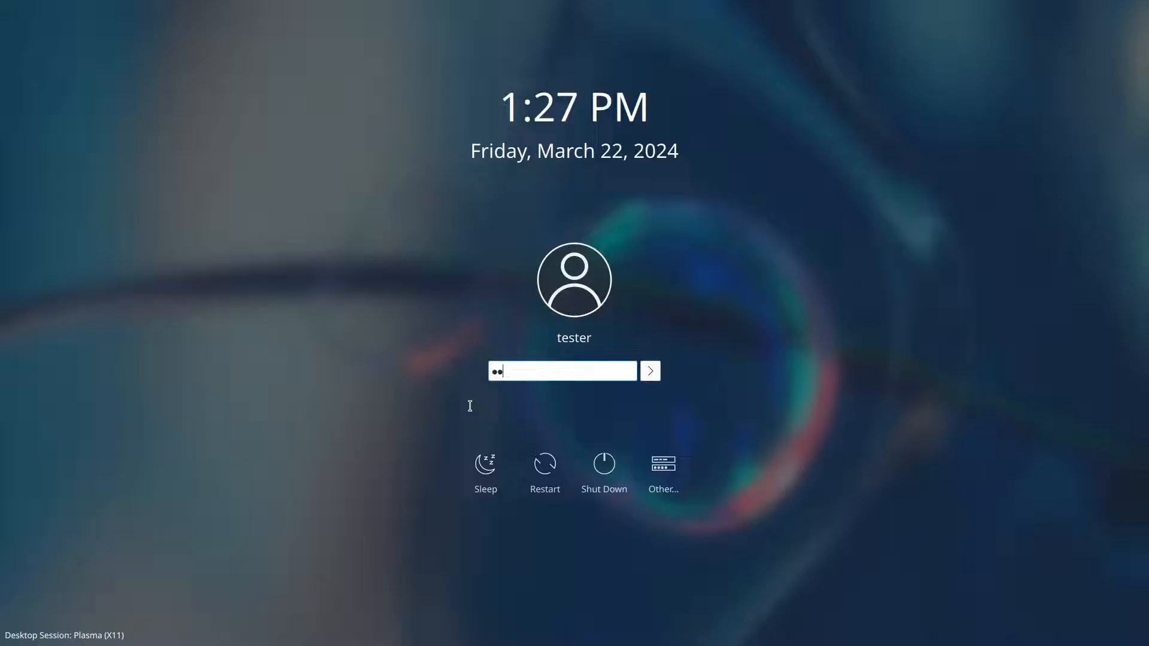
pyautogui.press('Return')
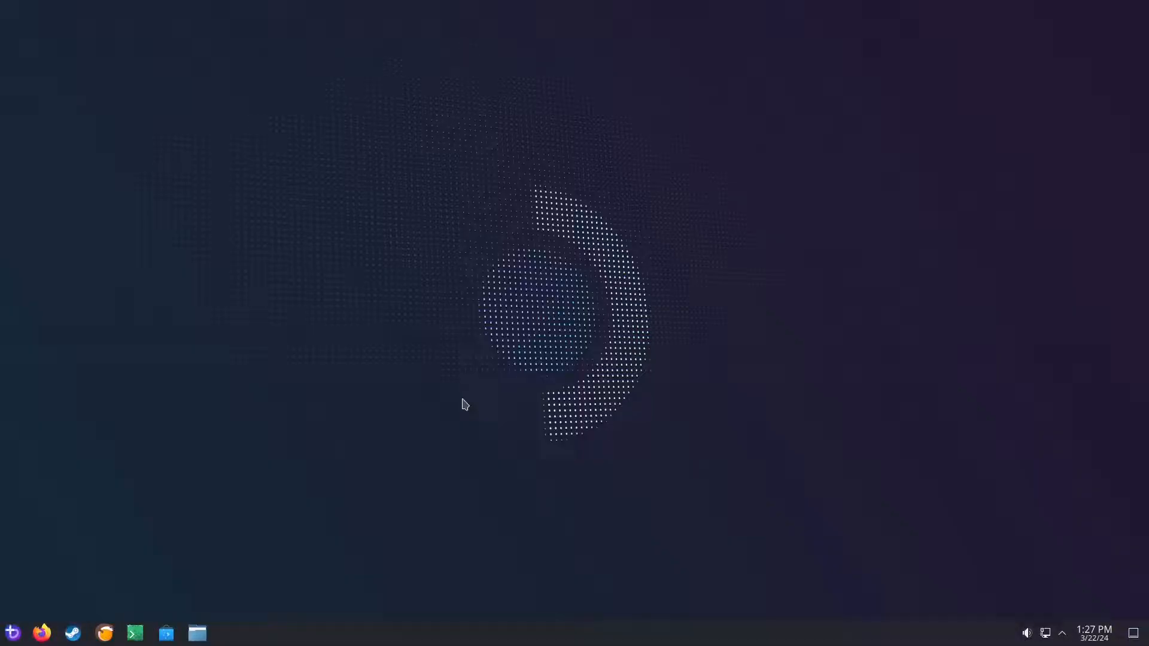
pyautogui.moveTo(402, 419)
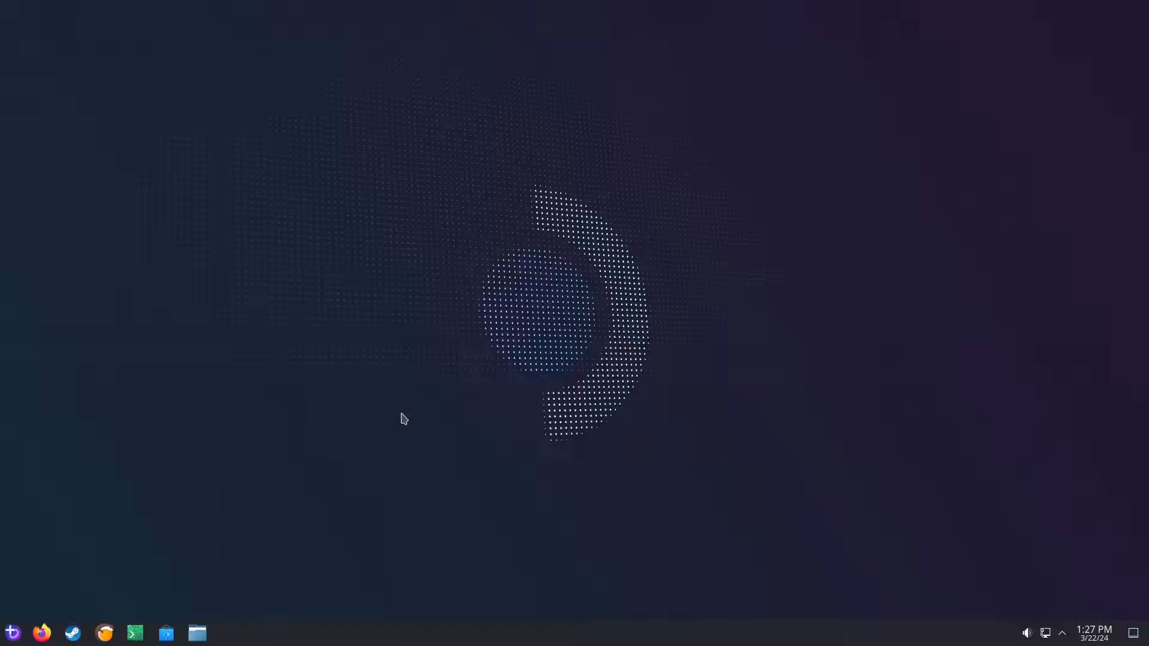
pyautogui.moveTo(286, 496)
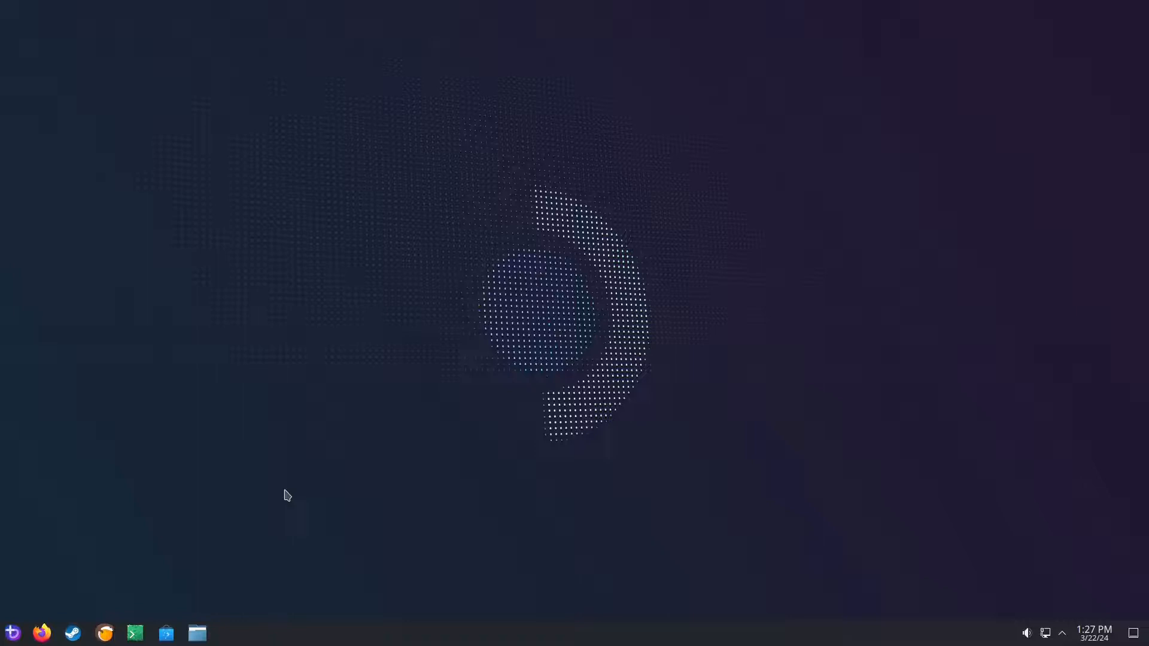
pyautogui.moveTo(268, 496)
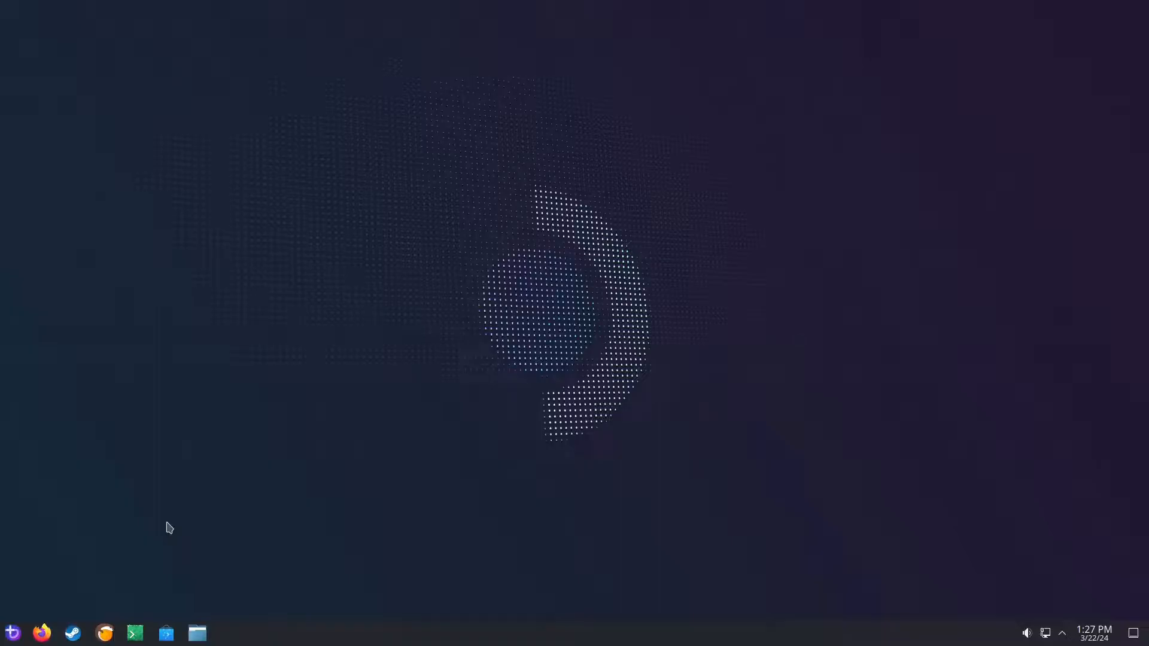
pyautogui.click(71, 632)
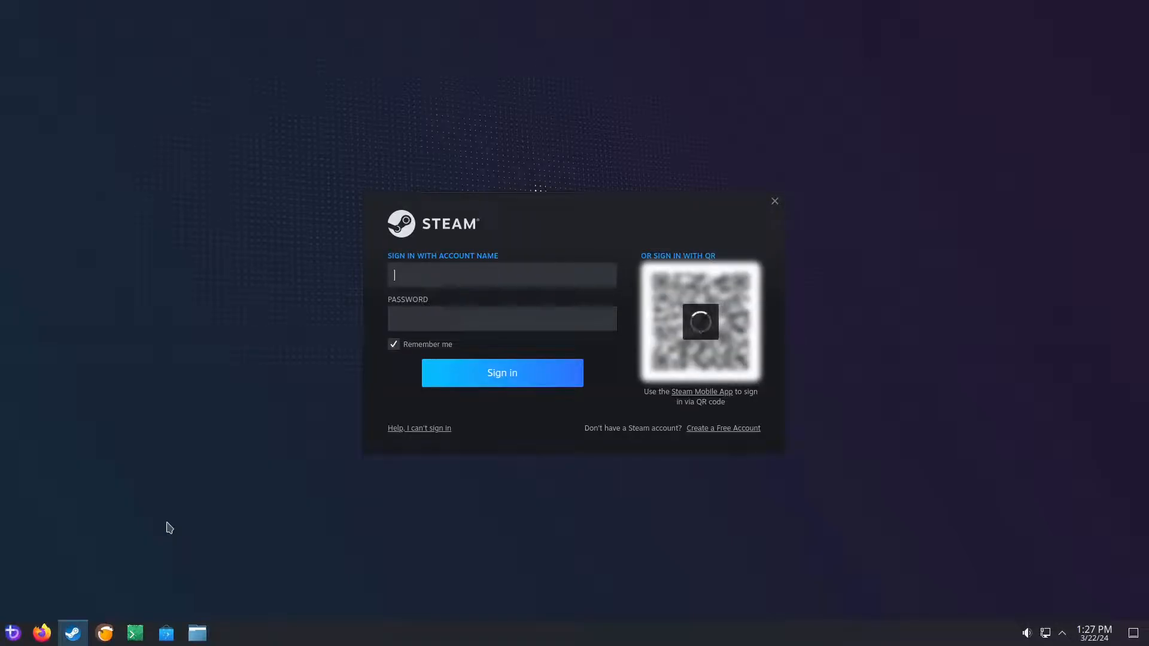
pyautogui.moveTo(73, 632)
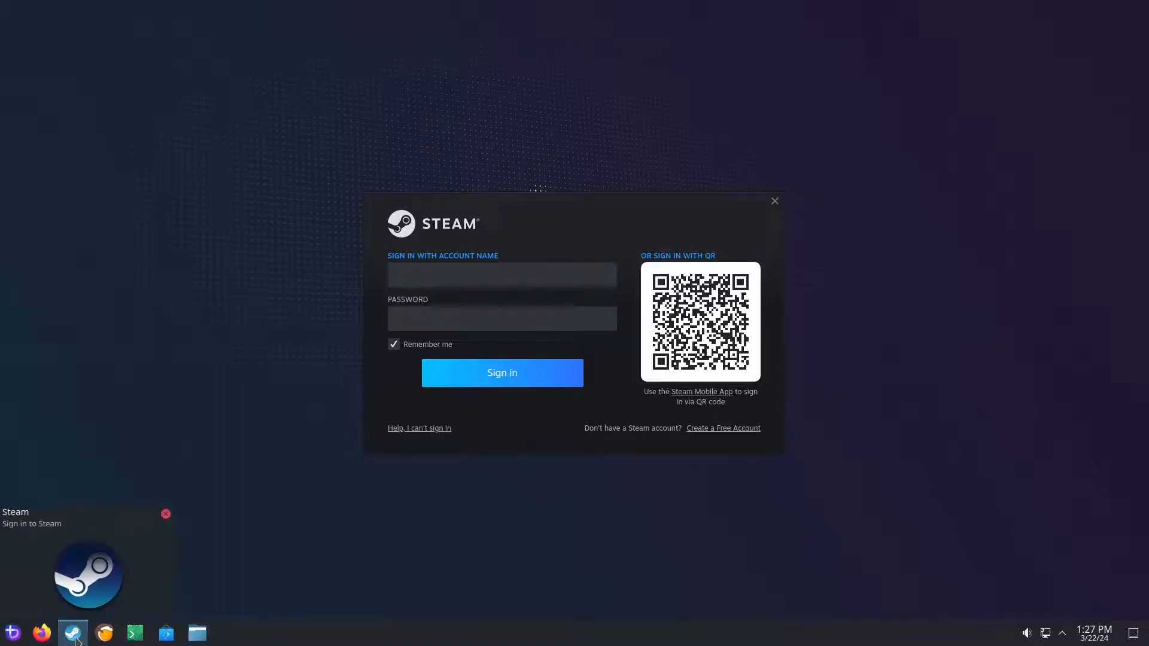
pyautogui.click(502, 274)
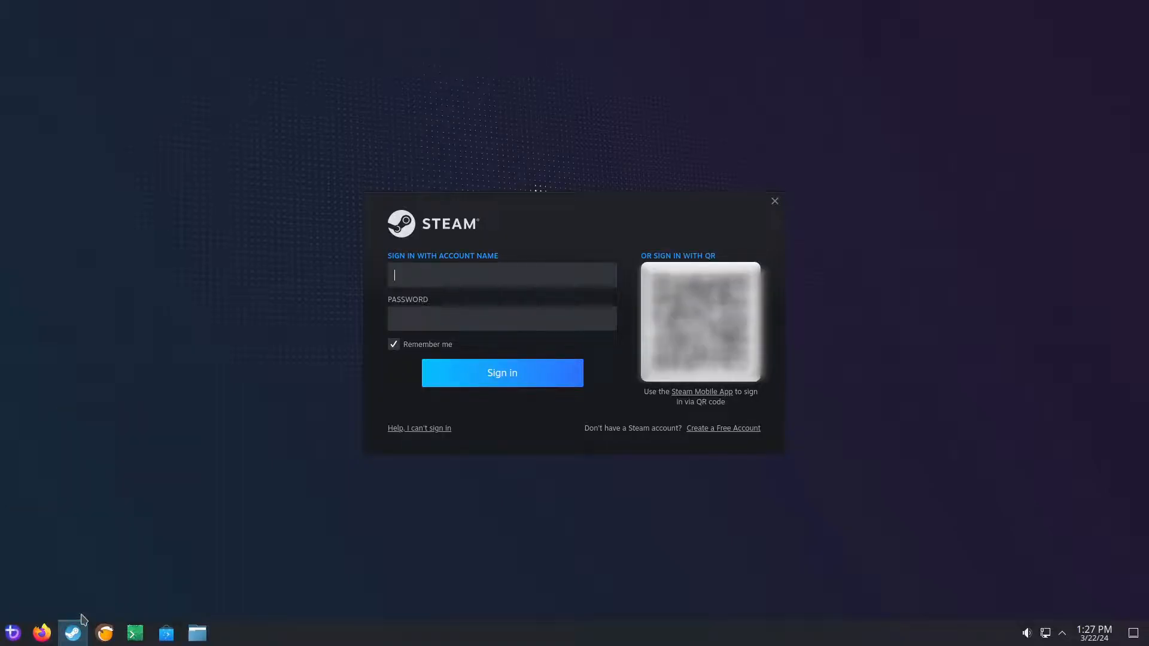
pyautogui.click(774, 201)
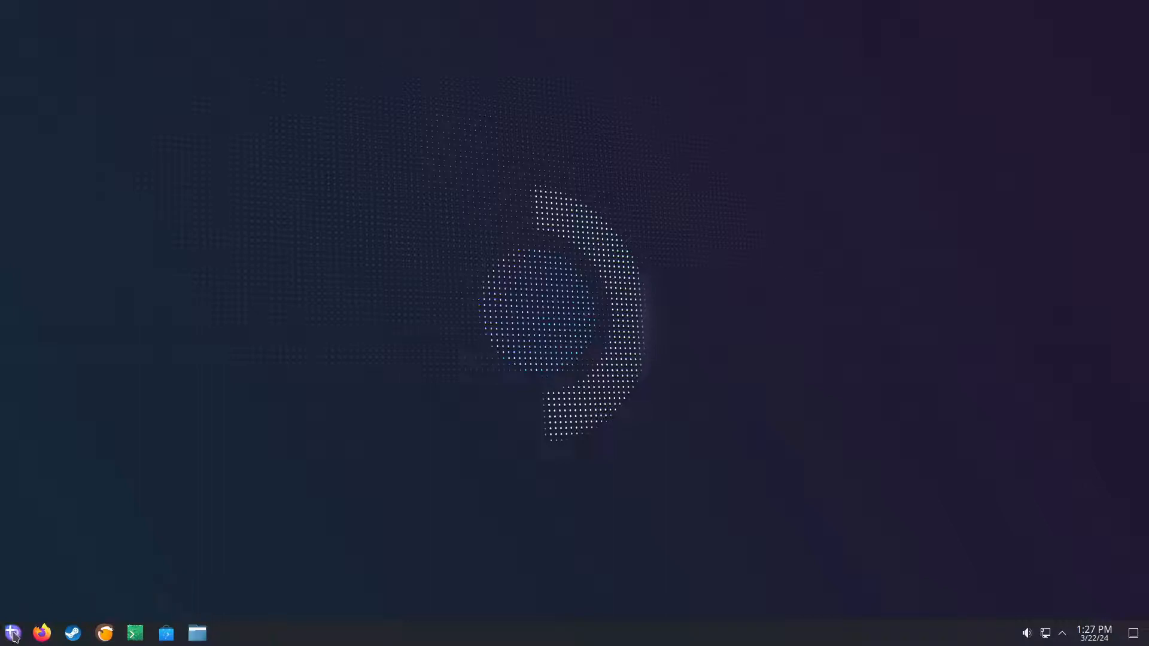
# Step: Launch ProtonUp-Qt through a 'proto' launcher search and install GE-Proton9-2 for Steam
pyautogui.click(11, 633)
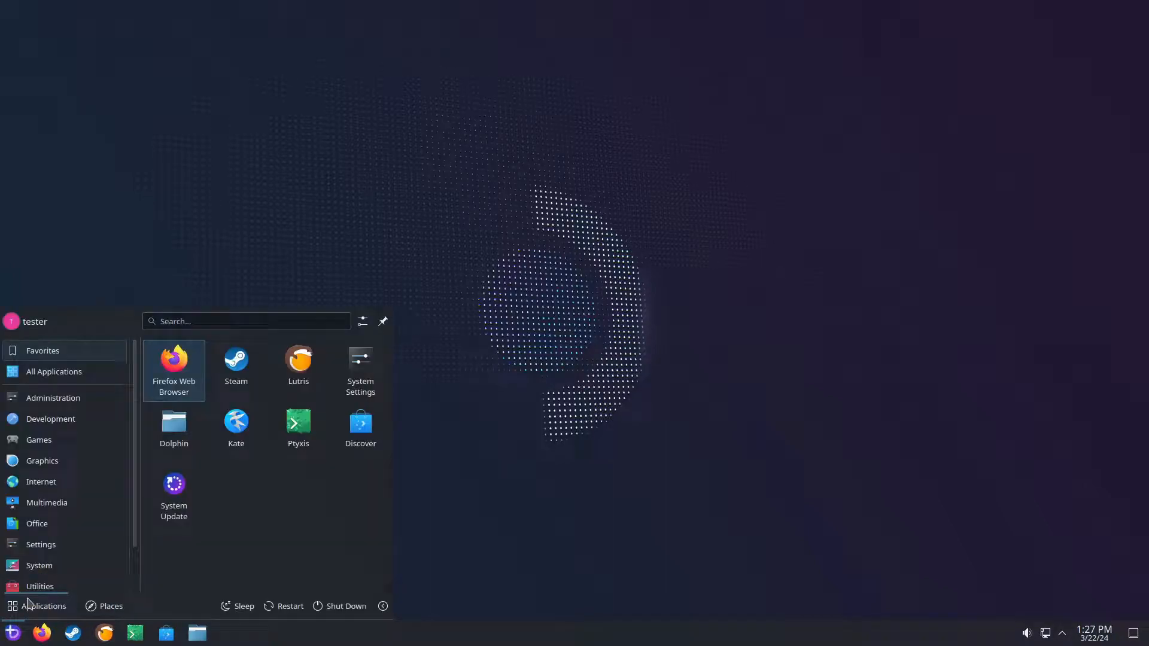
pyautogui.write('proto')
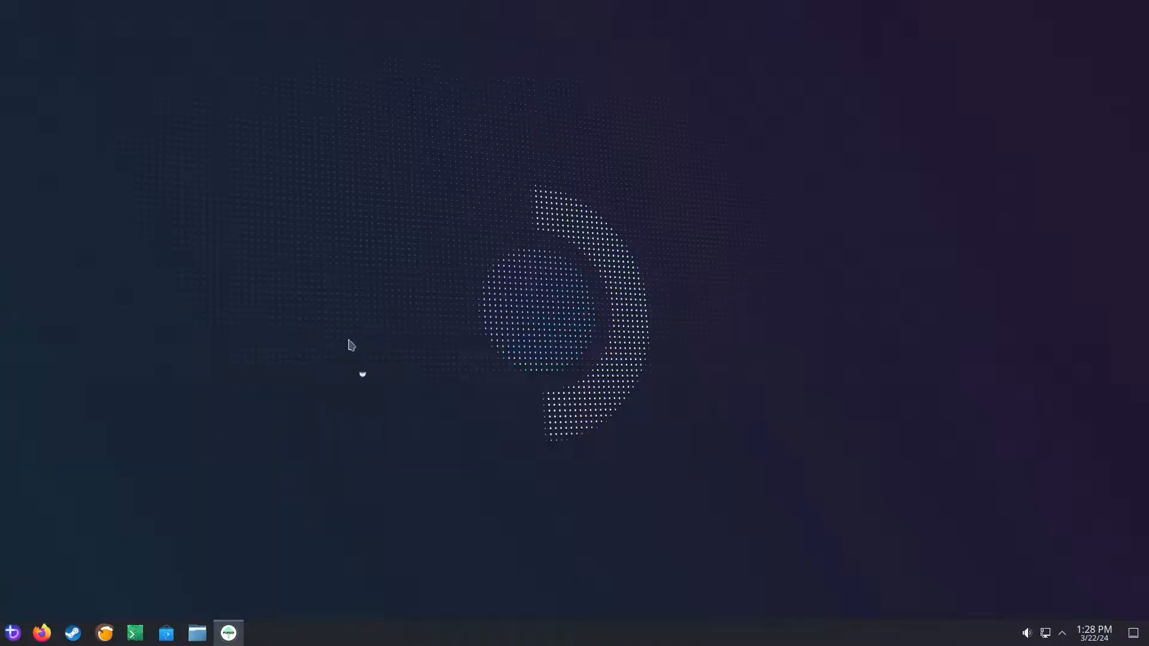
pyautogui.click(228, 632)
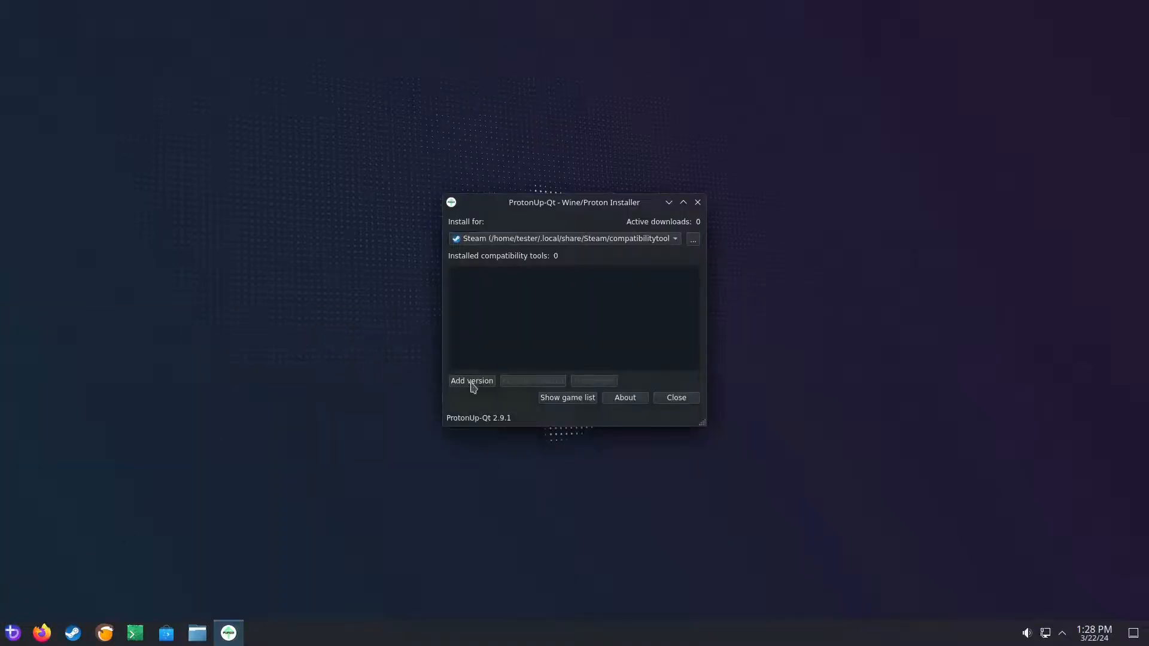
pyautogui.click(470, 380)
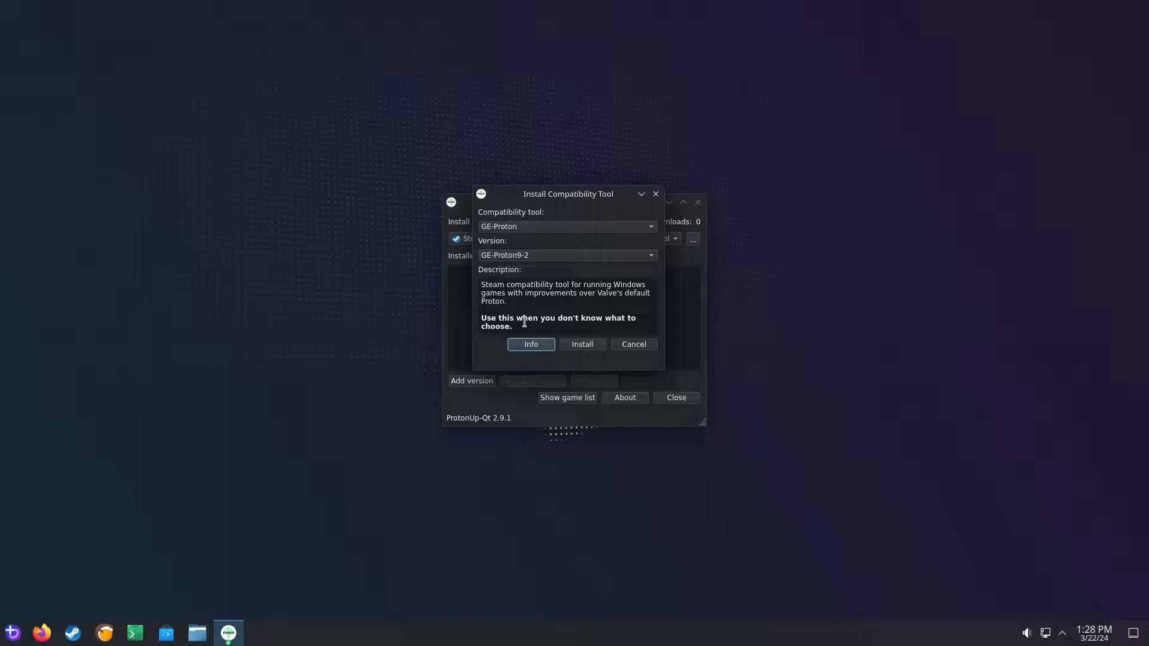
pyautogui.click(580, 343)
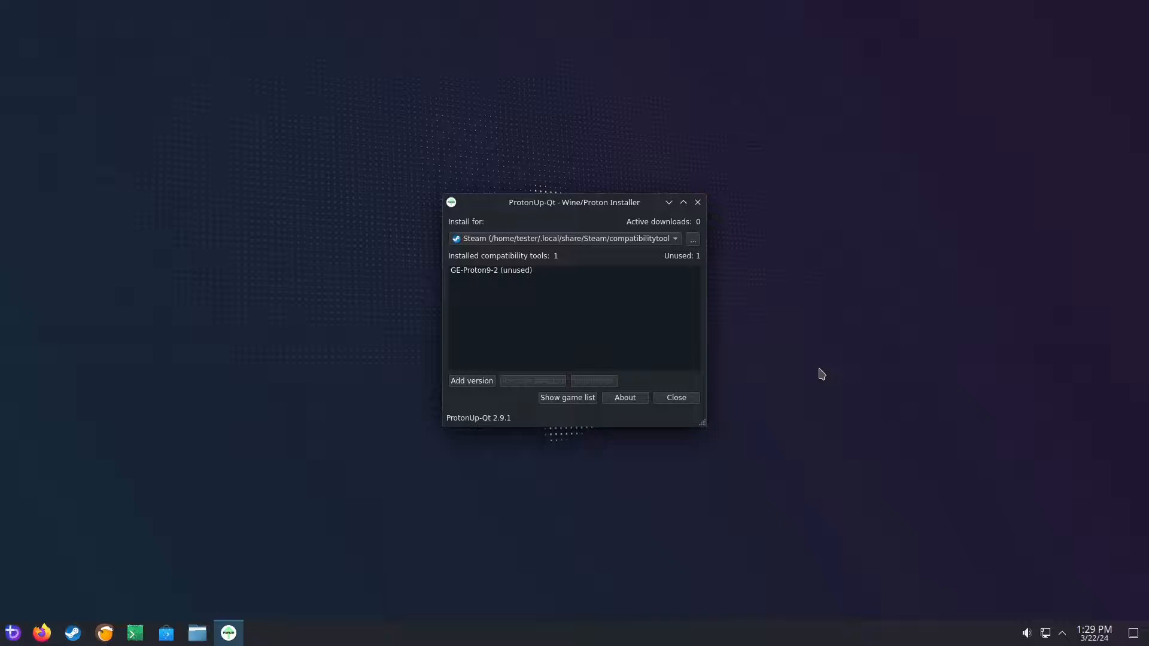
pyautogui.moveTo(817, 372)
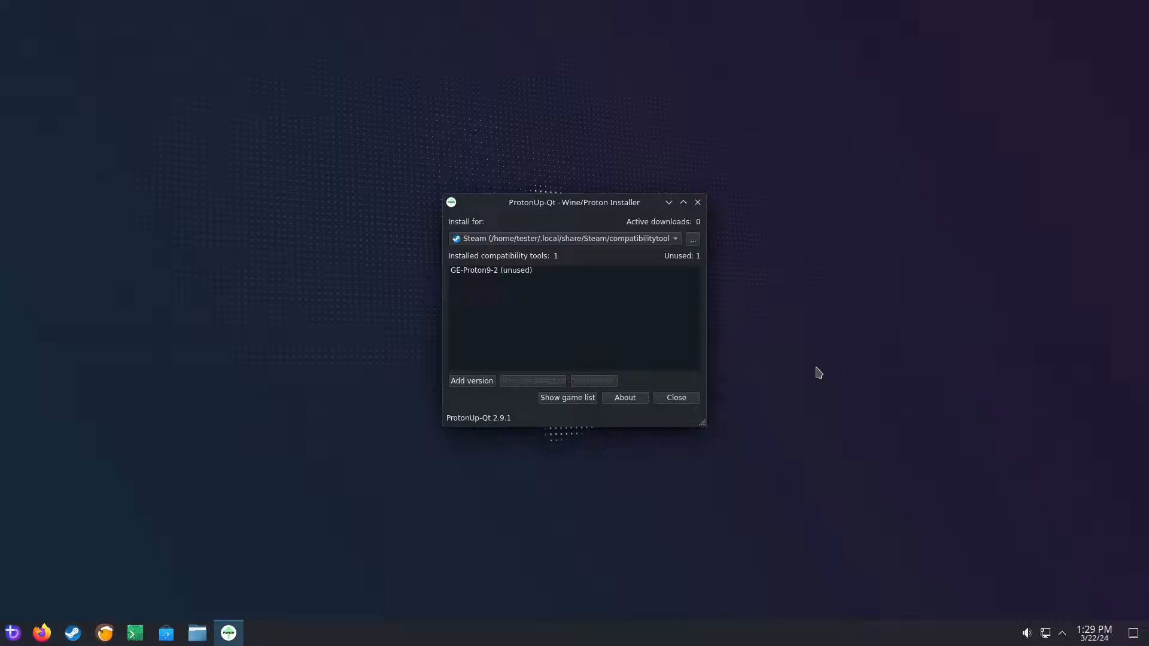
pyautogui.moveTo(716, 215)
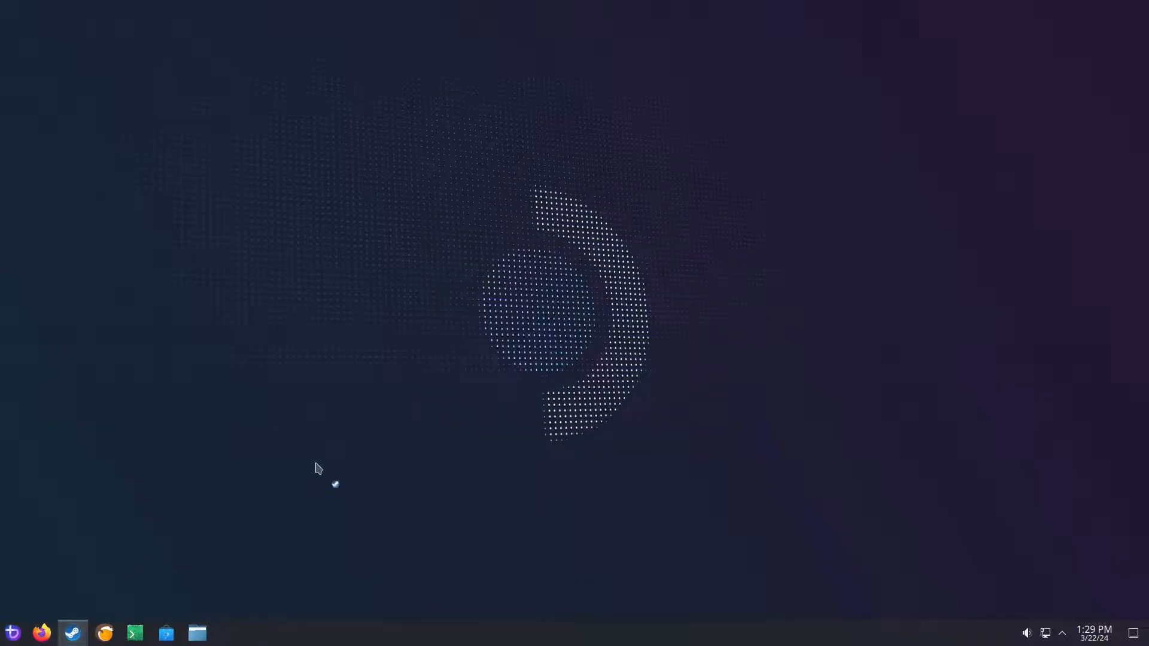
# Step: Sign in to the Steam account, view the LIBRARY, and open the Steam menu
pyautogui.click(72, 633)
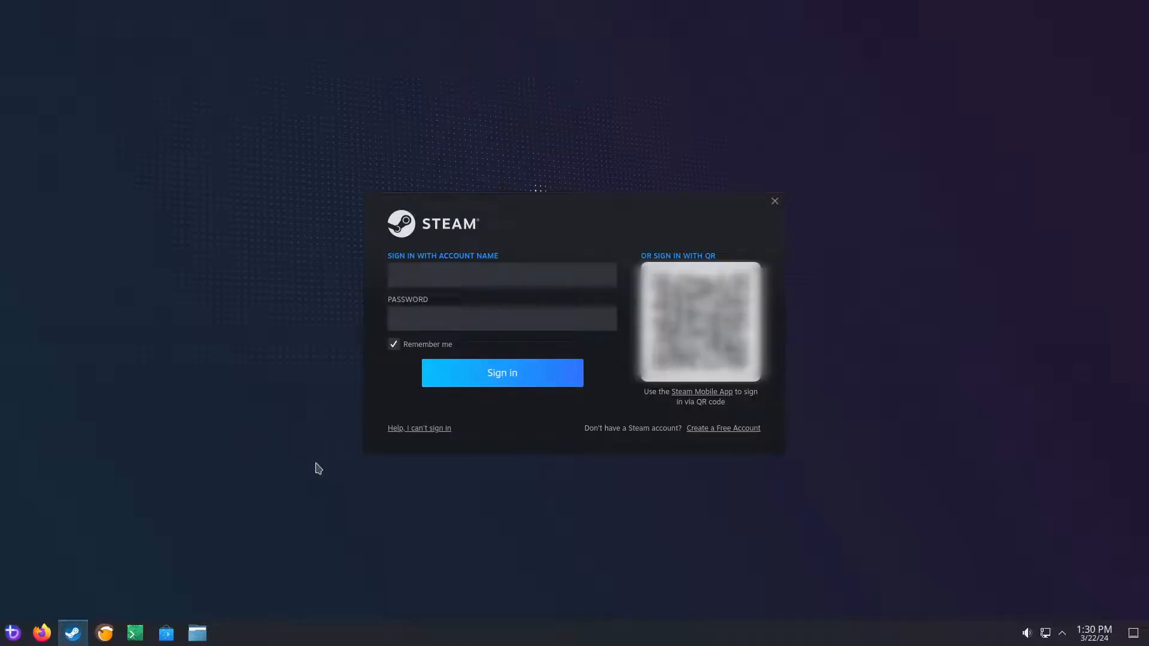
pyautogui.click(502, 274)
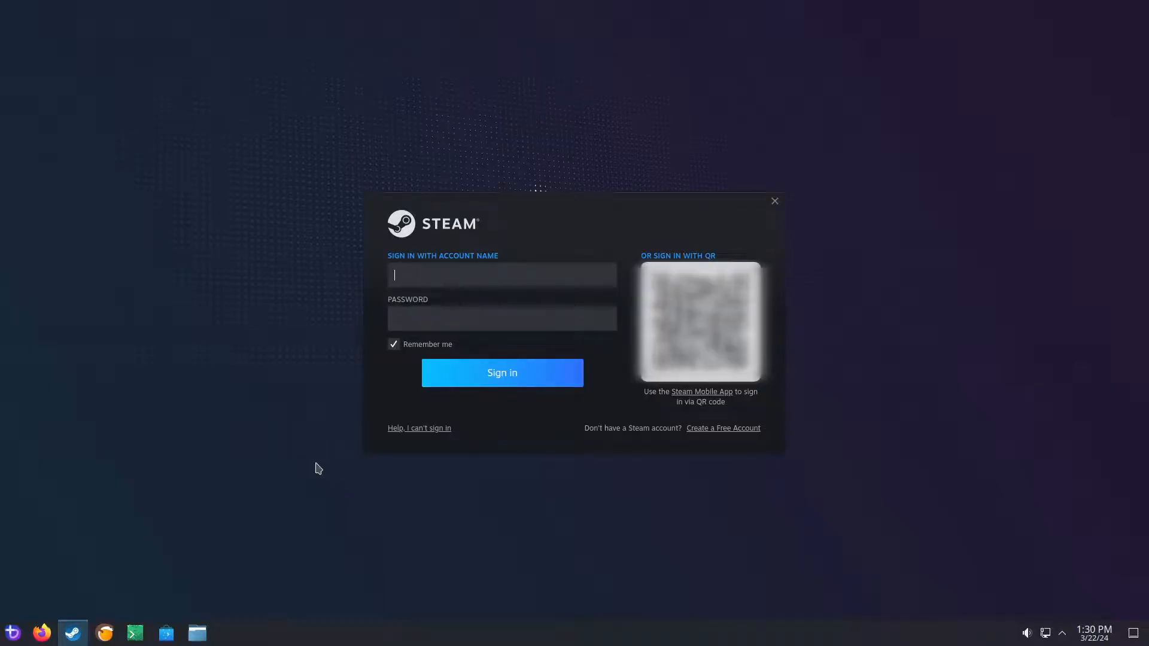
pyautogui.click(501, 373)
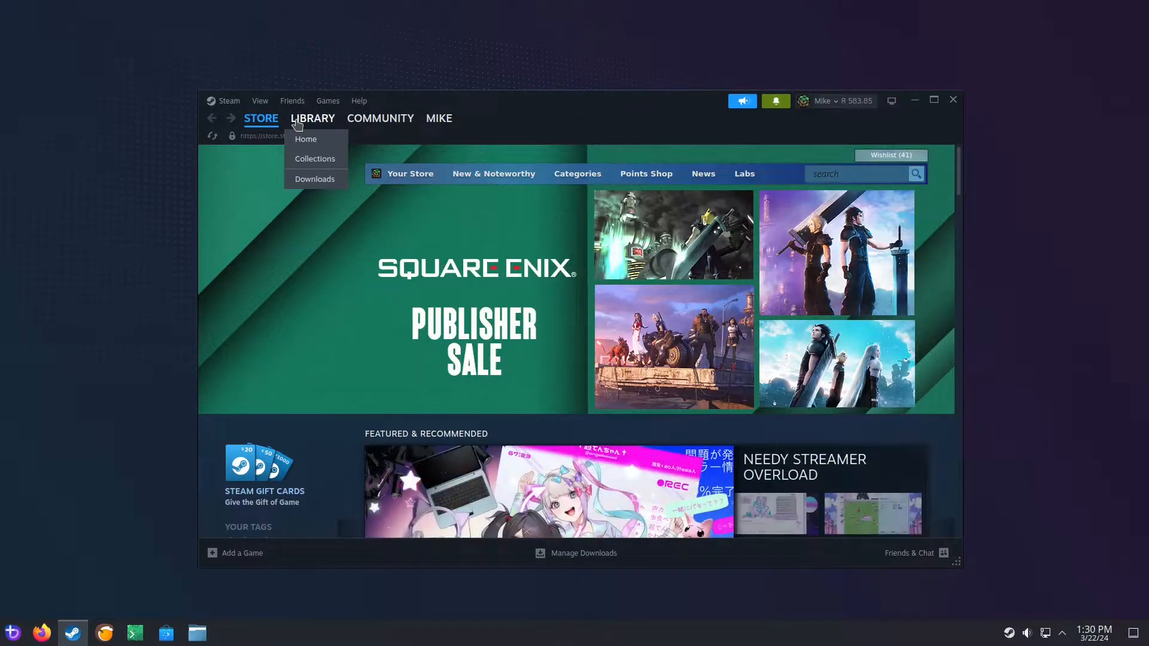
pyautogui.click(312, 117)
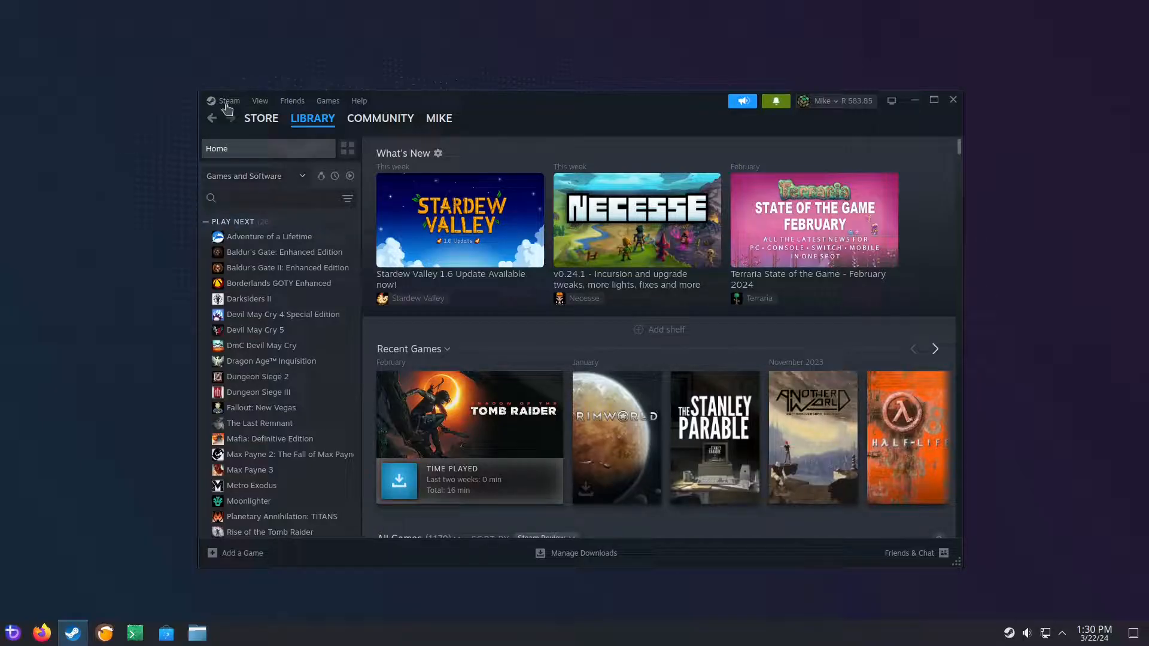
pyautogui.click(228, 101)
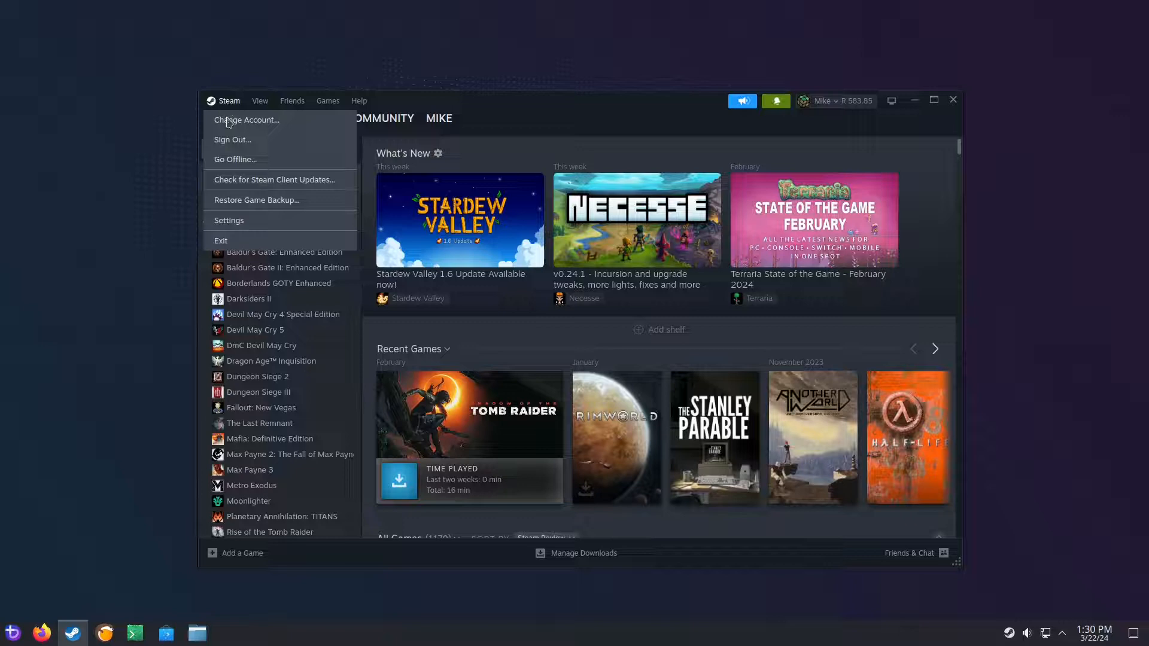
pyautogui.moveTo(228, 220)
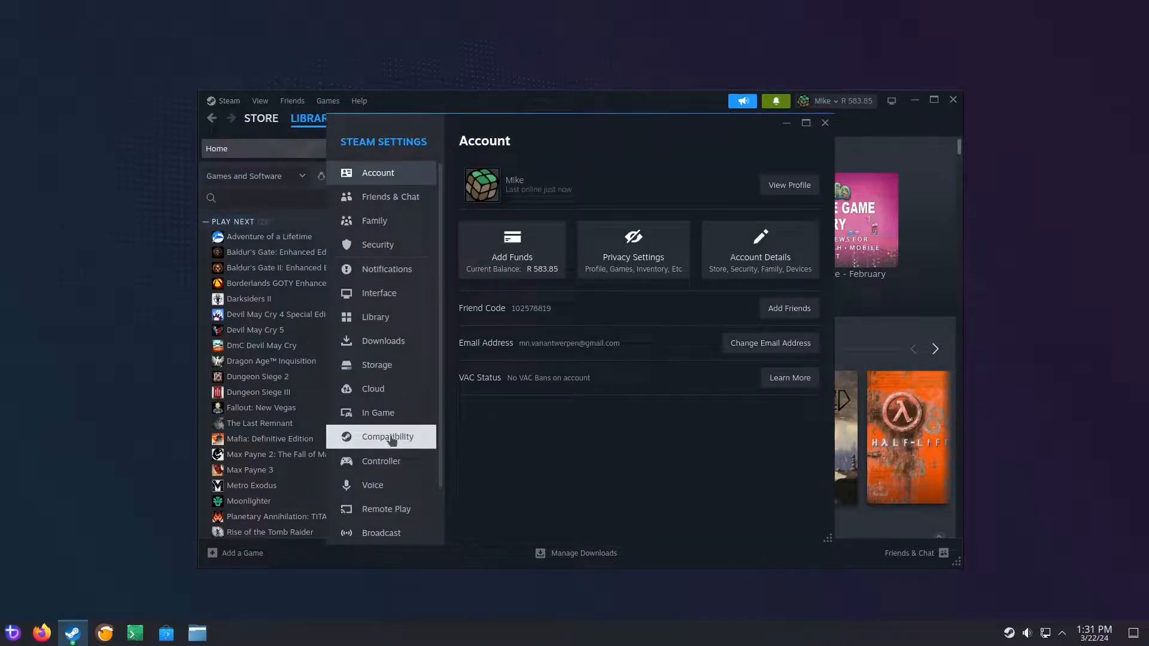
# Step: Turn on 'Enable Steam Play for all other titles' in Steam's Compatibility settings
pyautogui.click(387, 436)
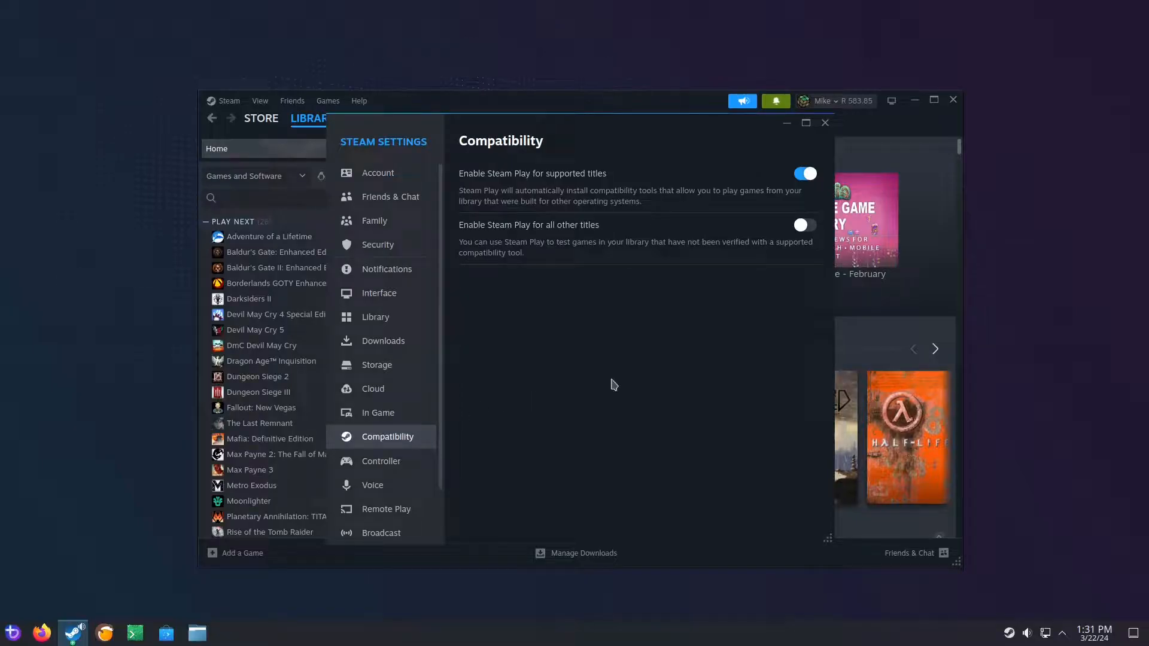
pyautogui.moveTo(464, 237)
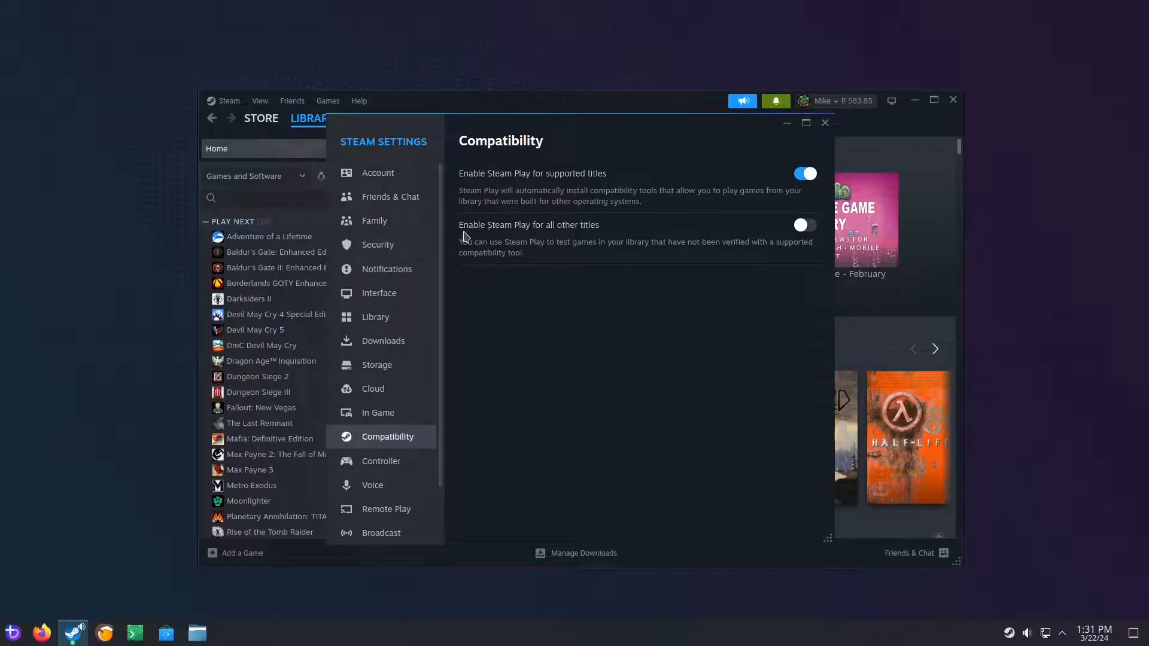
pyautogui.moveTo(755, 249)
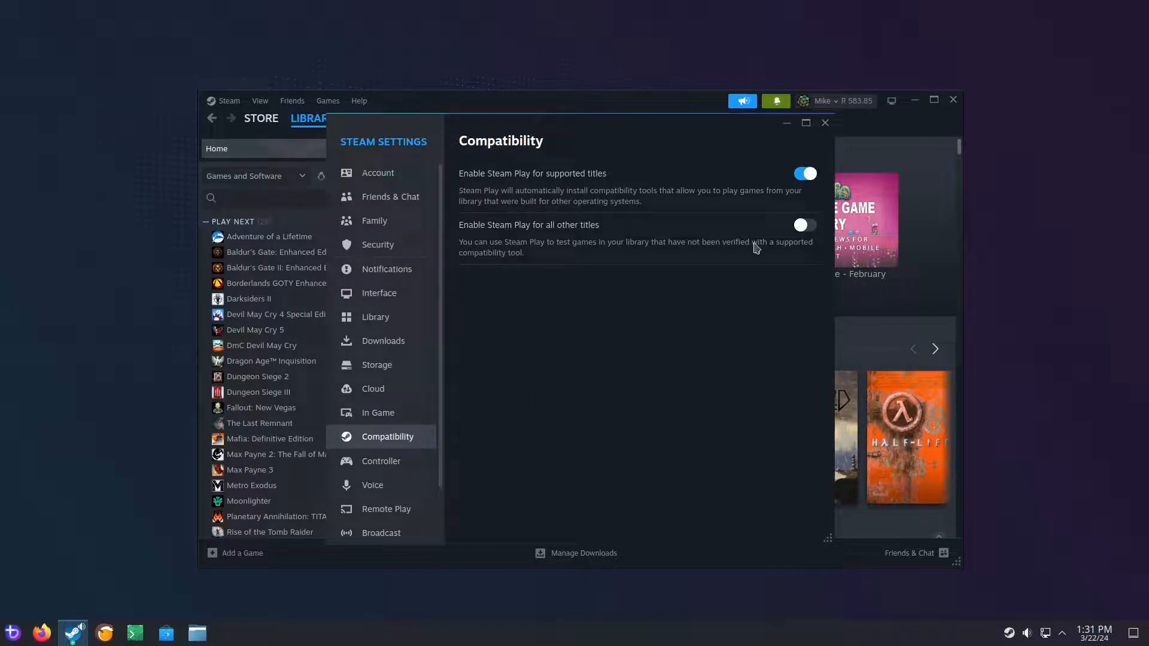
pyautogui.click(803, 224)
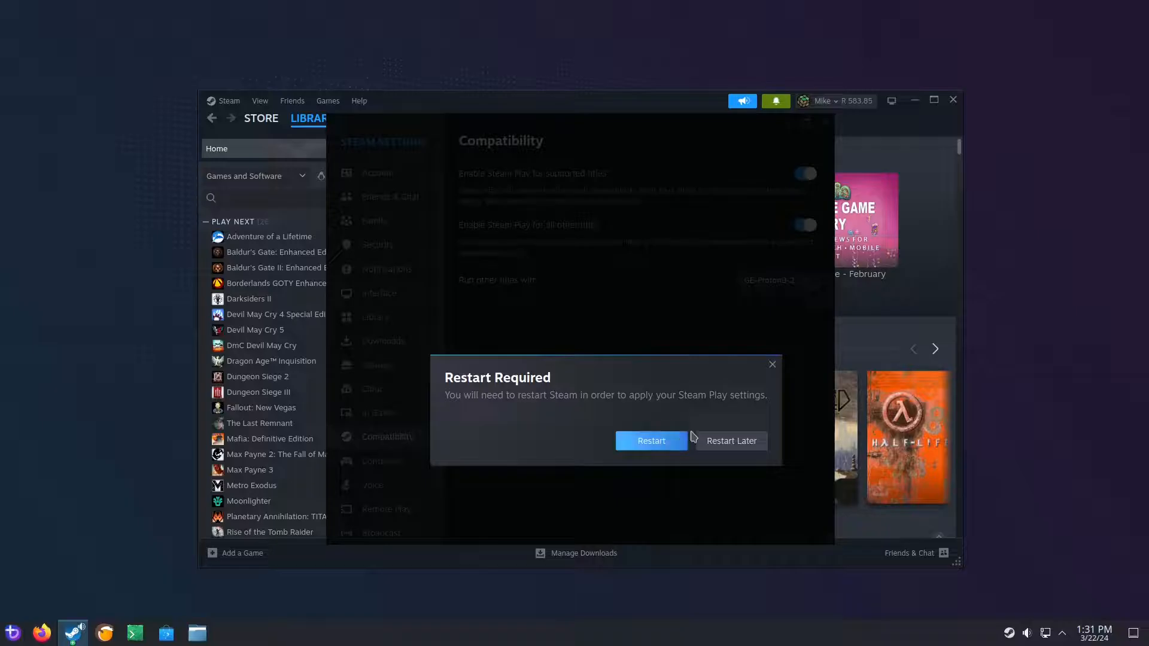
pyautogui.moveTo(759, 296)
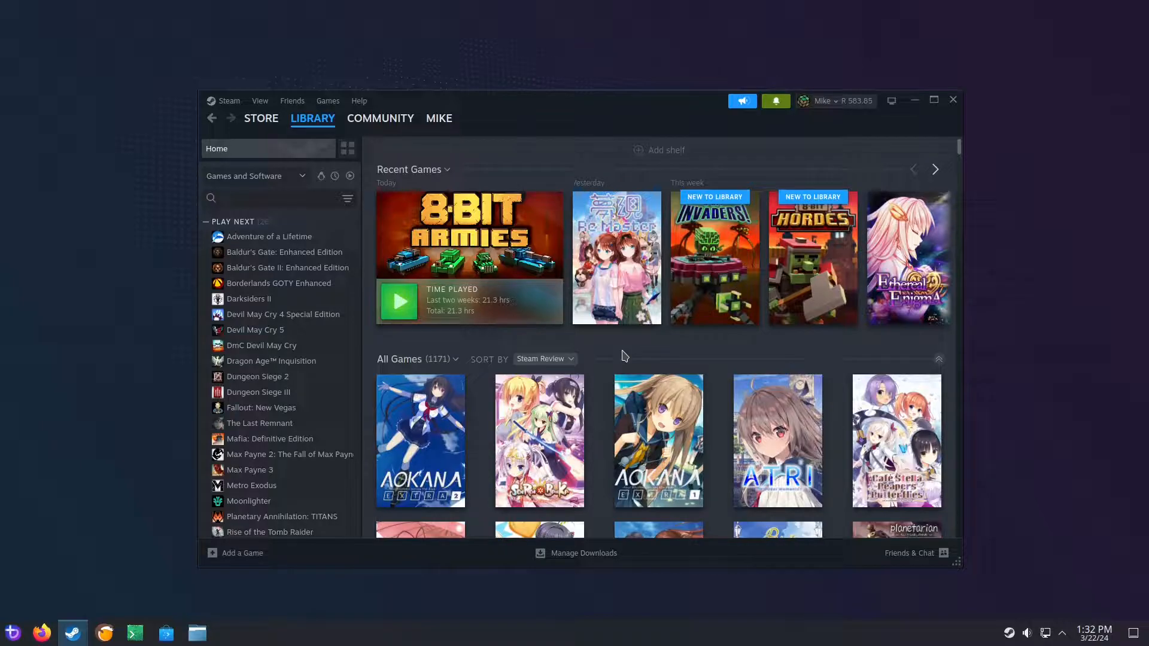
pyautogui.moveTo(51, 613)
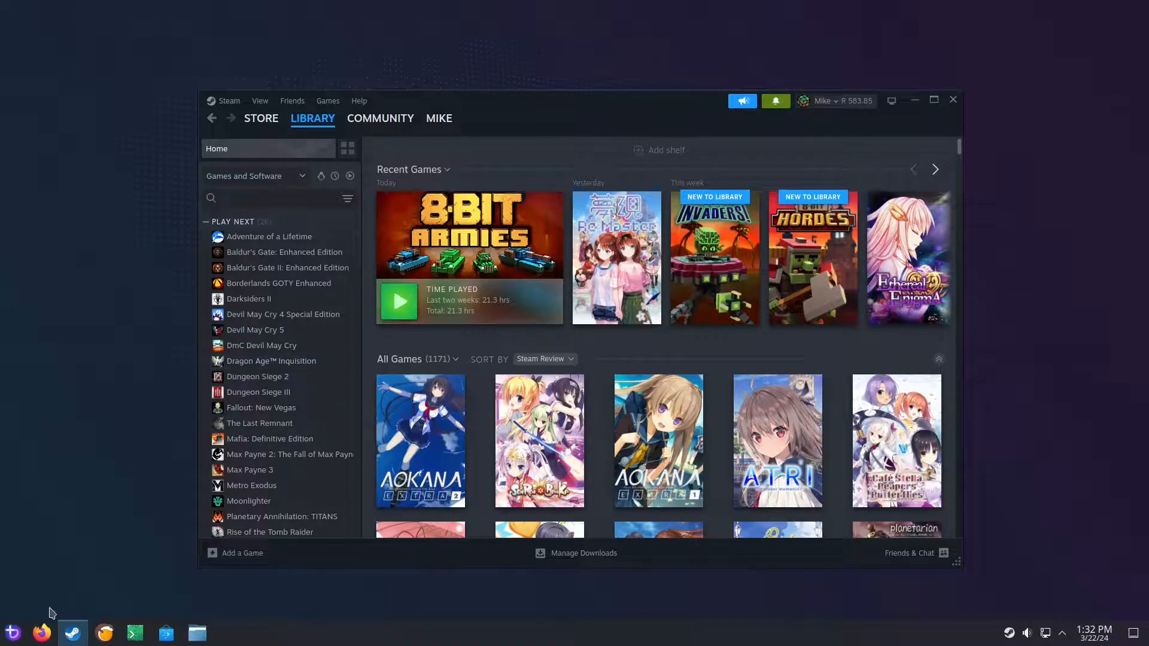
# Step: Open protondb.com in Firefox, search 'bord' and scroll Borderlands 3's Gold-rated reports
pyautogui.click(42, 633)
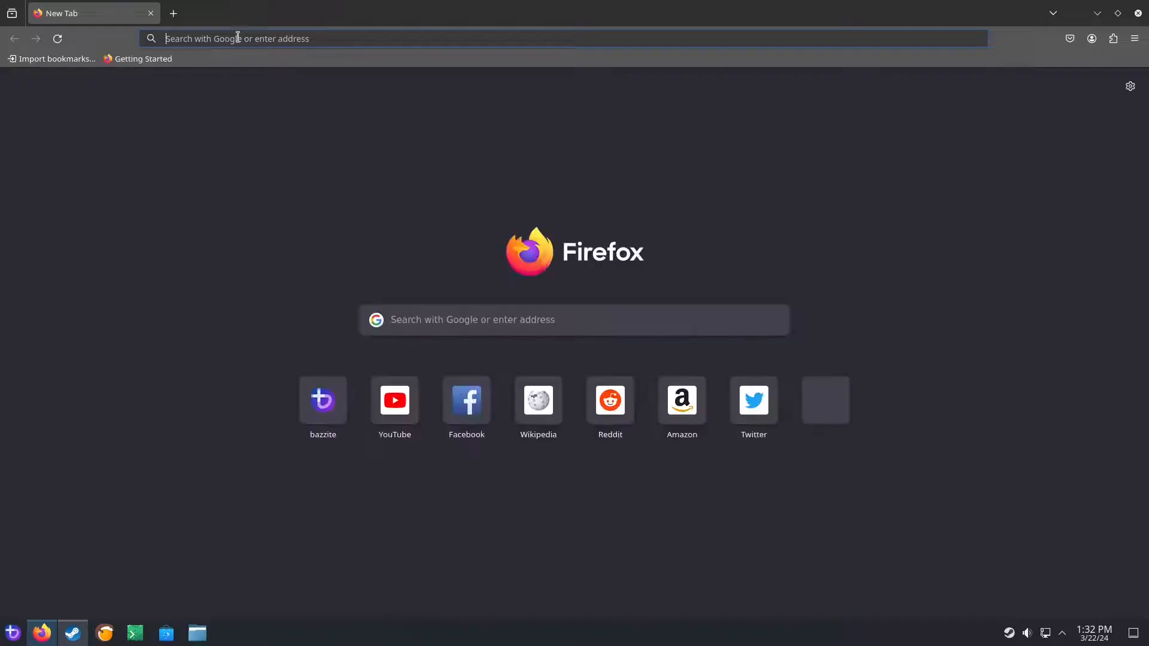
pyautogui.write('proton')
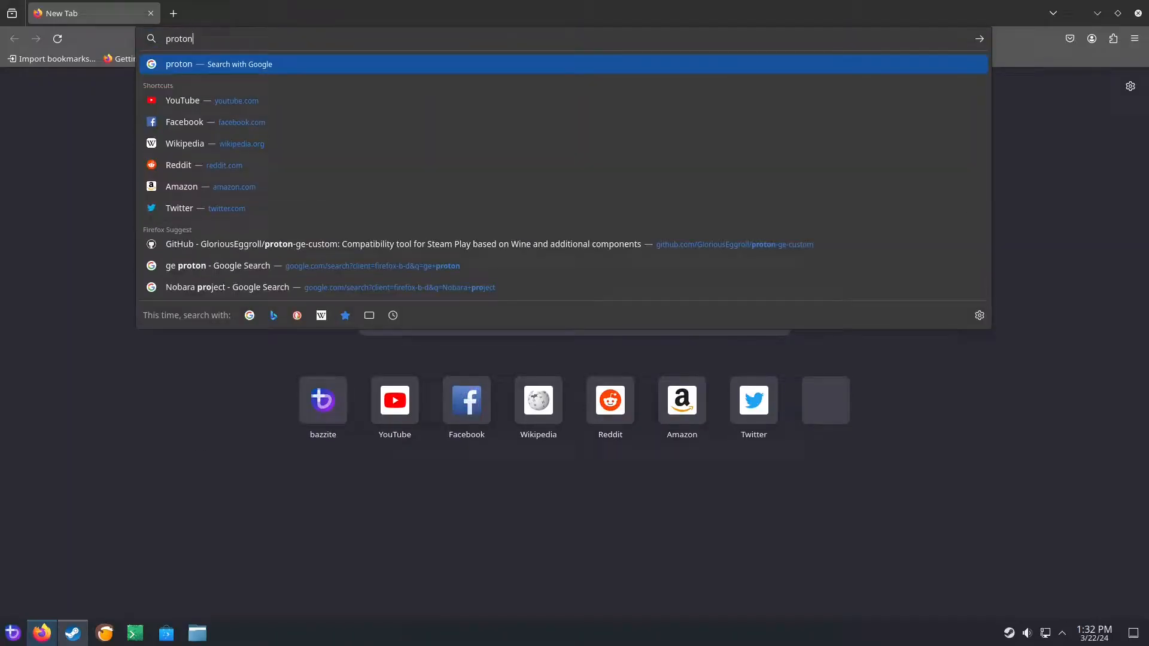
pyautogui.press('Return')
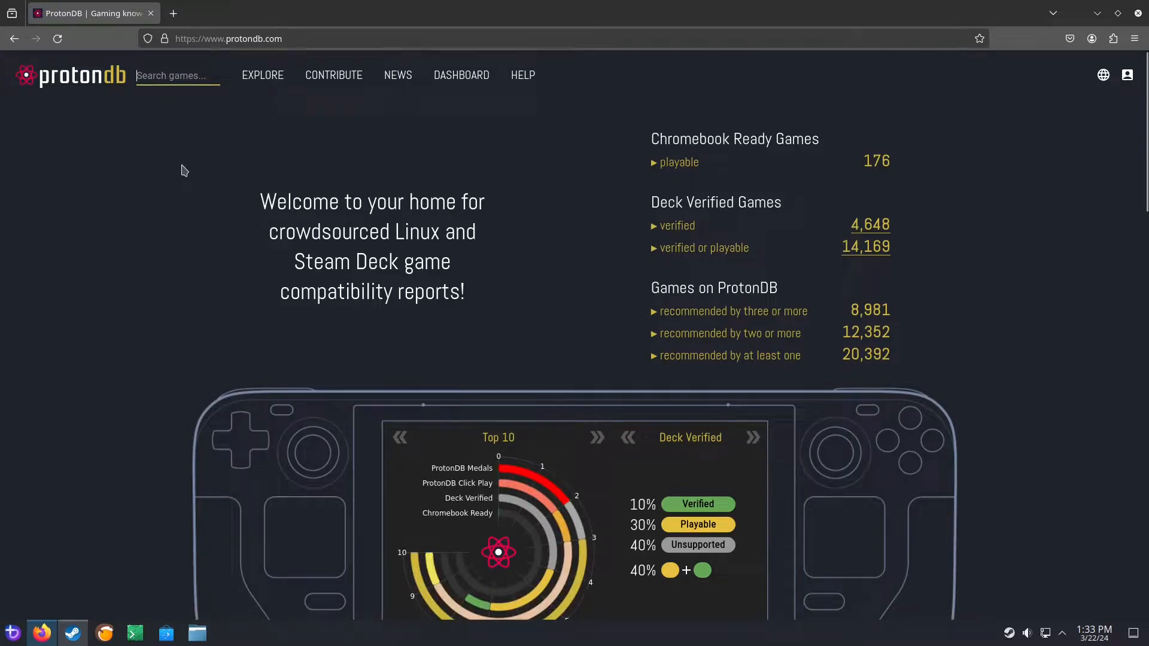
pyautogui.write('bord')
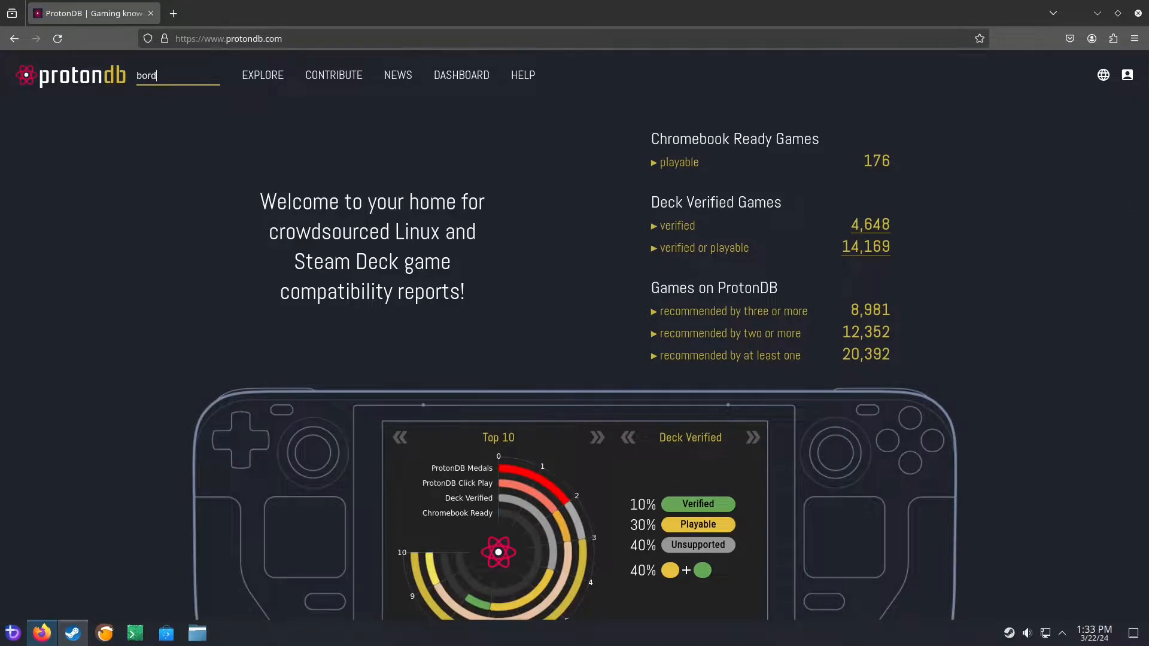
pyautogui.press('Return')
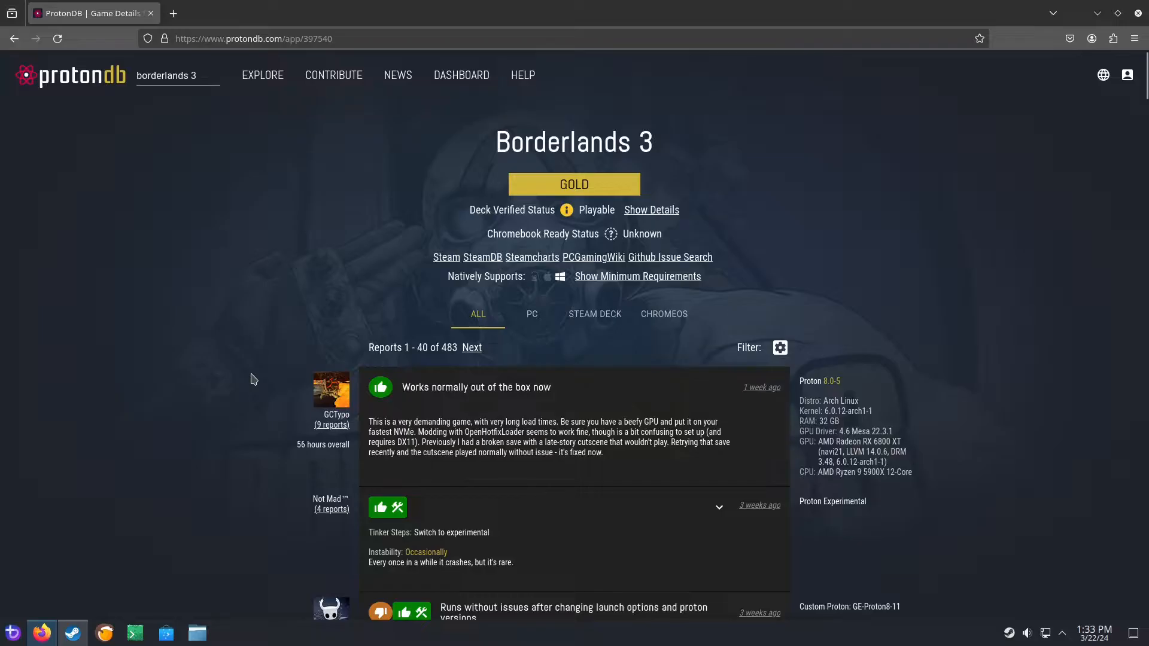
pyautogui.scroll(-3)
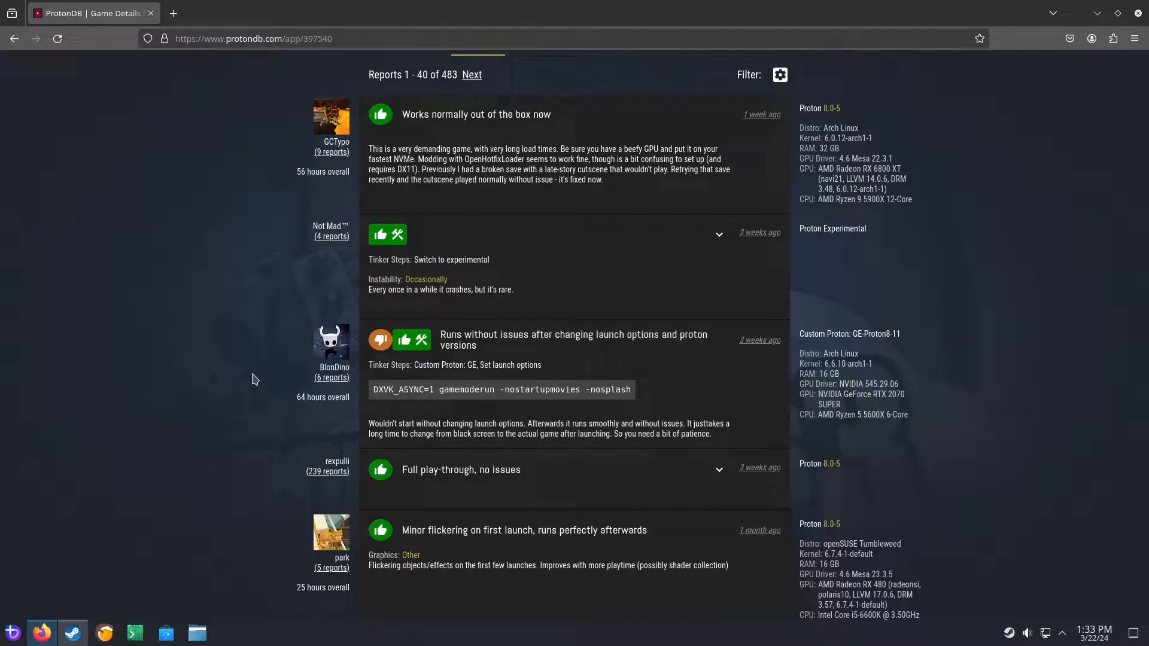
pyautogui.moveTo(164, 495)
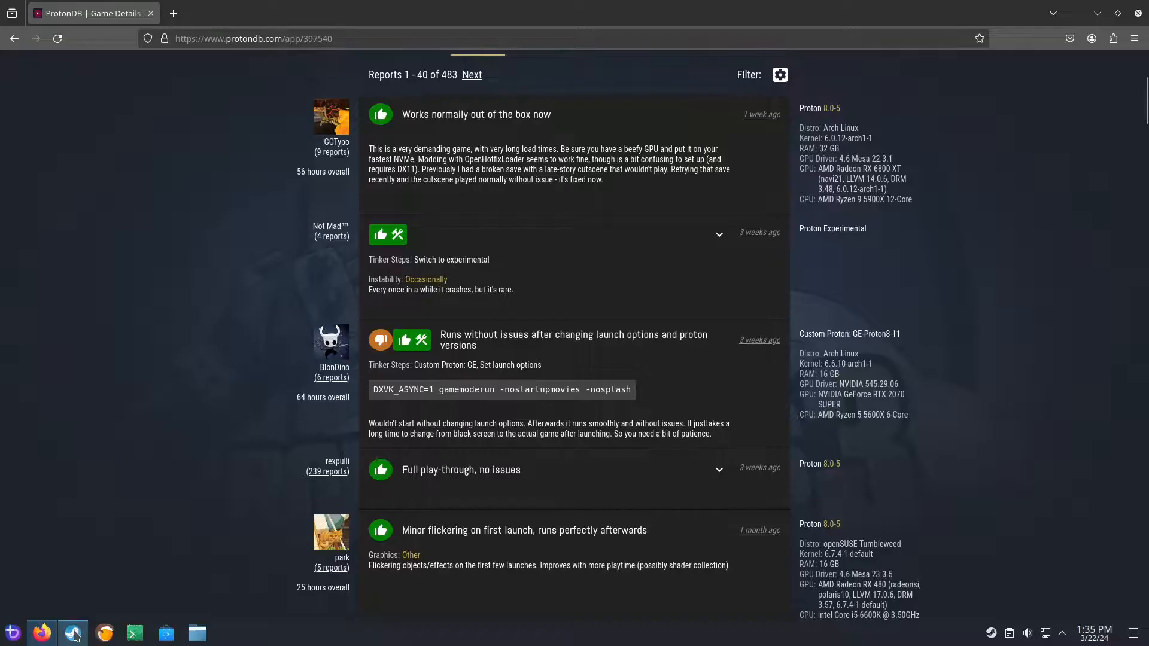
pyautogui.moveTo(109, 591)
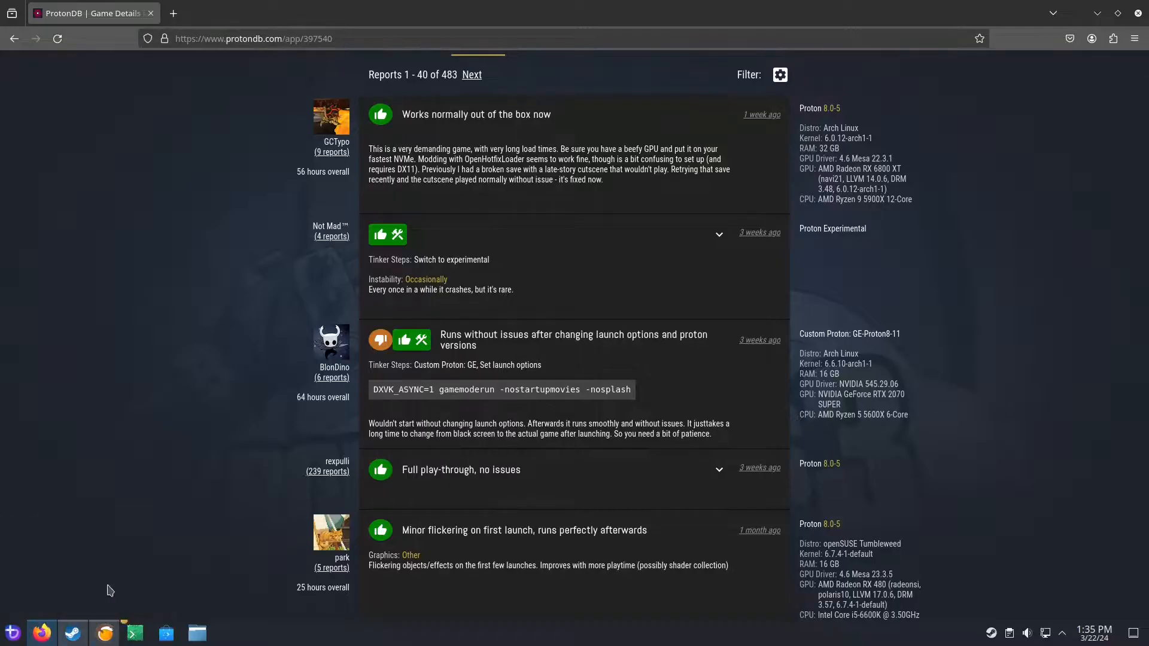
pyautogui.moveTo(113, 555)
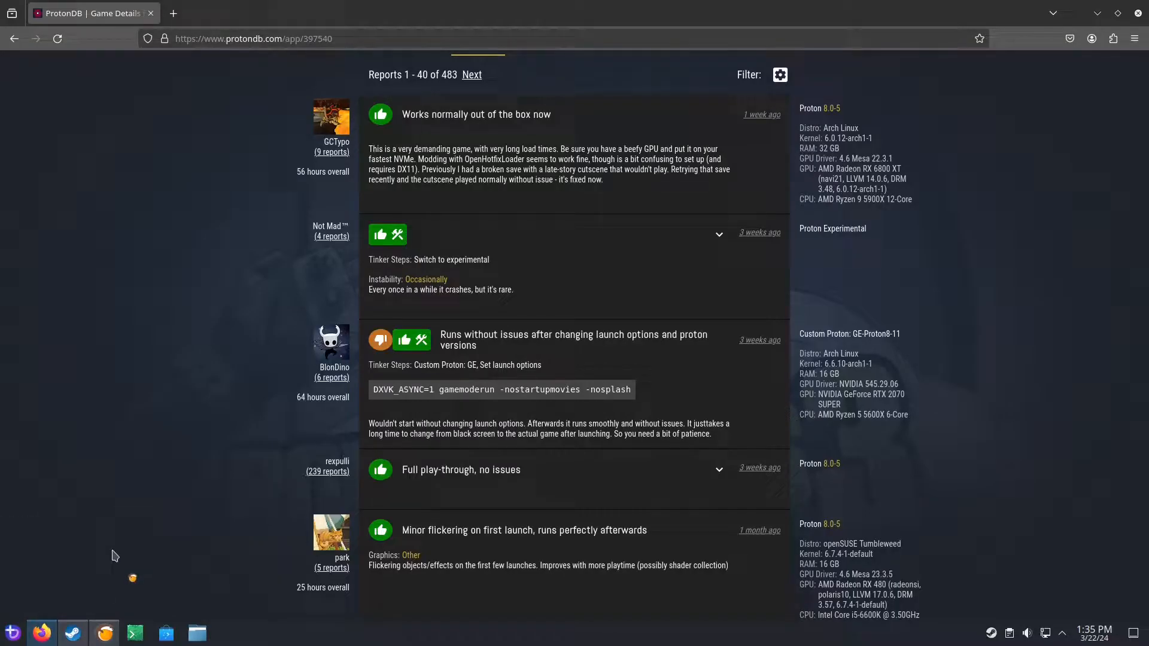
pyautogui.rightClick(72, 632)
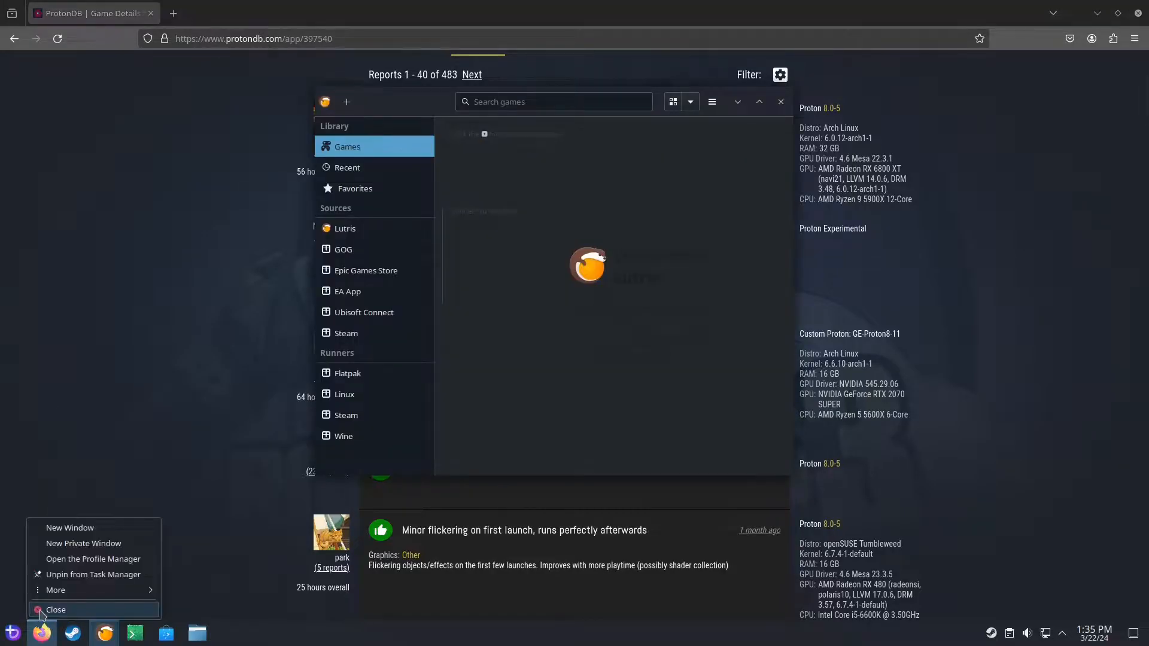
# Step: Close Firefox from the taskbar and view the GOG and Epic Games Store sources
pyautogui.click(55, 609)
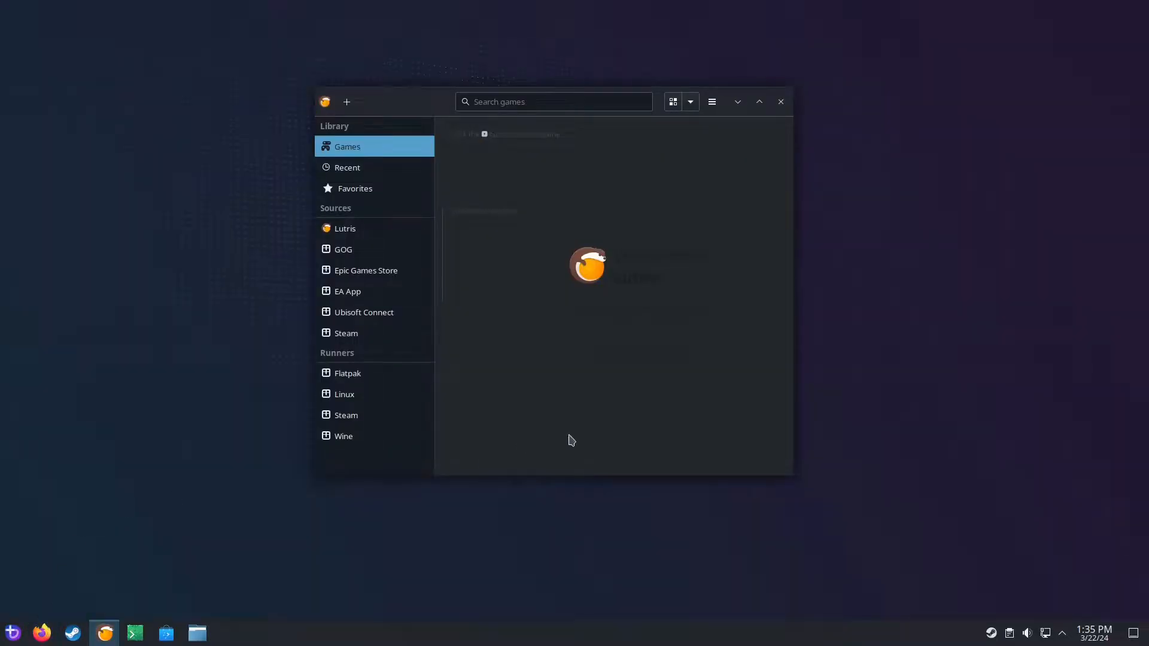
pyautogui.moveTo(481, 368)
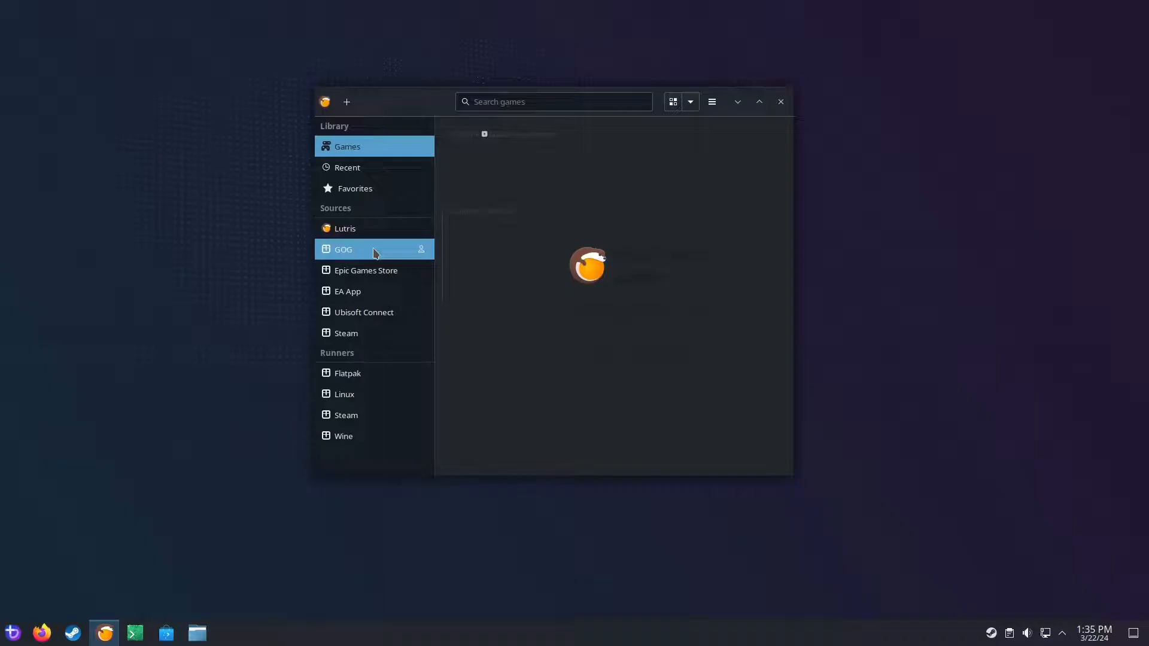
pyautogui.click(365, 270)
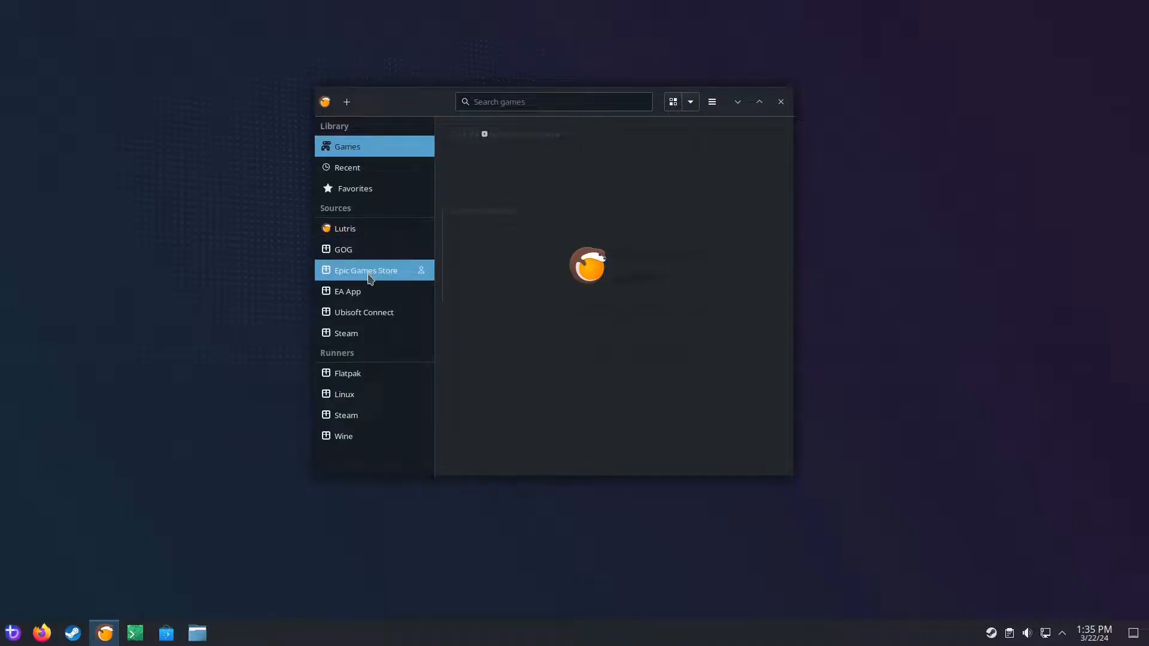
pyautogui.click(343, 248)
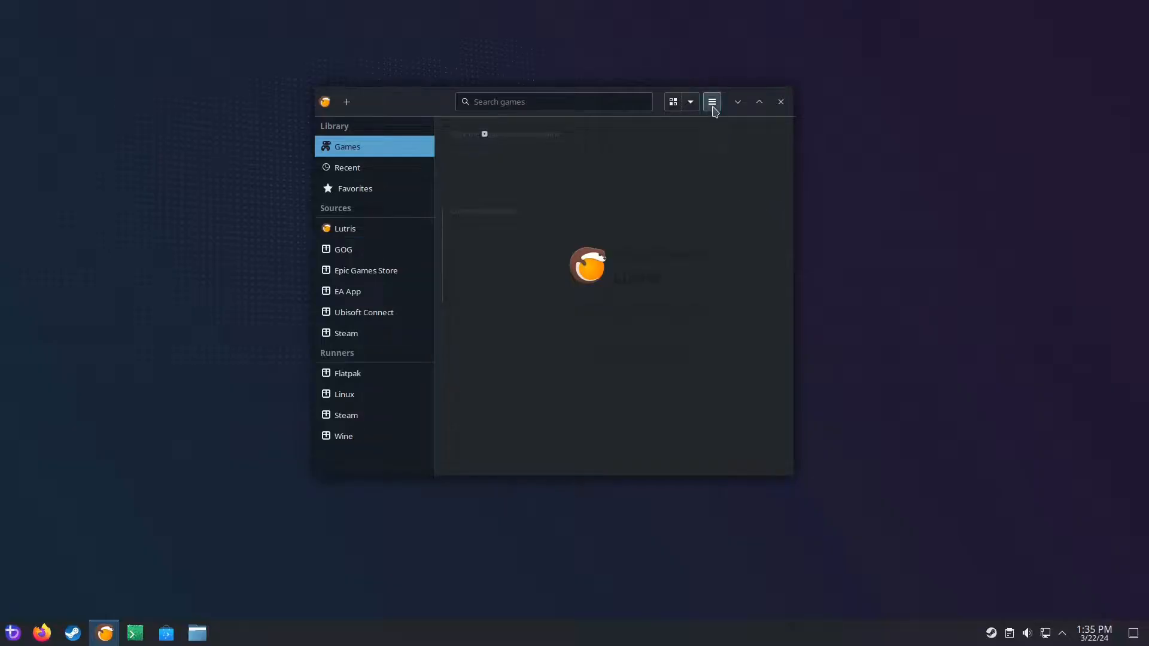
# Step: Toggle Battle.net on under Lutris Preferences > Sources and close the settings window
pyautogui.click(710, 101)
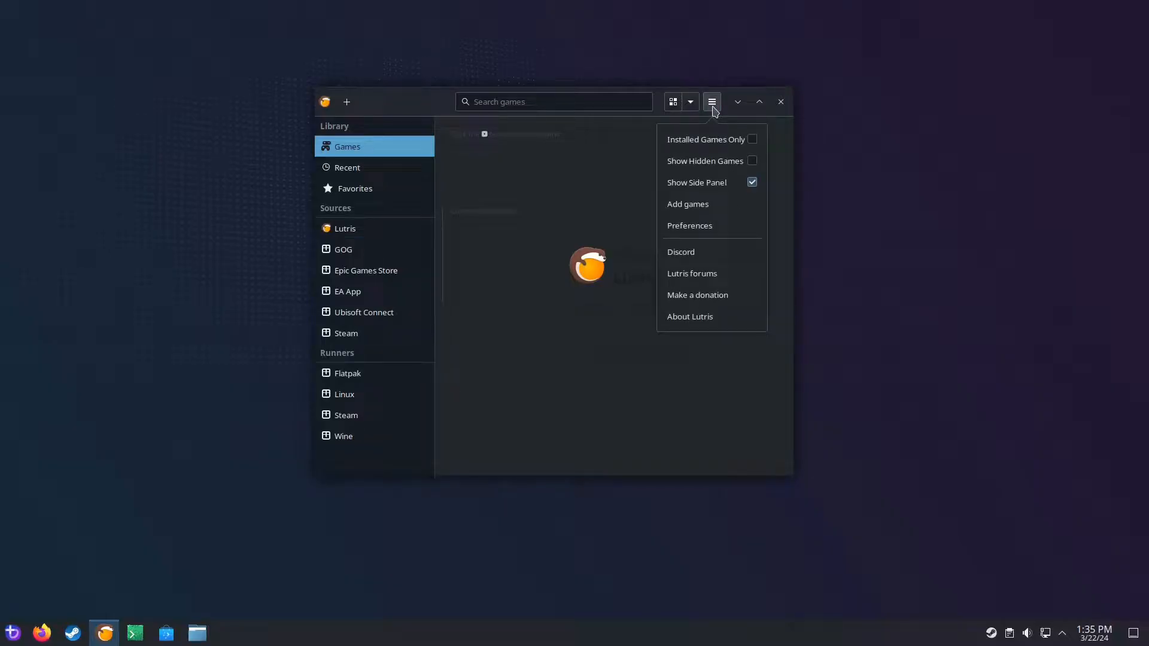
pyautogui.click(689, 225)
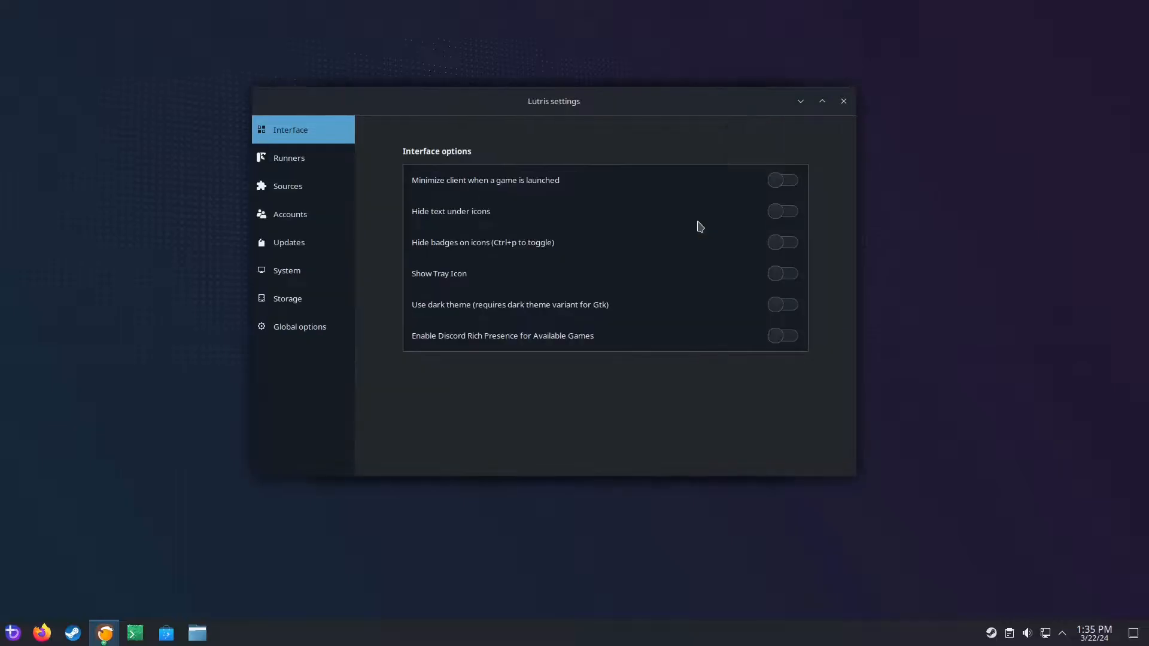
pyautogui.click(287, 185)
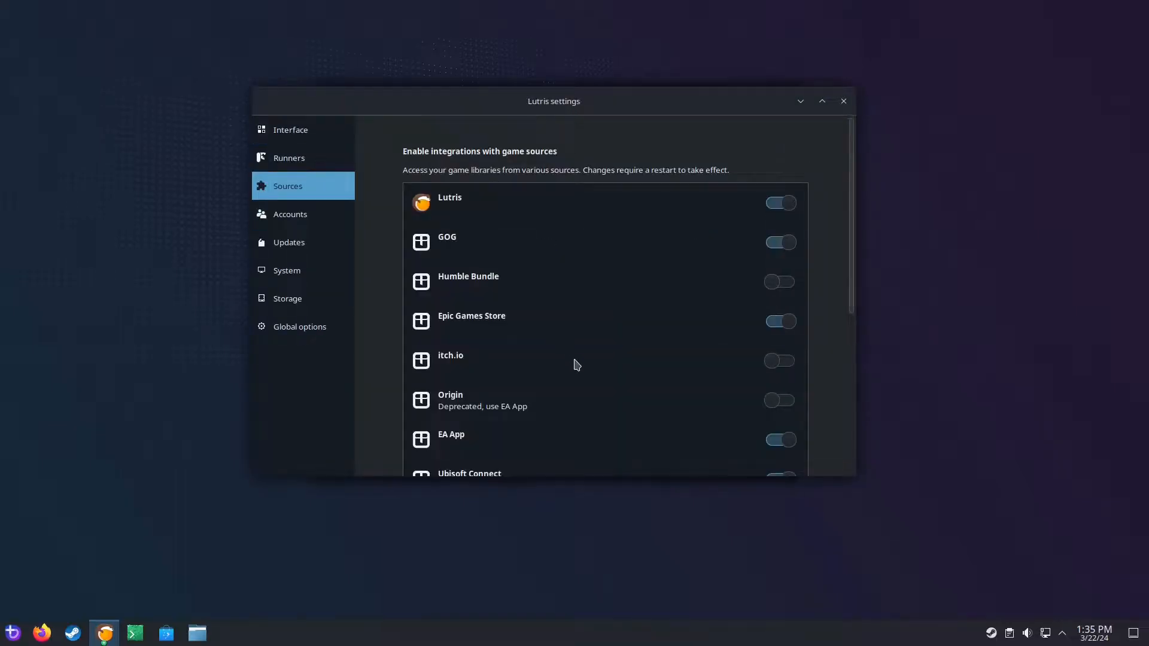
pyautogui.scroll(-3)
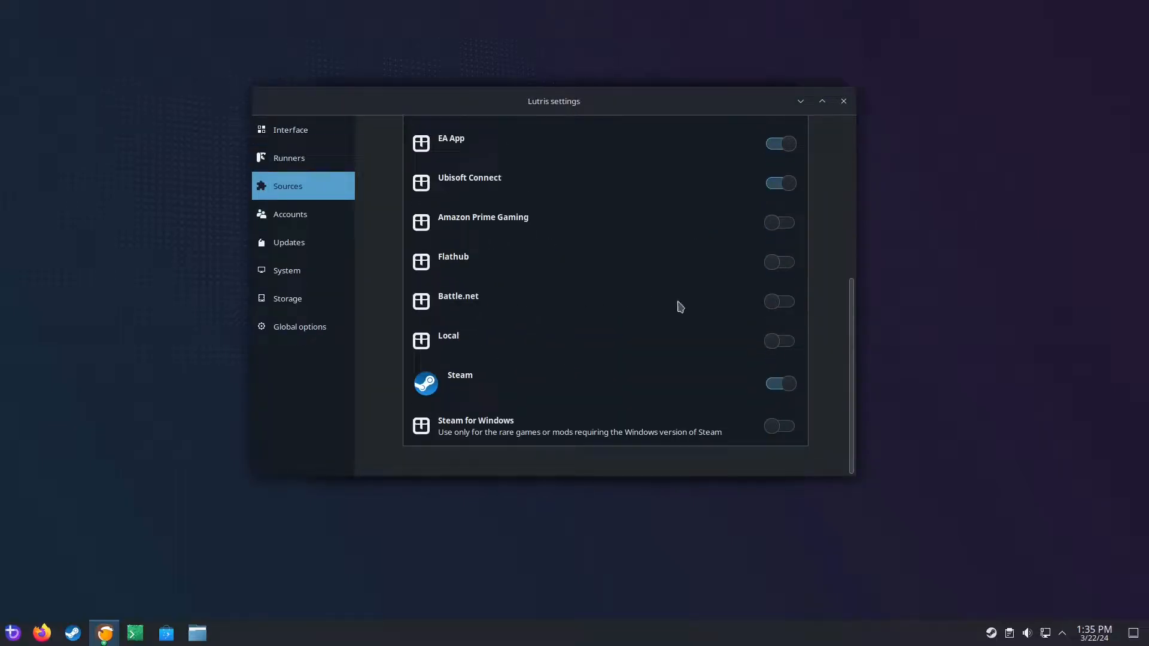
pyautogui.click(778, 301)
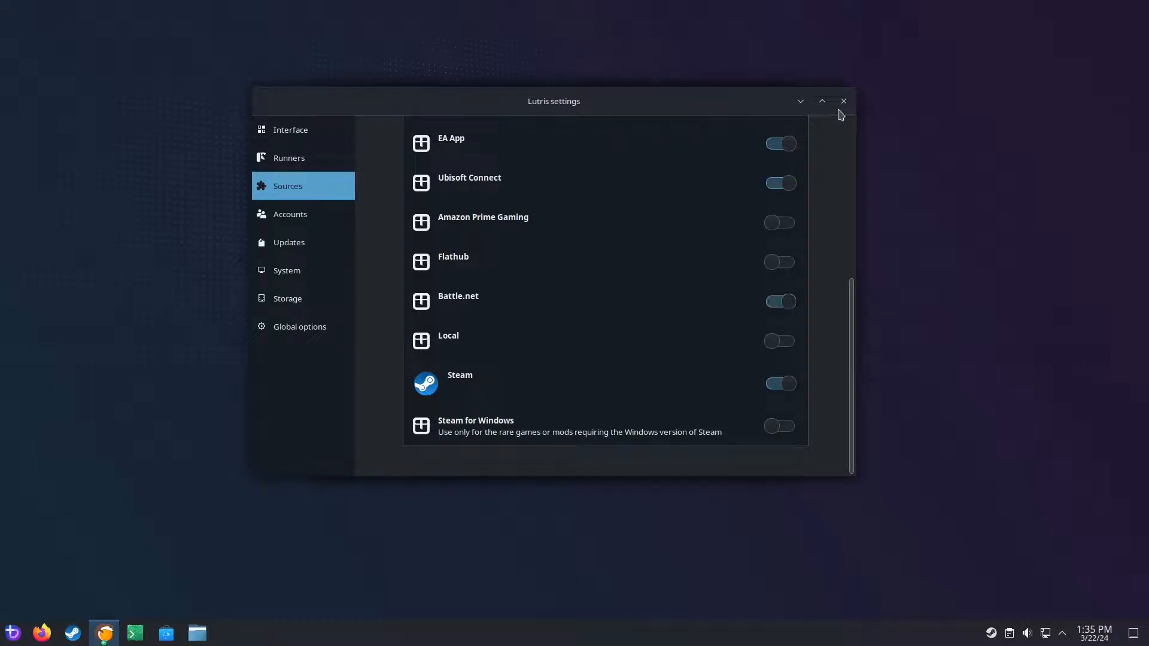
pyautogui.click(842, 100)
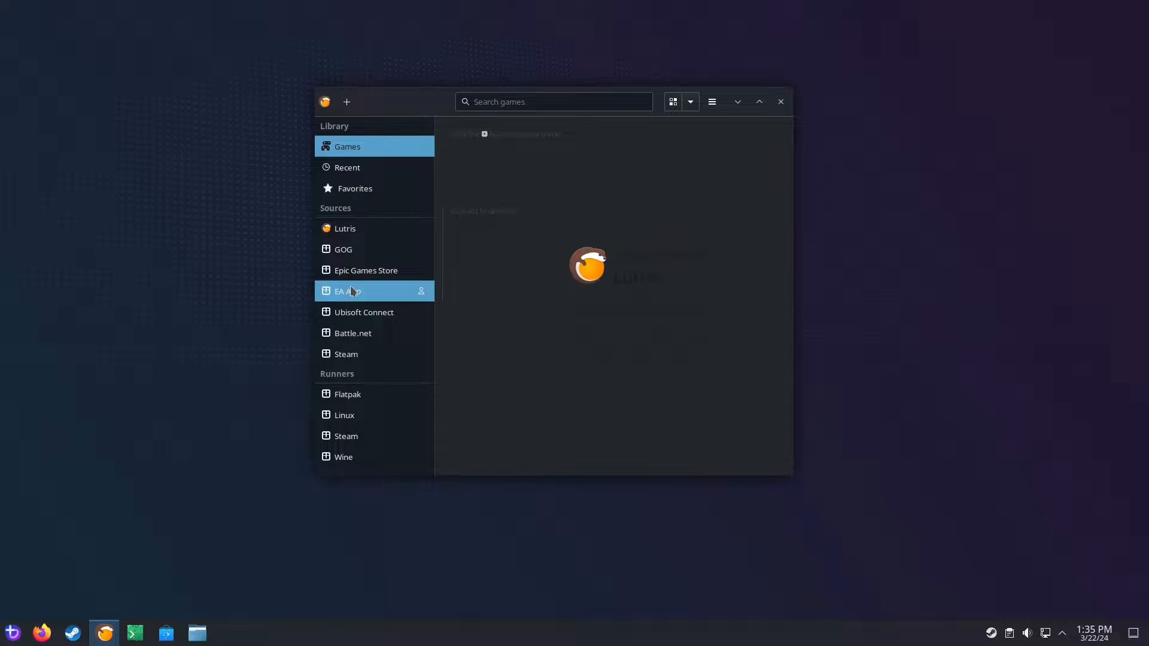
# Step: Connect the GOG account, maximize Lutris, and select Absolute Drift in the 203-game library
pyautogui.click(353, 332)
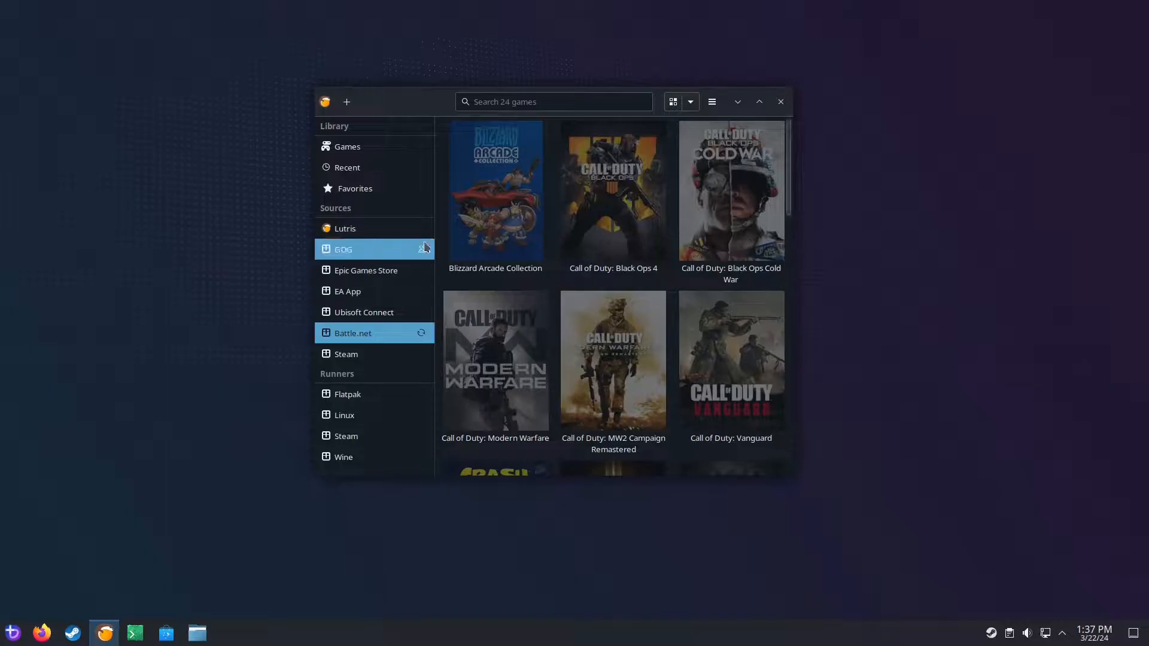
pyautogui.moveTo(421, 249)
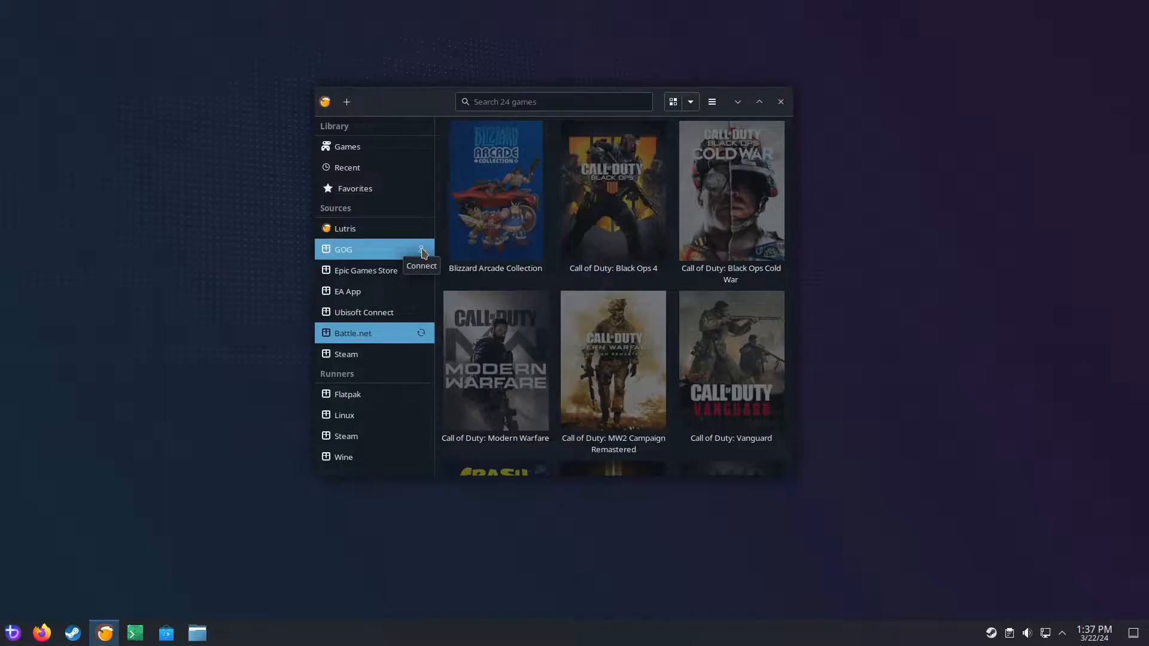
pyautogui.click(420, 249)
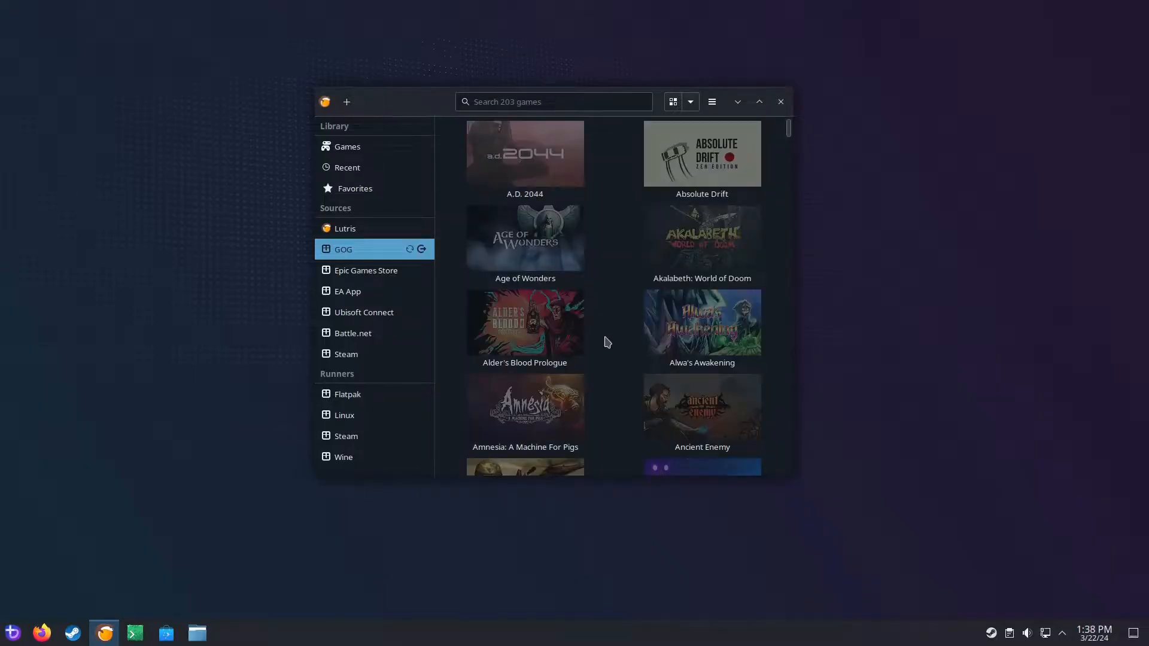
pyautogui.scroll(-3)
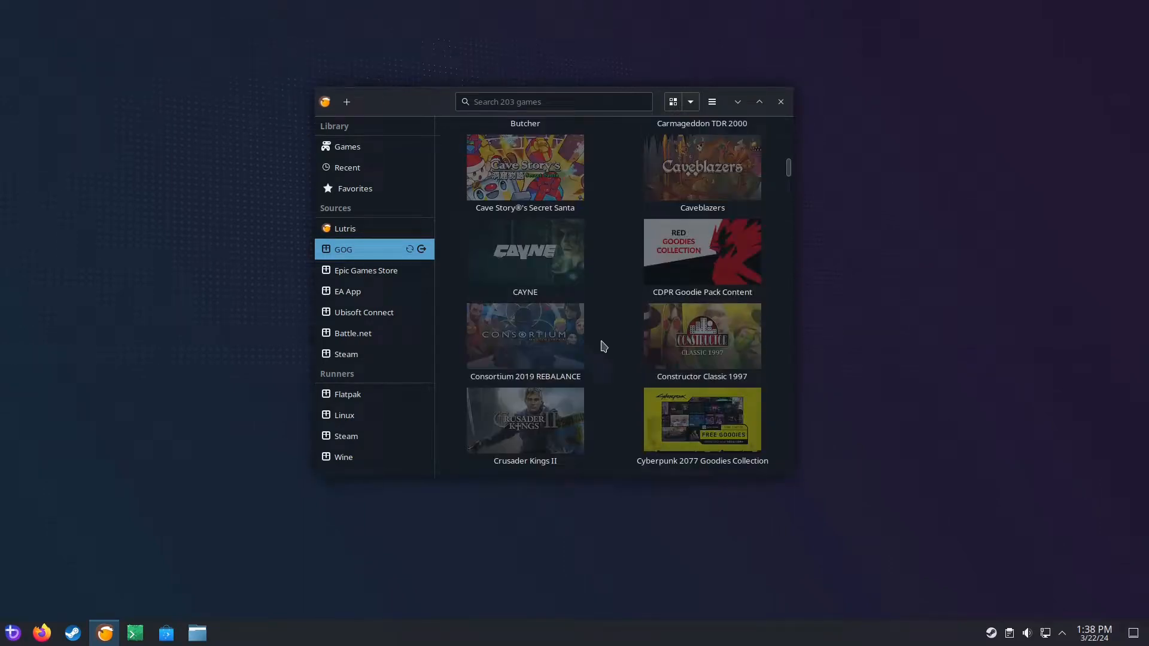
pyautogui.scroll(3)
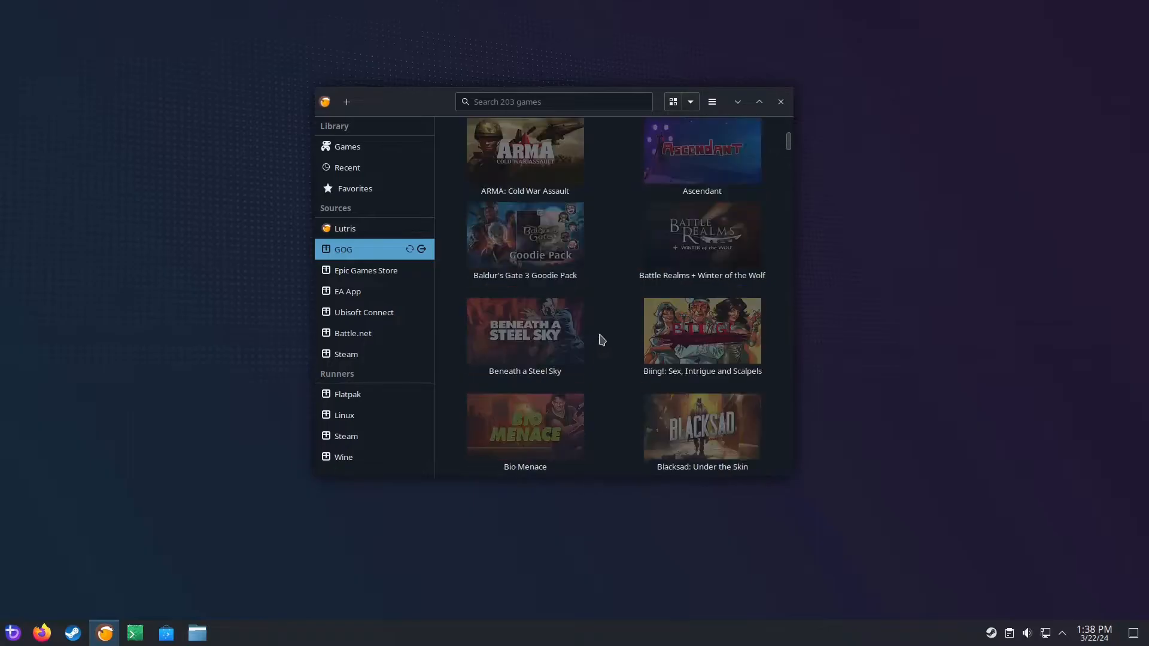
pyautogui.click(758, 101)
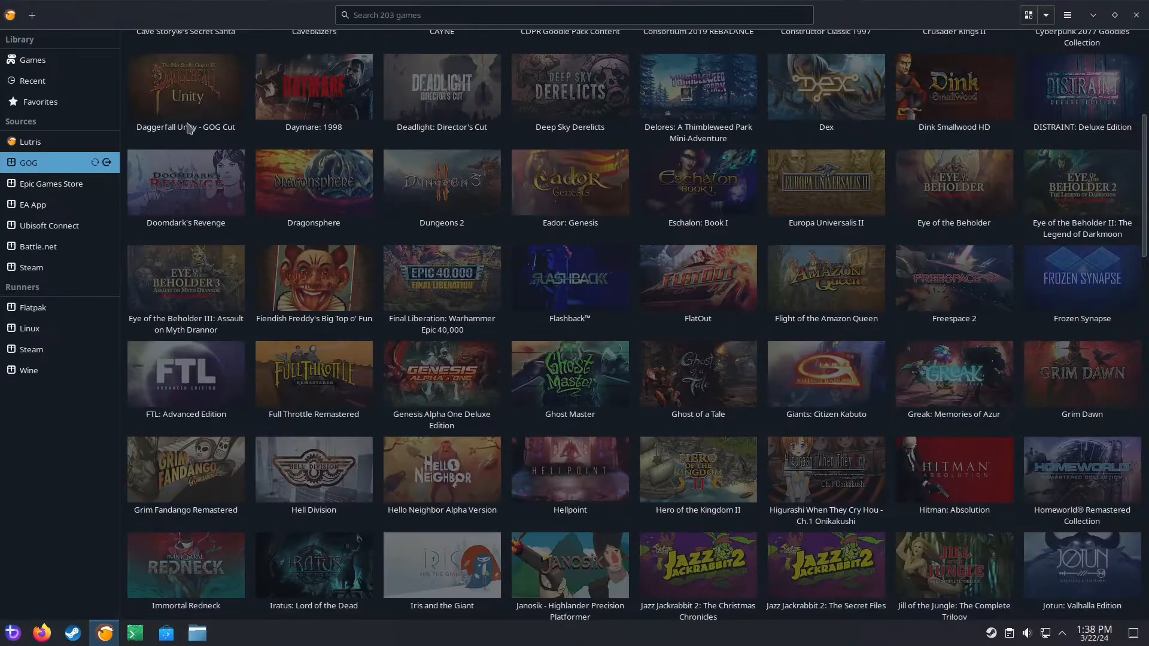
pyautogui.scroll(3)
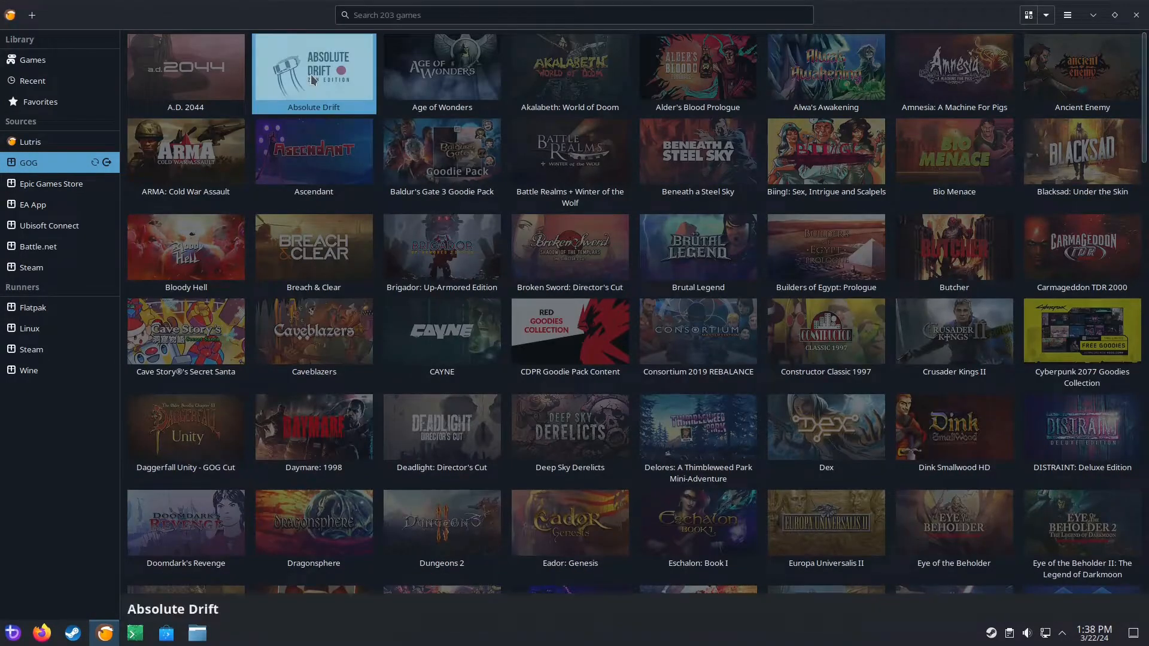
pyautogui.click(313, 73)
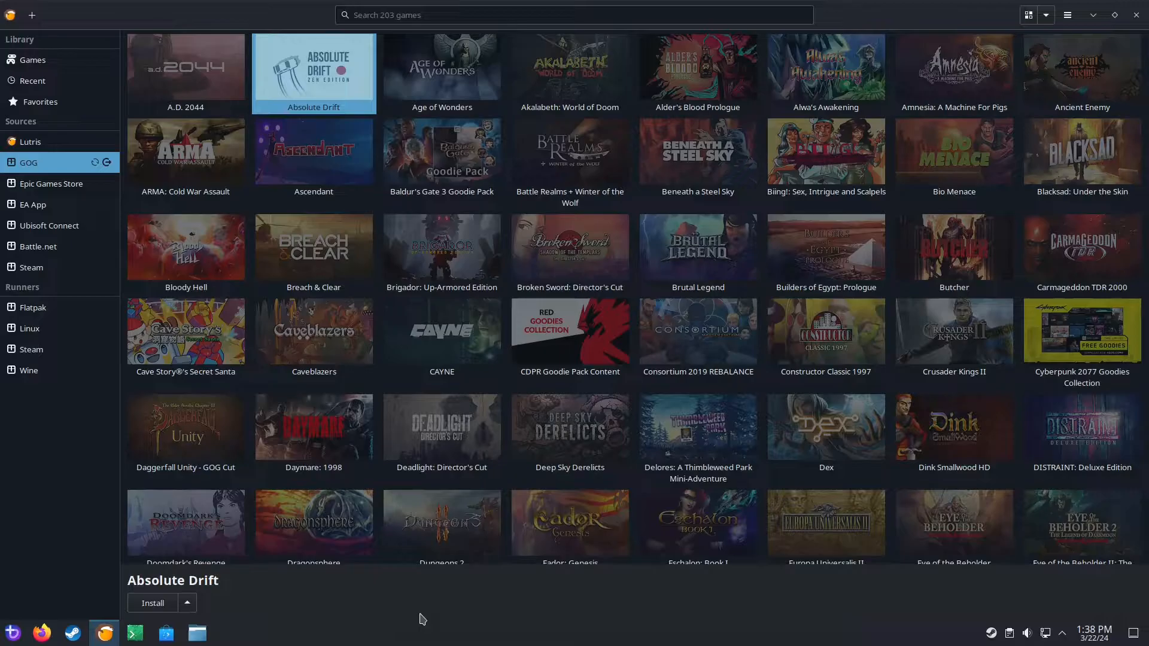
pyautogui.click(39, 246)
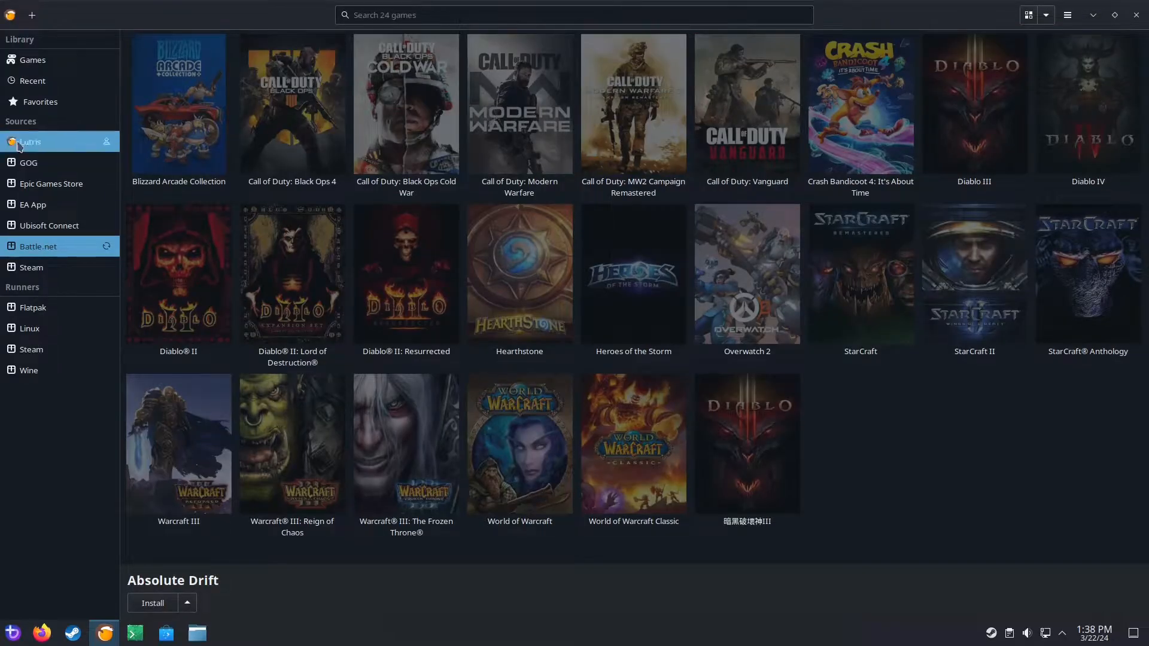
# Step: Search Lutris.net for 'battle.net' and start the Blizzard Battle.net installer
pyautogui.click(30, 14)
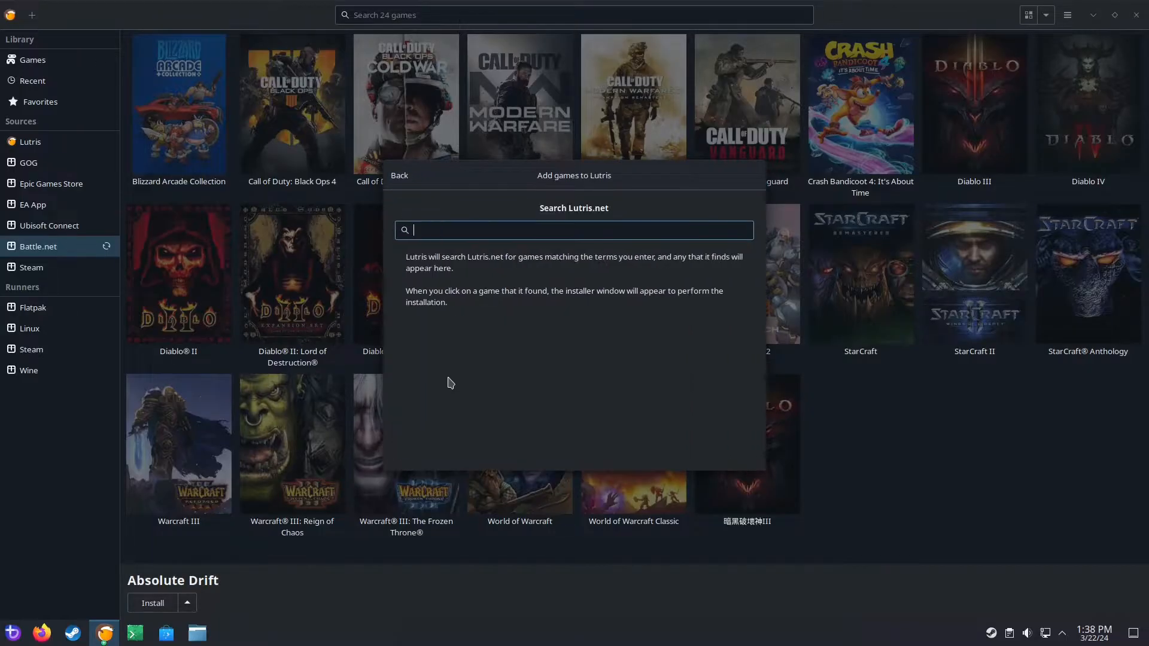
pyautogui.write('battle.net')
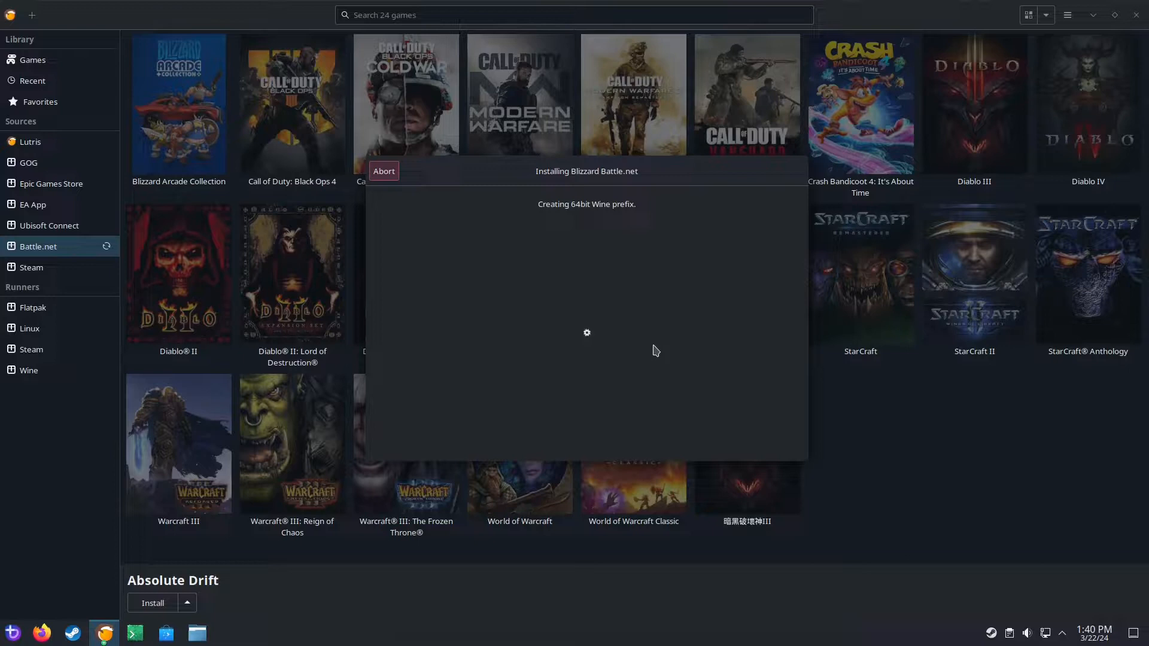
pyautogui.click(29, 162)
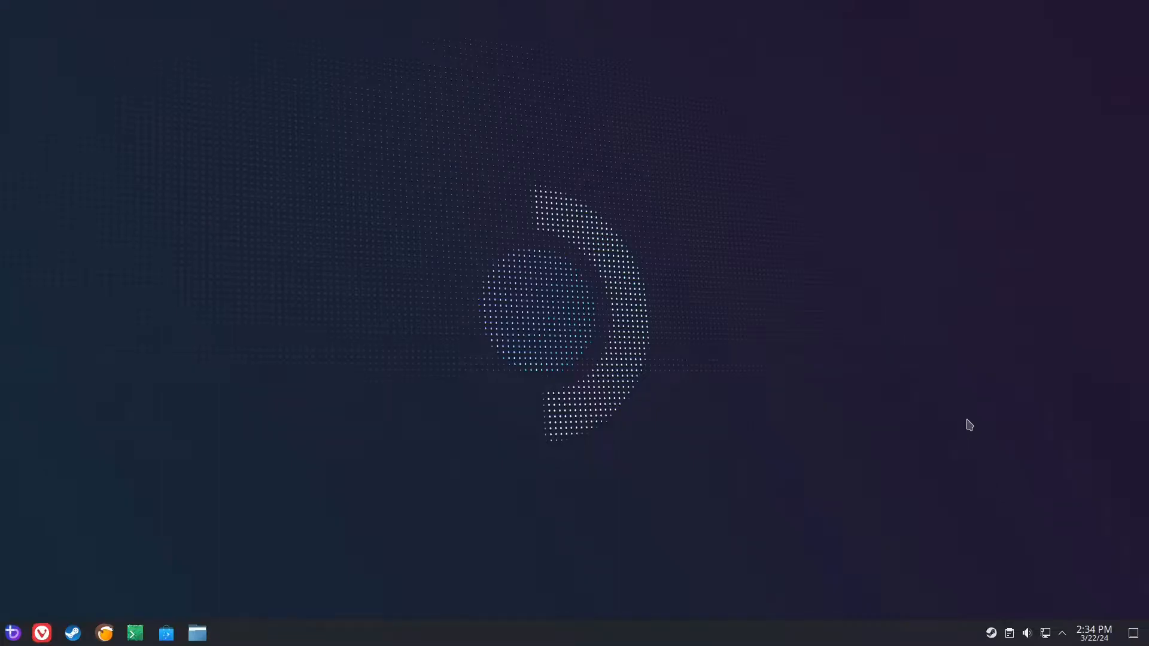
pyautogui.moveTo(847, 462)
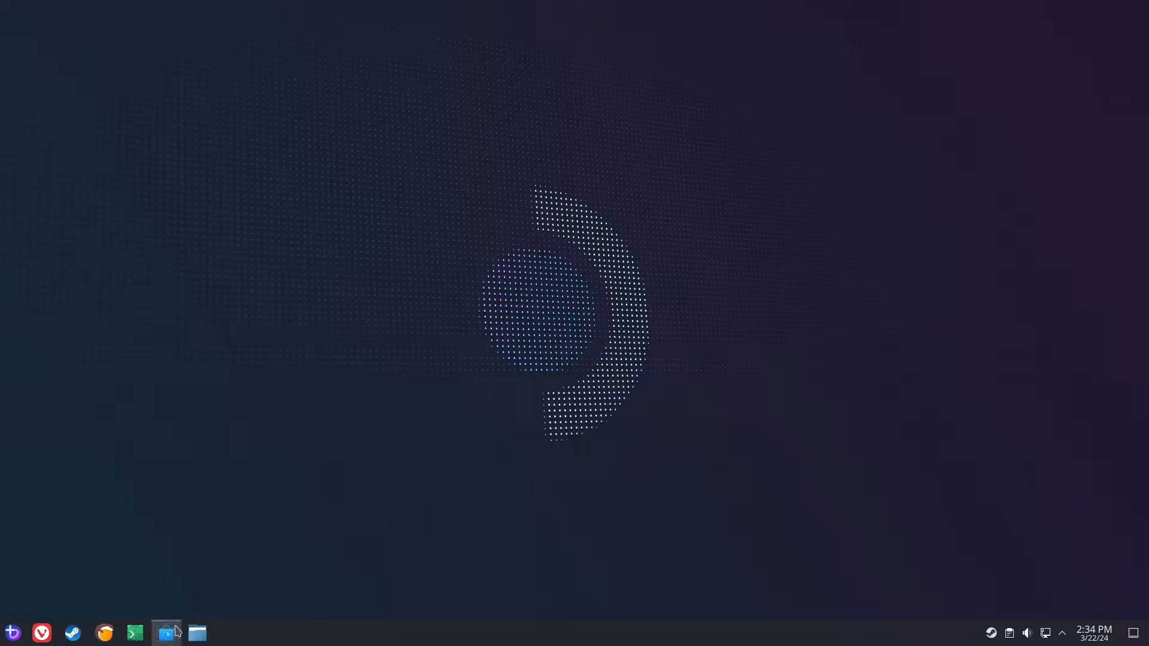
# Step: Search Discover for 'office' and start installing ONLYOFFICE Desktop Editors
pyautogui.click(167, 633)
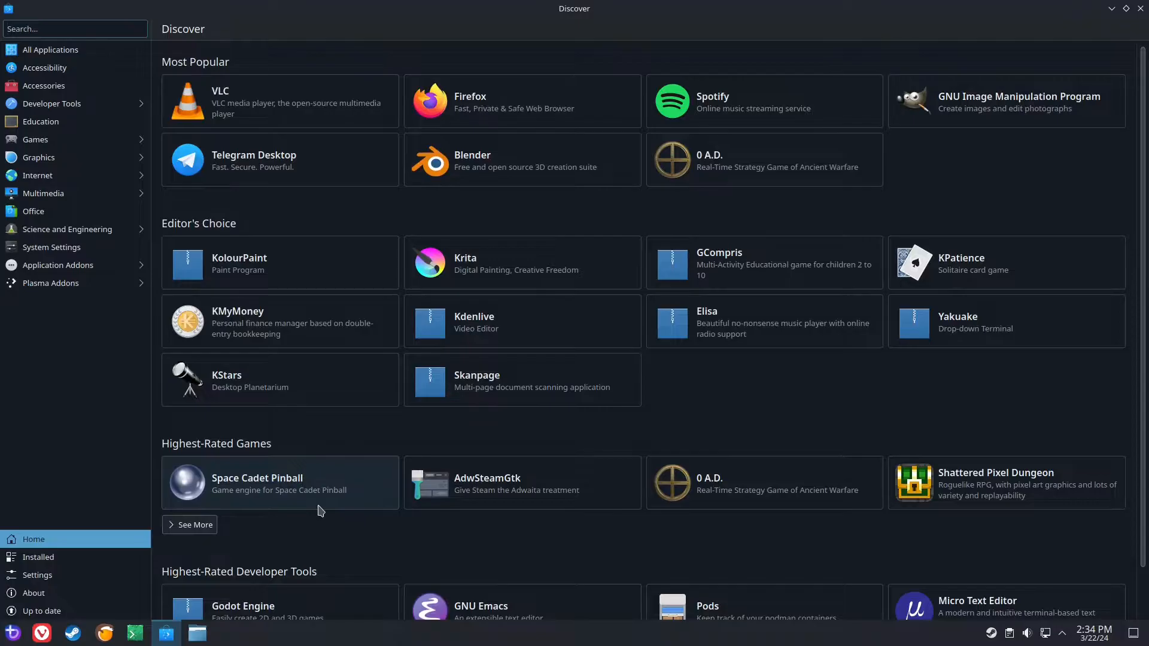
pyautogui.write('vlc')
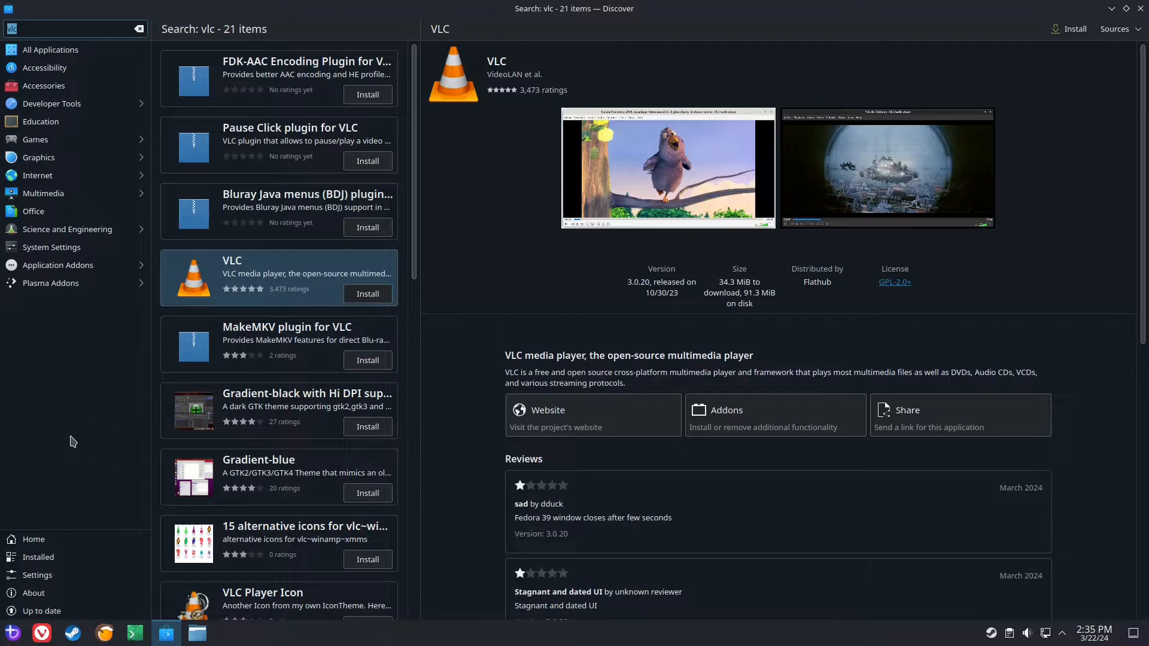
pyautogui.write('office')
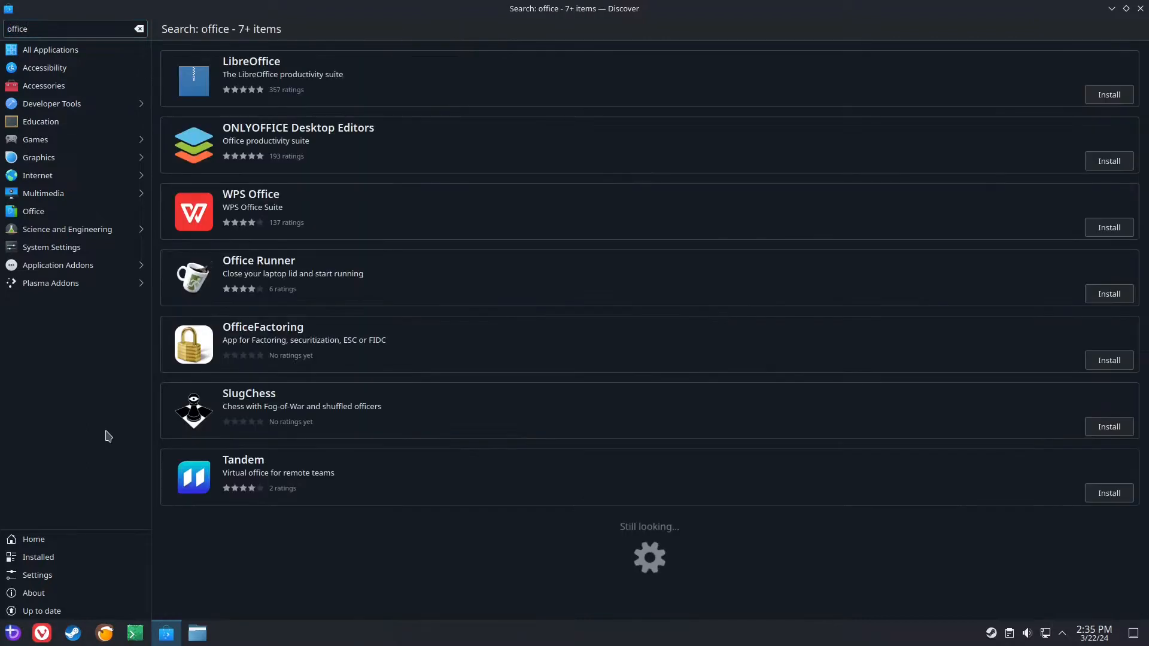
pyautogui.click(298, 139)
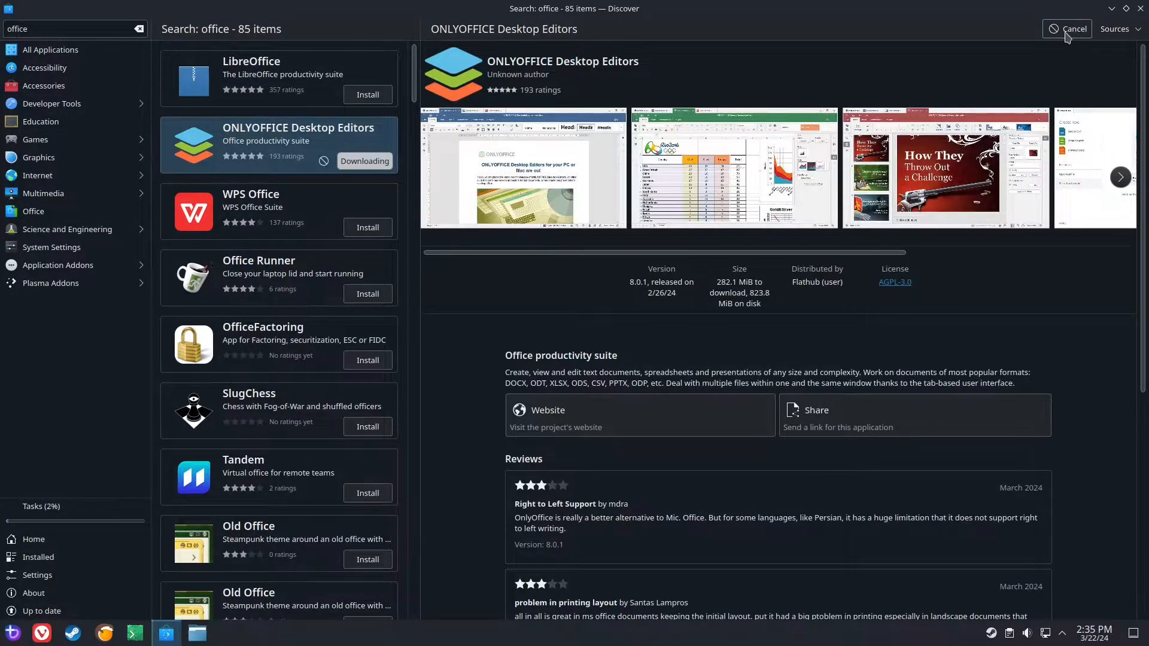
pyautogui.moveTo(946, 88)
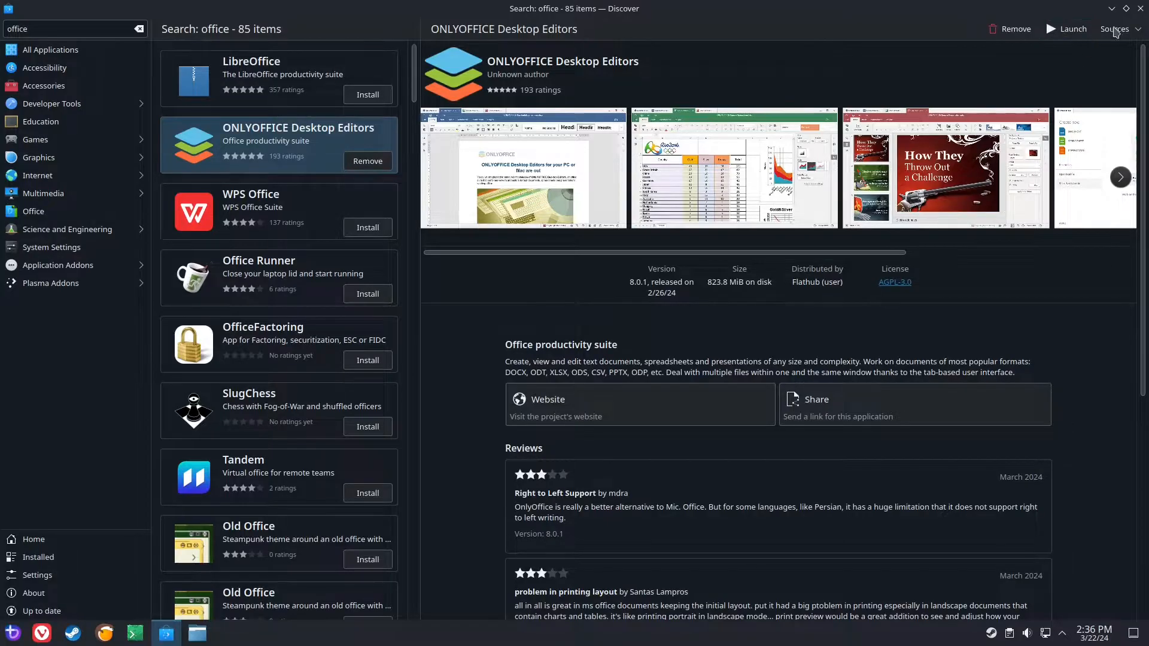
pyautogui.moveTo(10, 632)
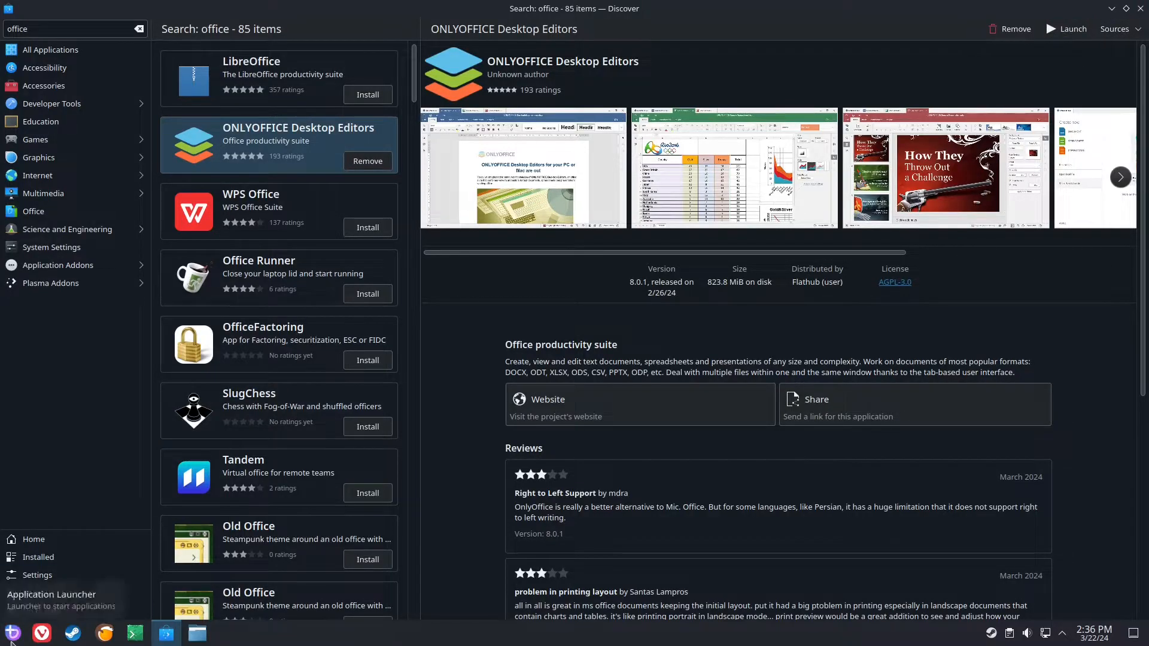
# Step: Launch ONLYOFFICE Desktop Editors and pin it to the Task Manager
pyautogui.click(11, 632)
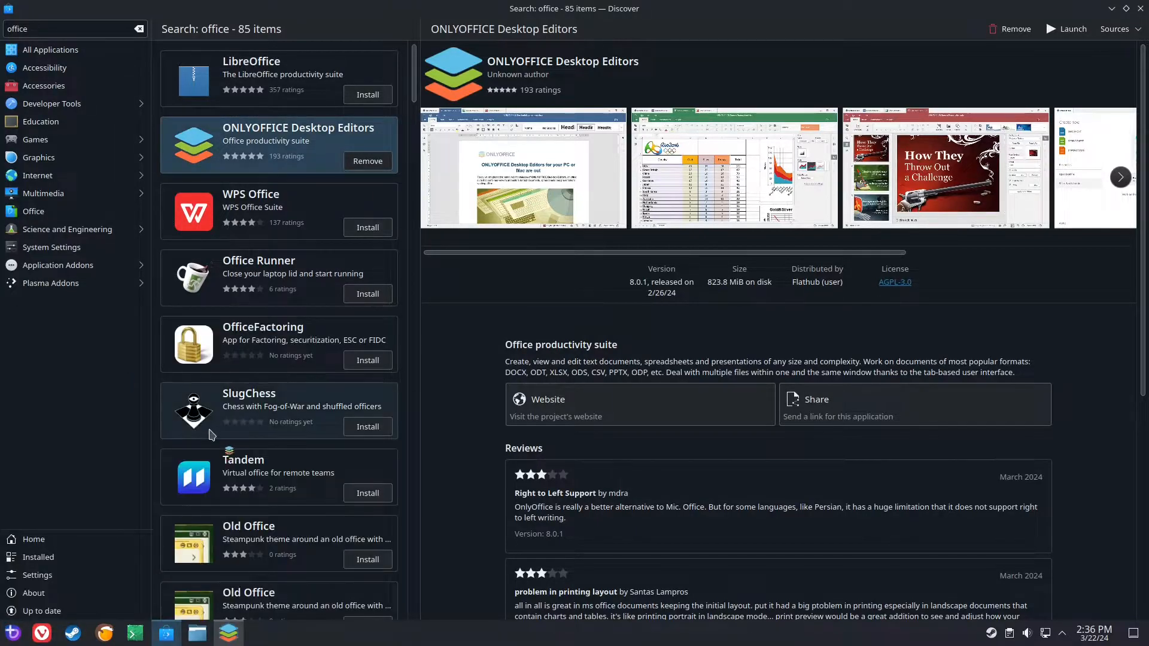
pyautogui.click(1066, 29)
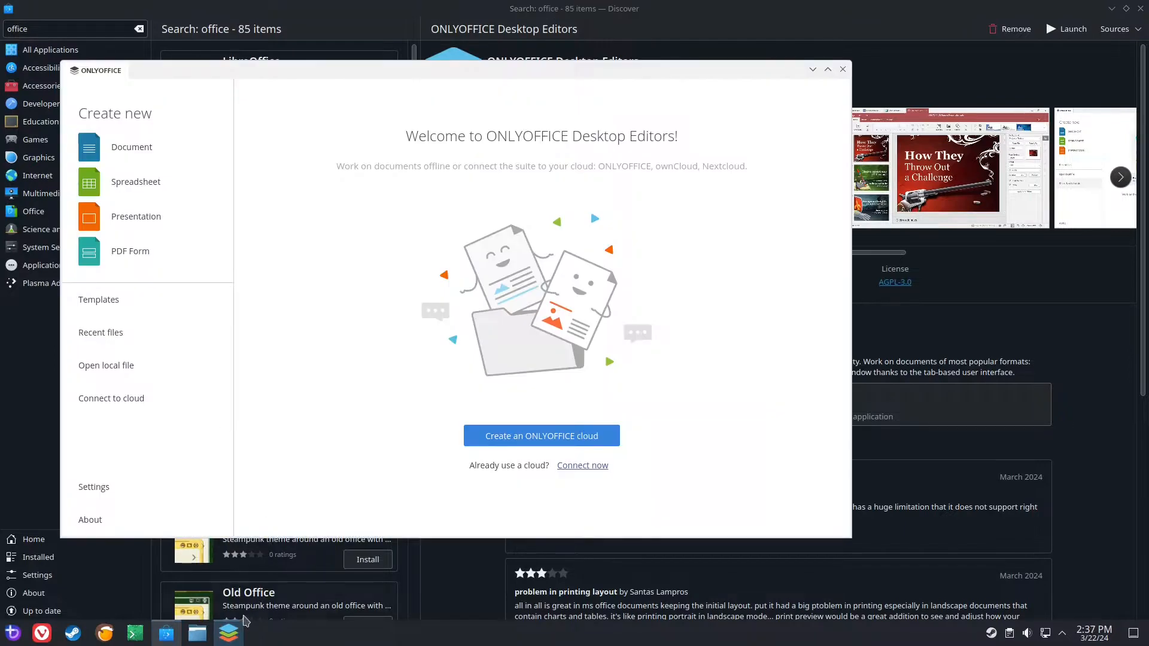
pyautogui.rightClick(229, 632)
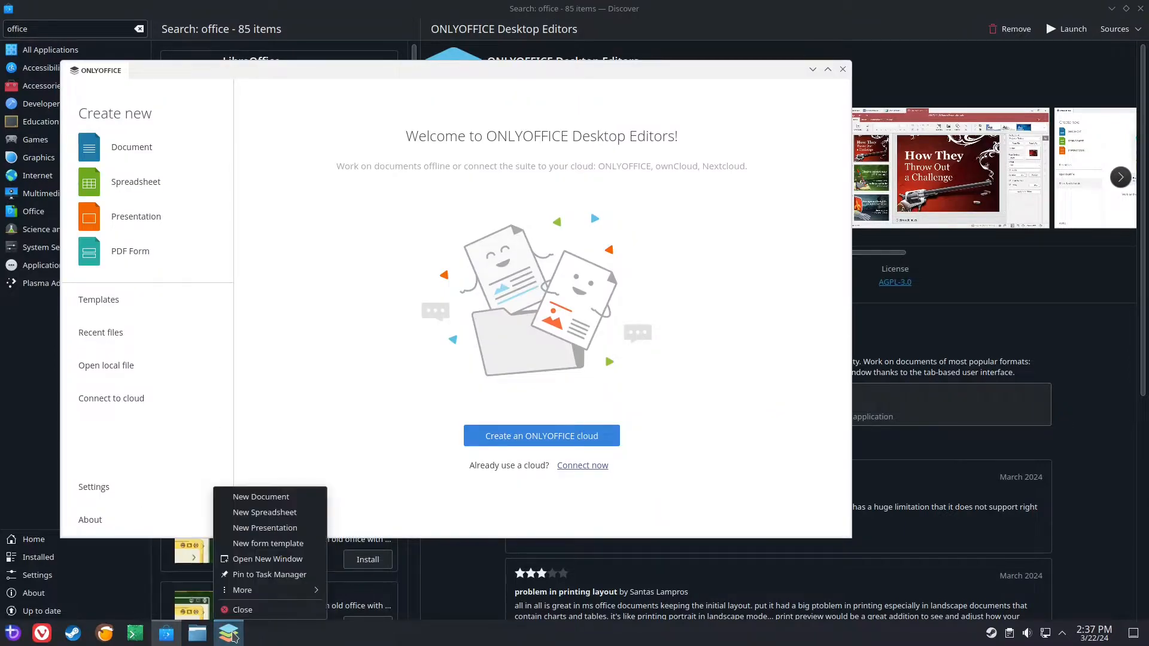
pyautogui.moveTo(269, 574)
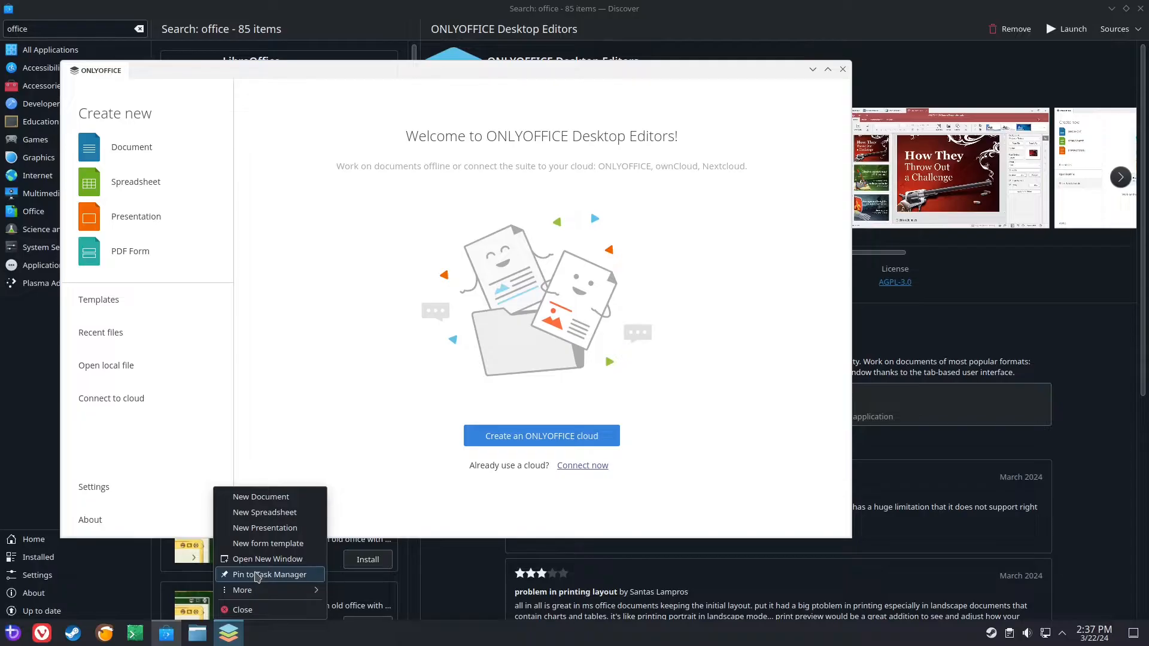
pyautogui.click(278, 350)
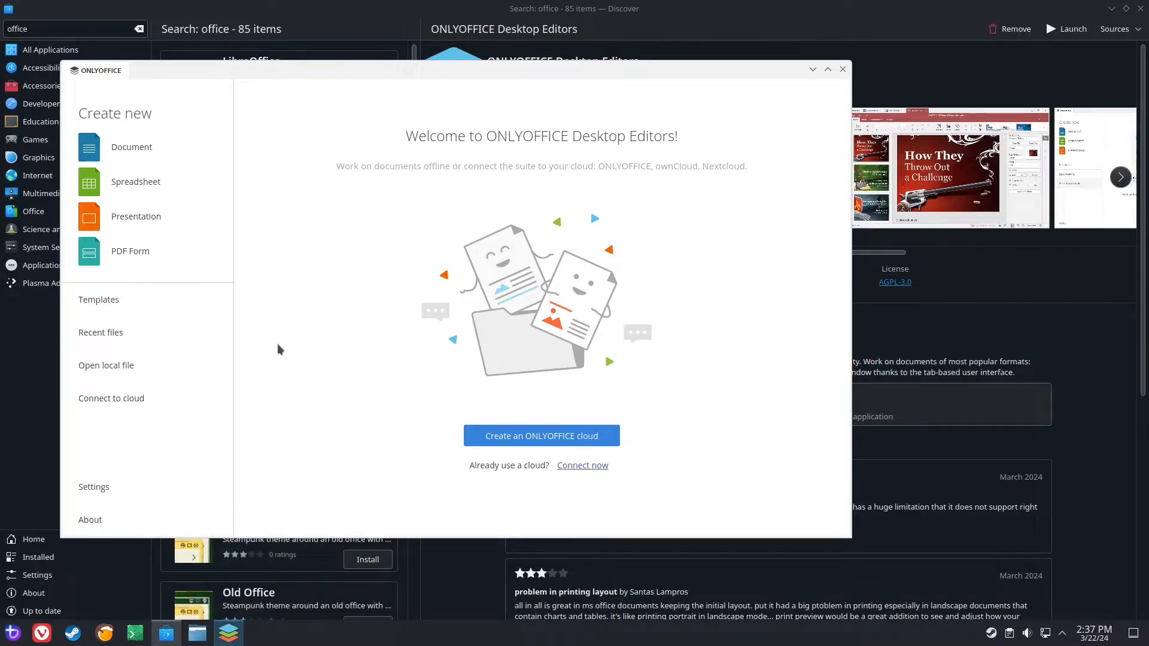
pyautogui.moveTo(264, 565)
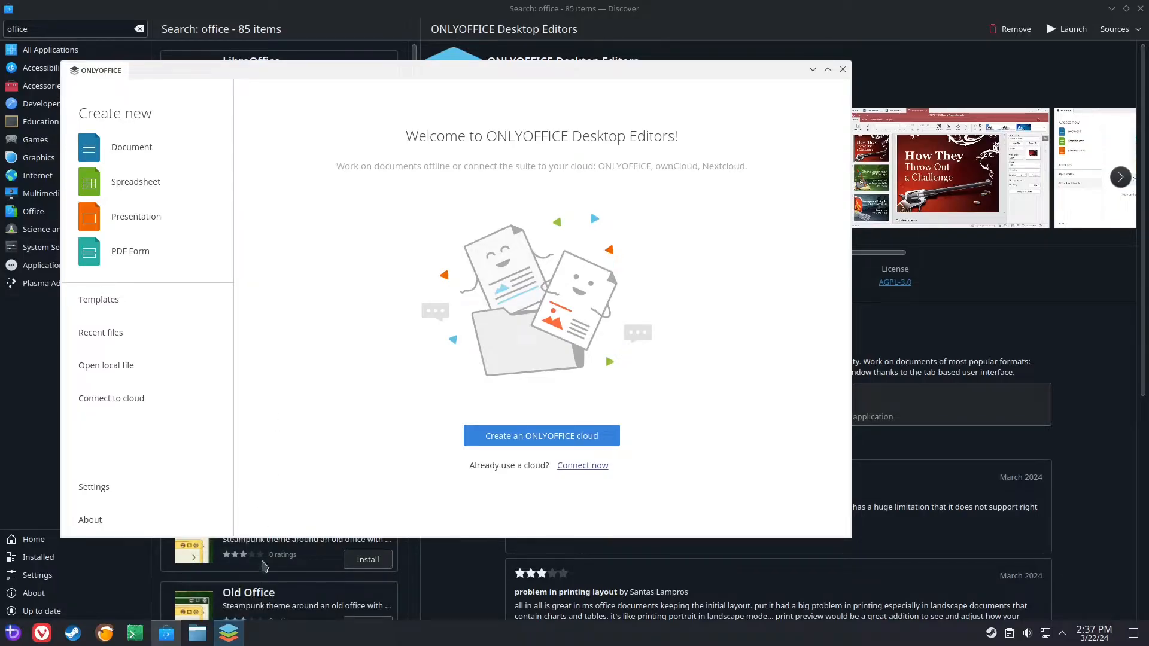
# Step: Confirm the ONLYOFFICE pin, then close the editor and Discover
pyautogui.rightClick(228, 632)
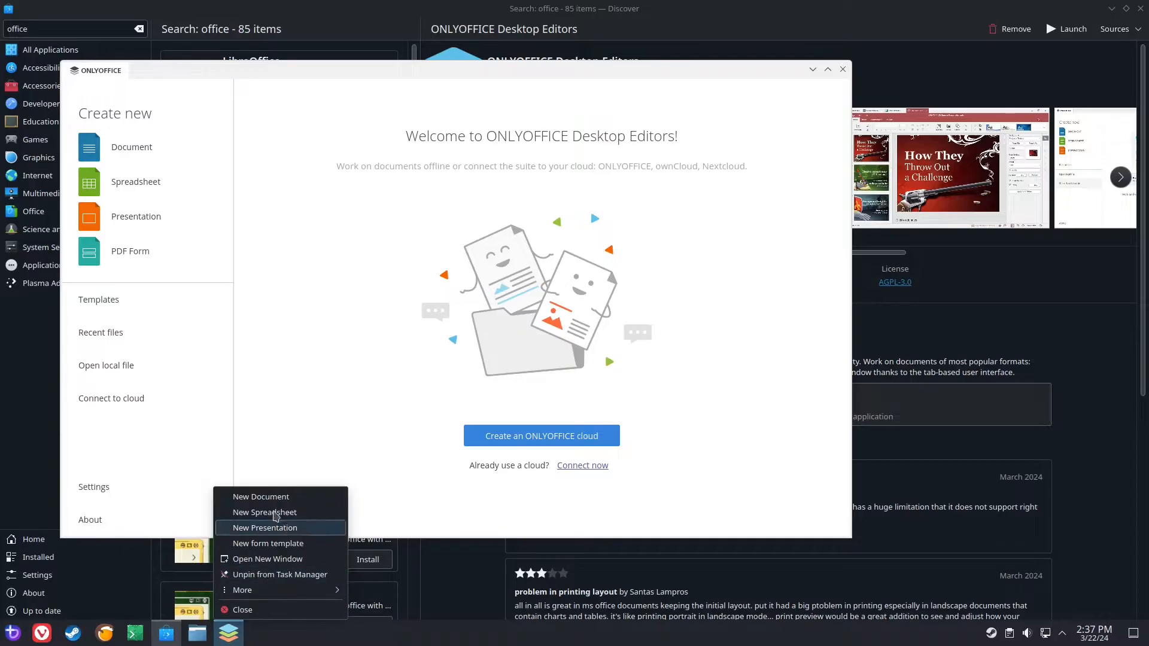
pyautogui.click(264, 528)
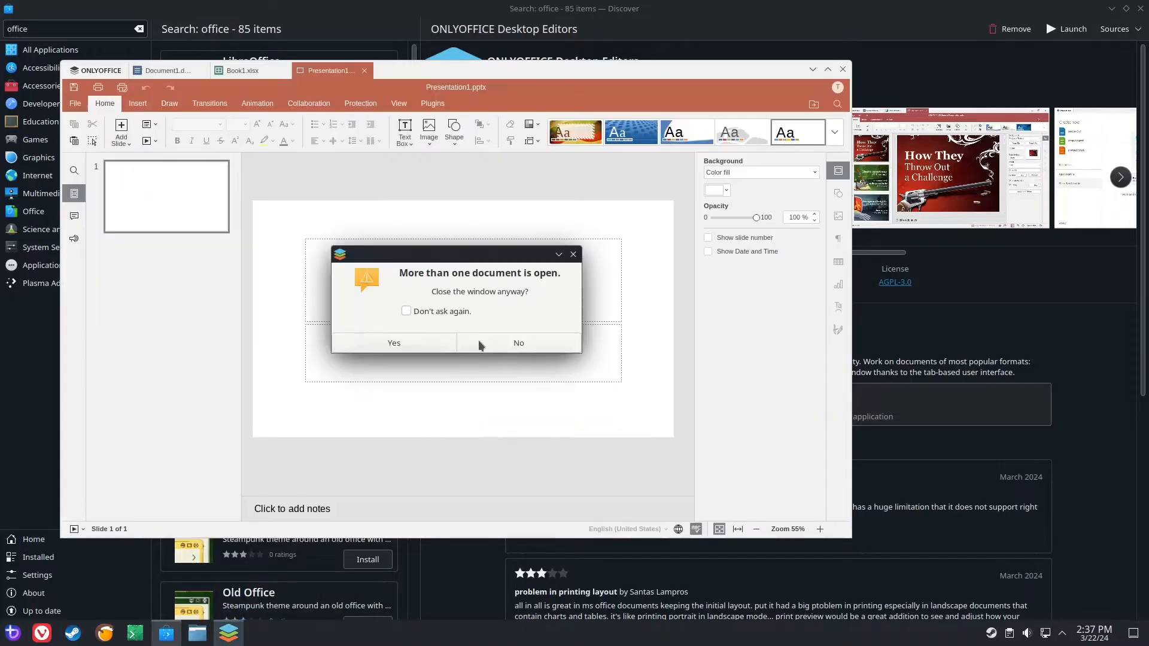
pyautogui.click(394, 342)
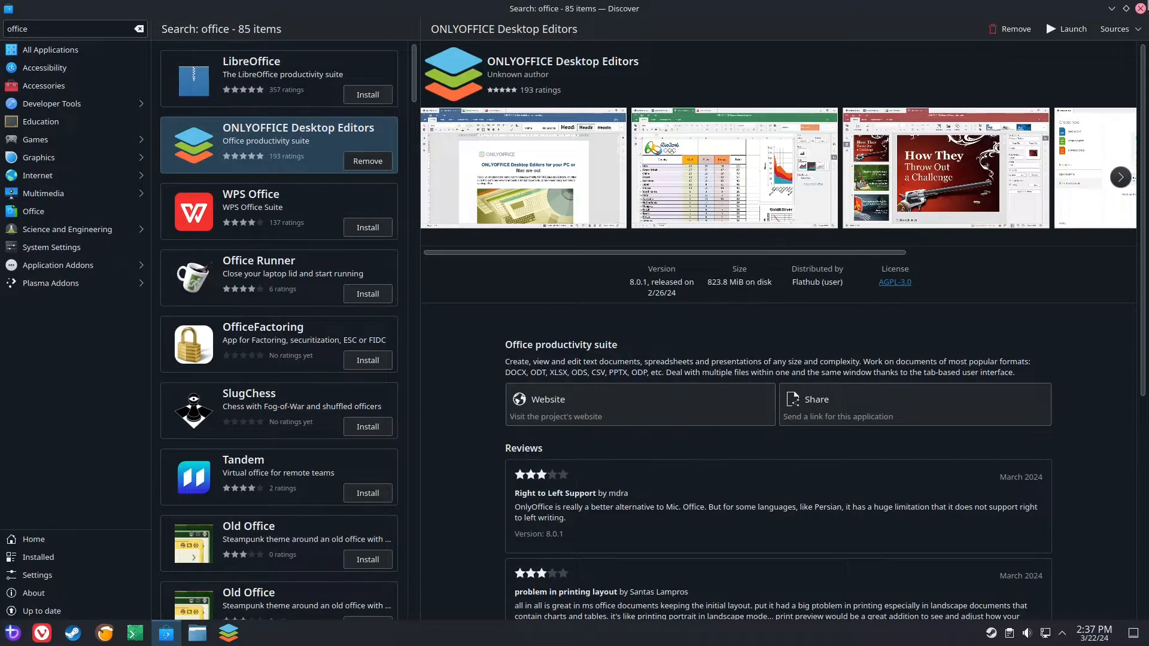
pyautogui.click(1138, 8)
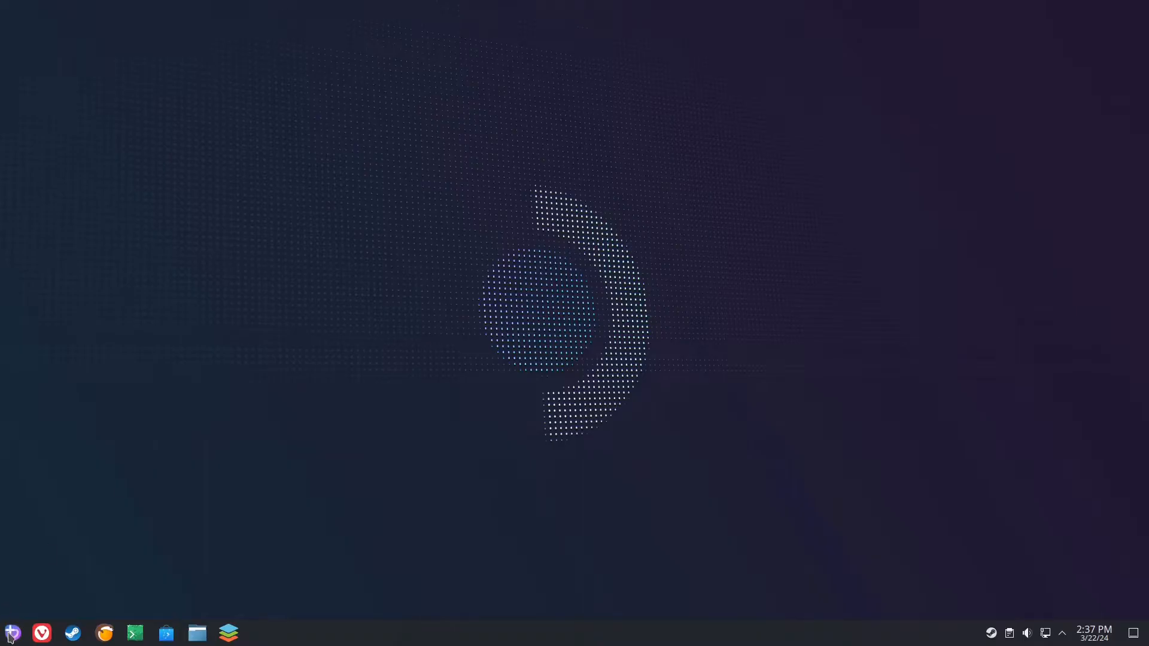
# Step: Start a Topgrade system update from the Bazzite launcher
pyautogui.click(11, 633)
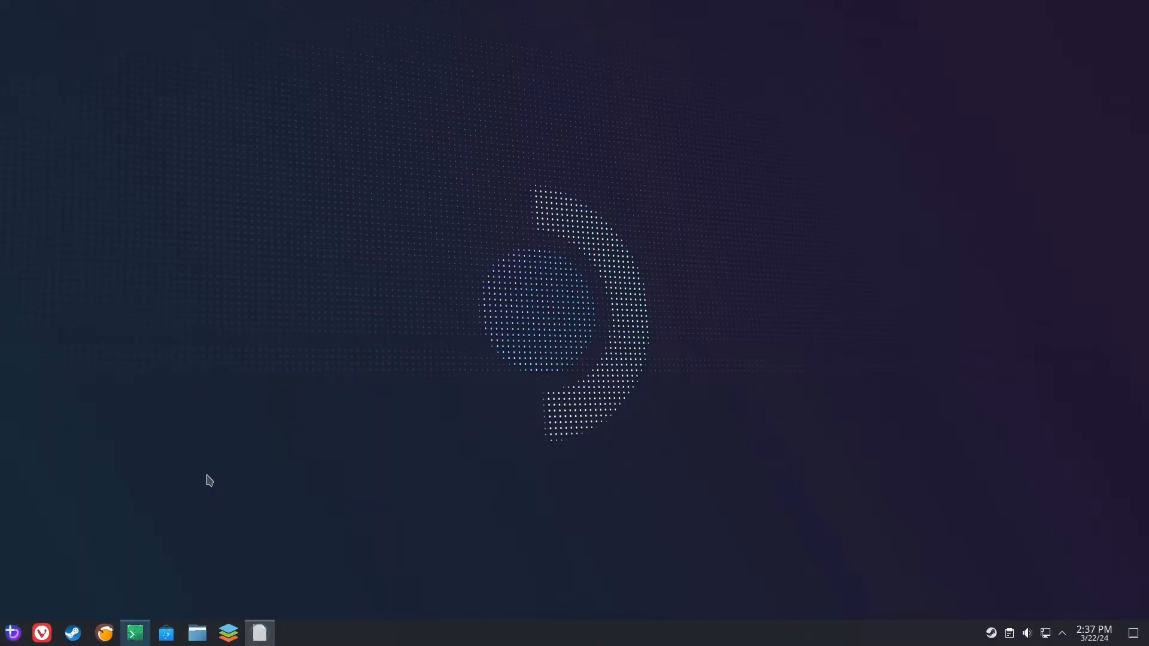
pyautogui.click(259, 633)
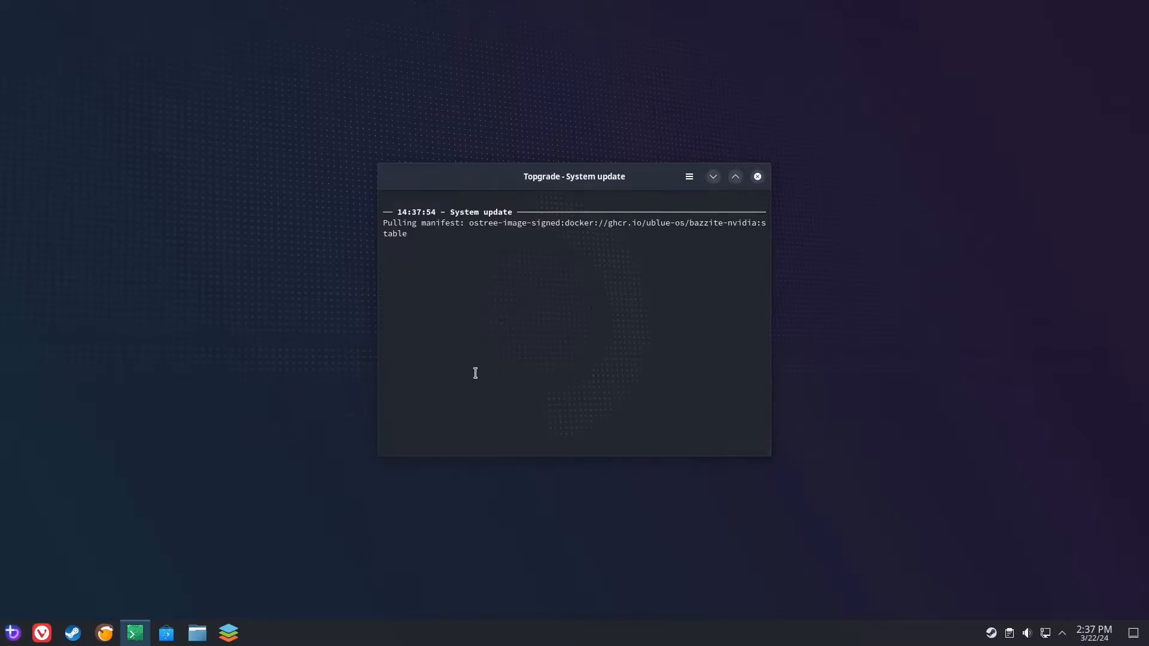